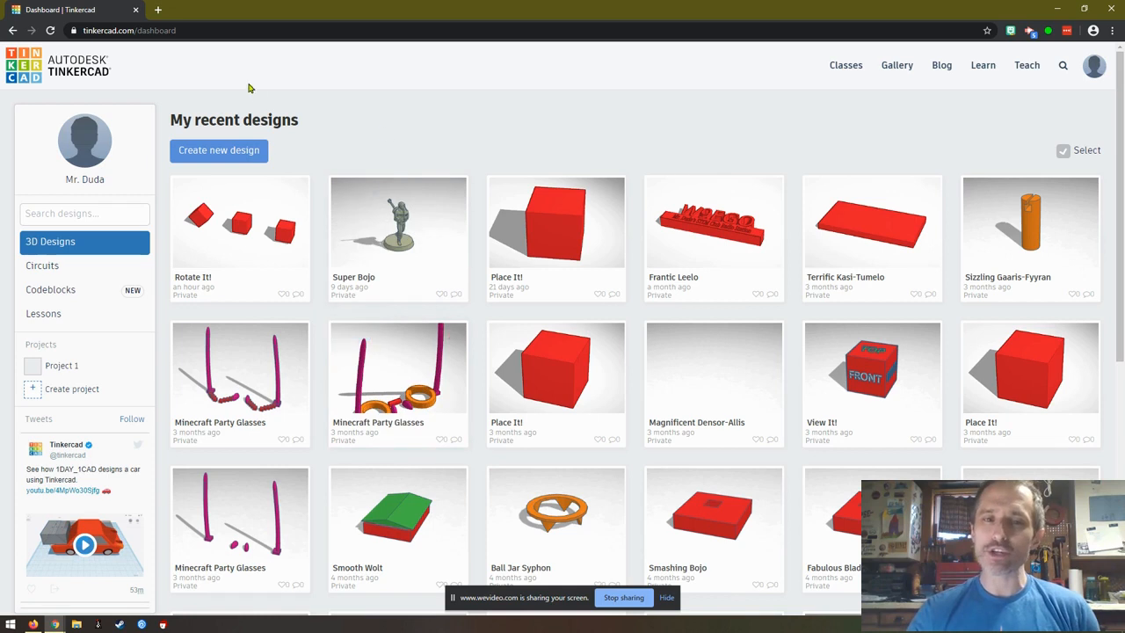
{"action": "mouse_move", "coordinate": [563, 158]}
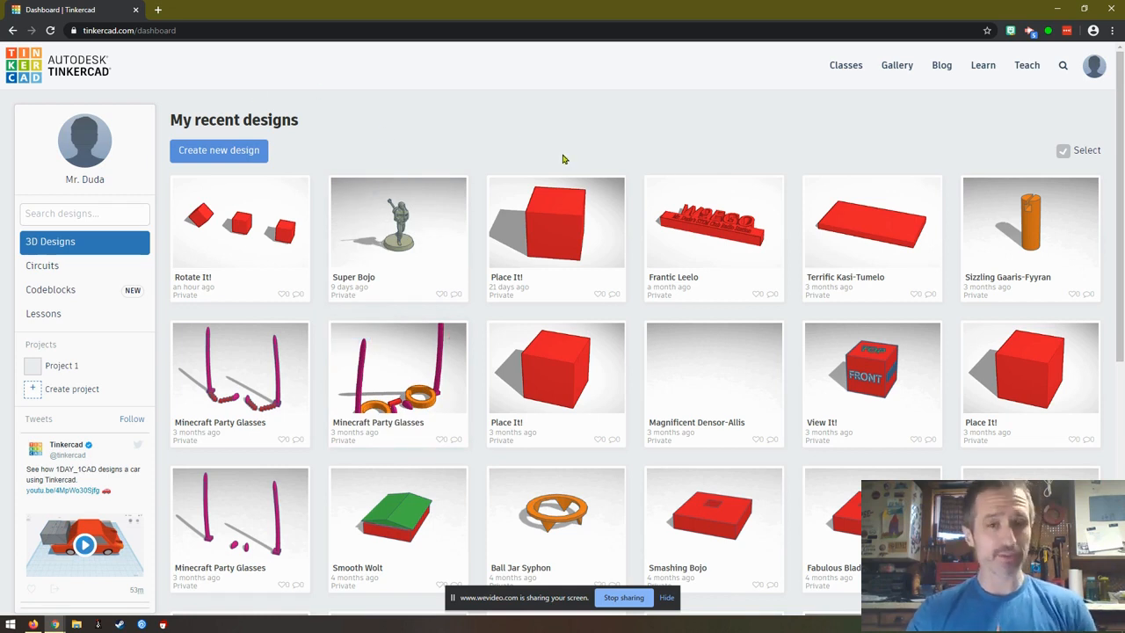
{"action": "mouse_move", "coordinate": [573, 165]}
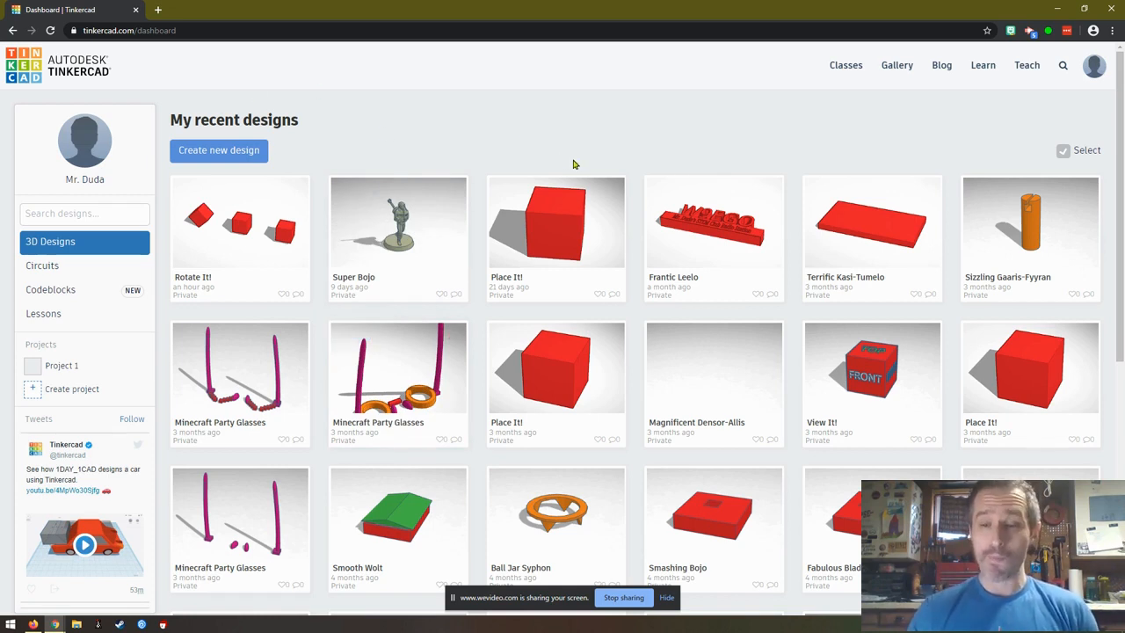
{"action": "mouse_move", "coordinate": [965, 99]}
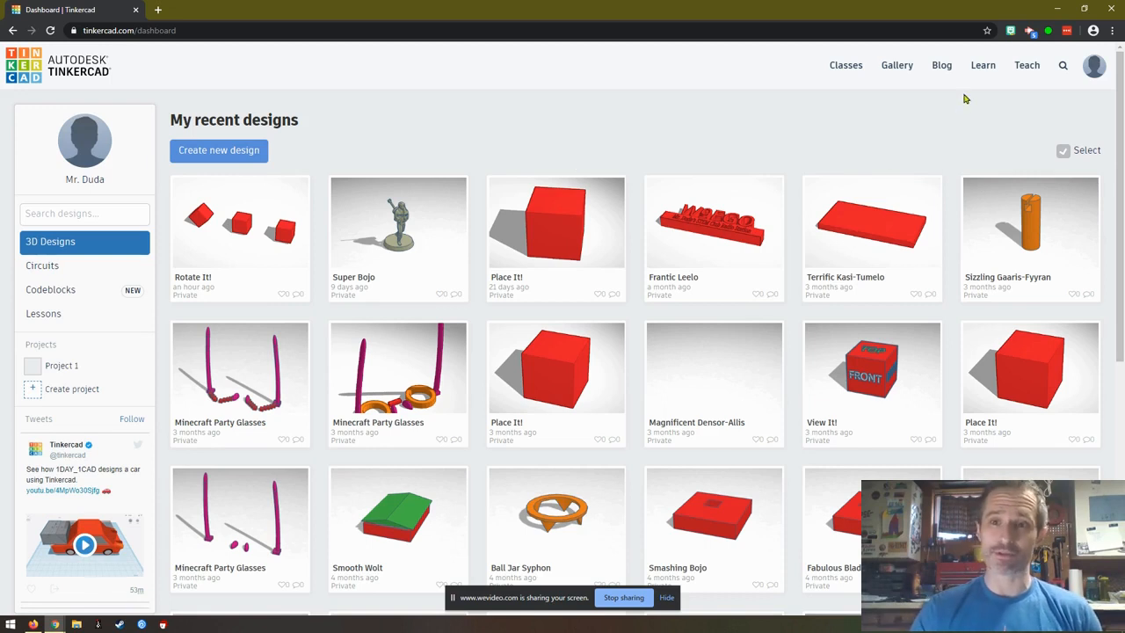
{"action": "mouse_move", "coordinate": [983, 65]}
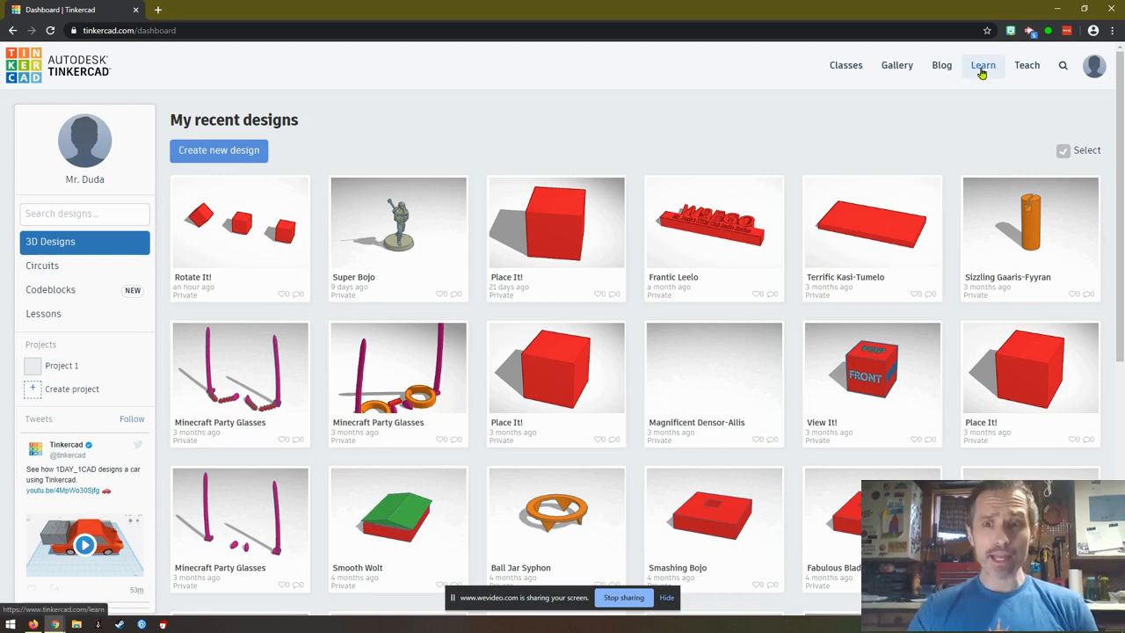
Step: Go to Learn > Lessons, pick the Chess Pawn lesson and restart its saved progress
{"action": "left_click", "coordinate": [983, 65]}
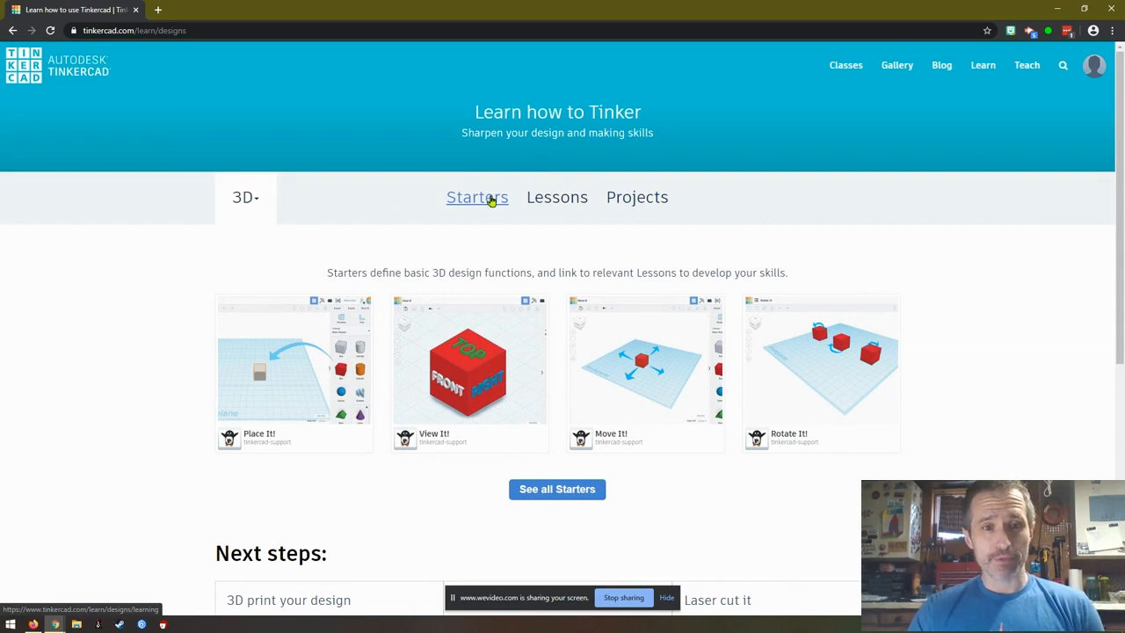
{"action": "left_click", "coordinate": [557, 197]}
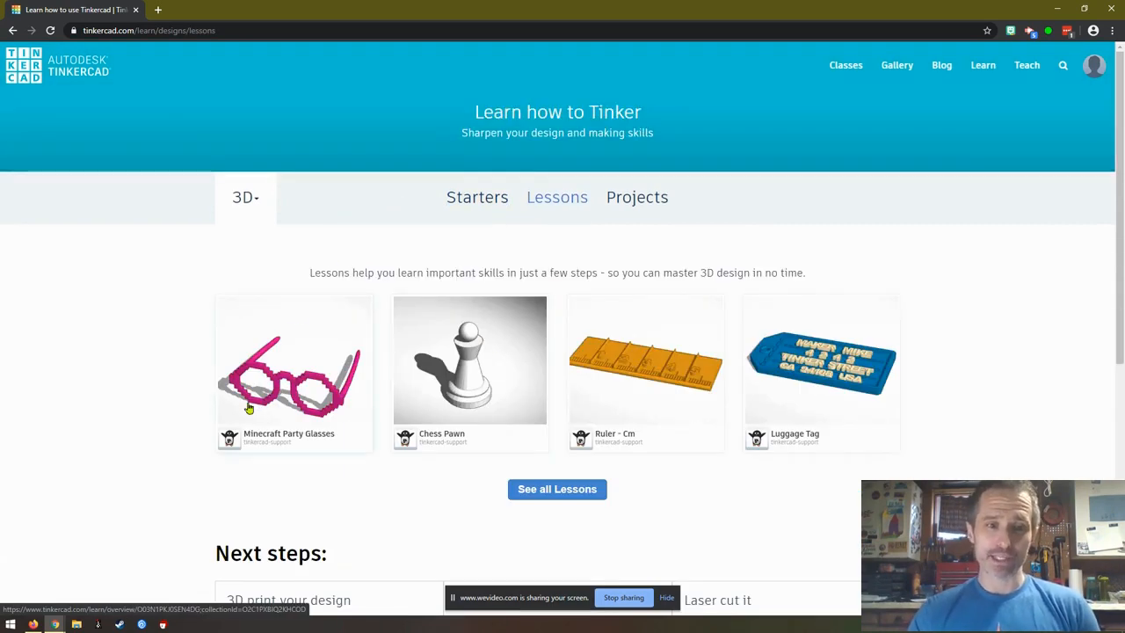
{"action": "mouse_move", "coordinate": [256, 397]}
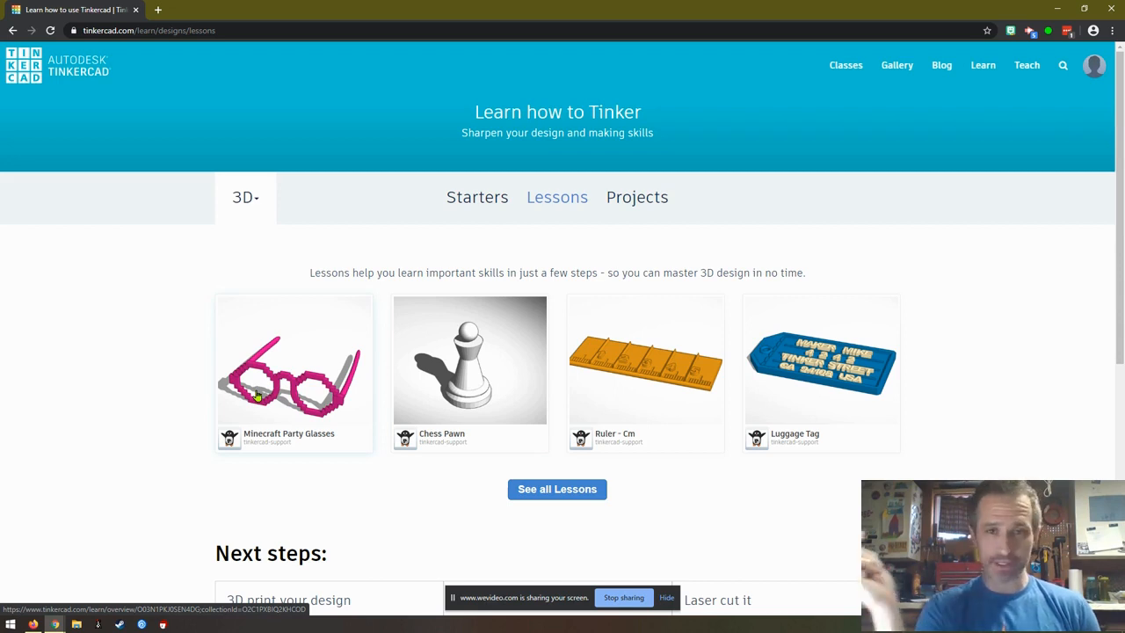
{"action": "mouse_move", "coordinate": [468, 349]}
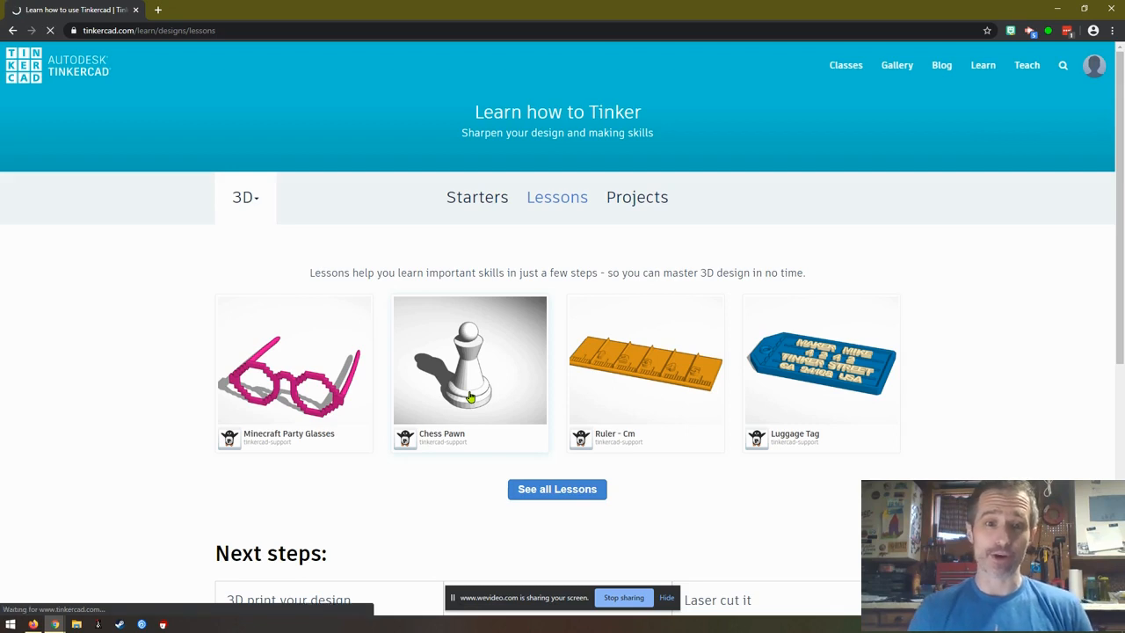
{"action": "left_click", "coordinate": [470, 361]}
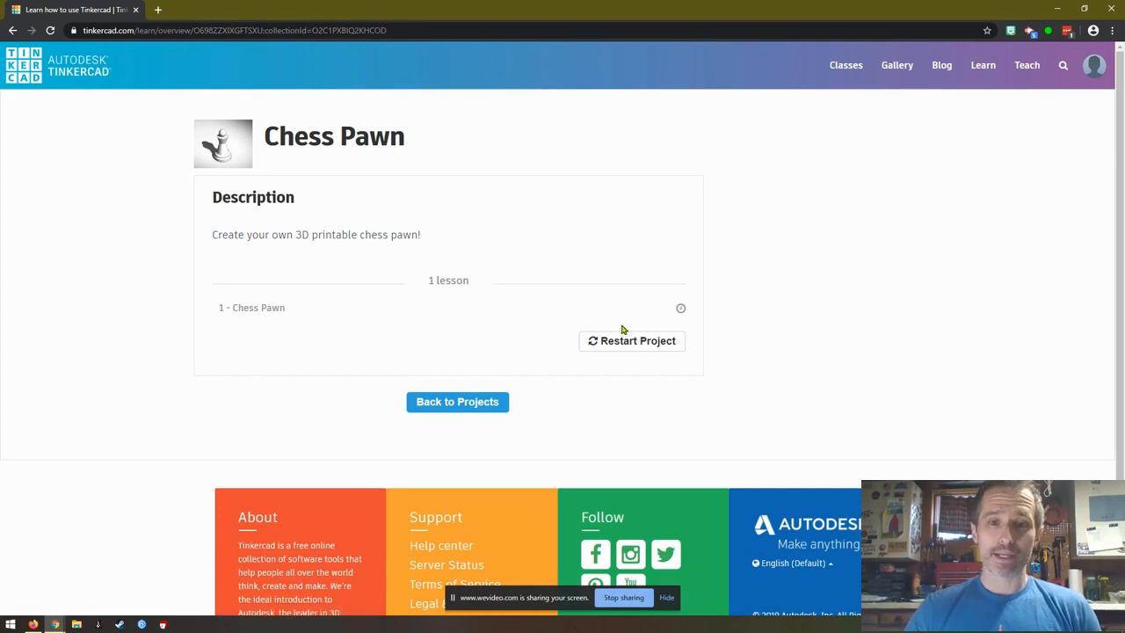
{"action": "left_click", "coordinate": [631, 341]}
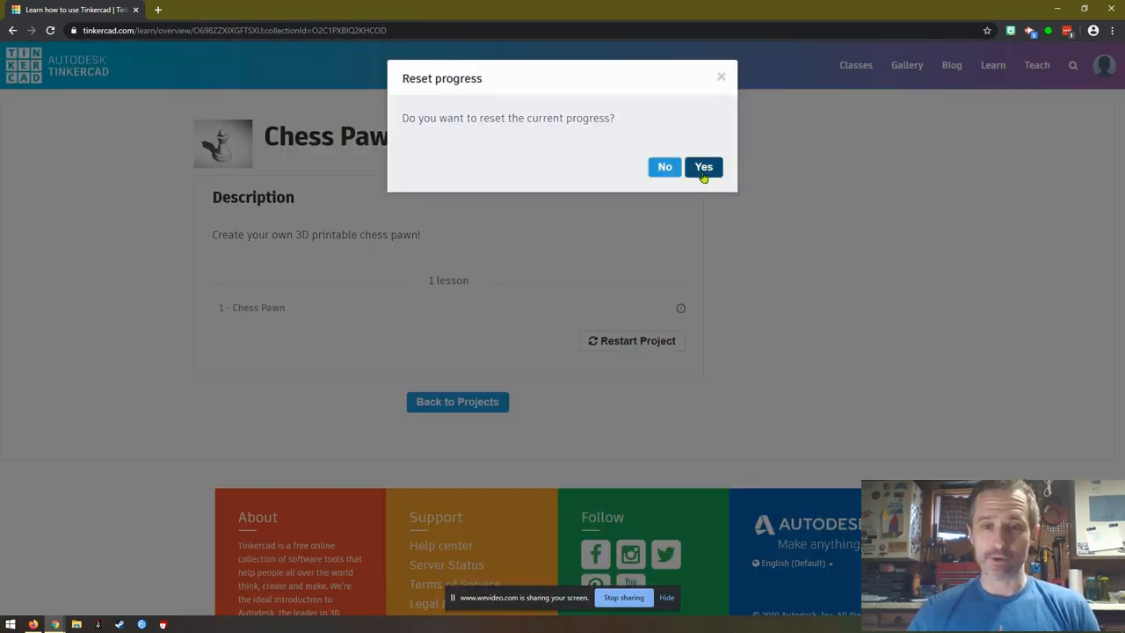
{"action": "left_click", "coordinate": [703, 167]}
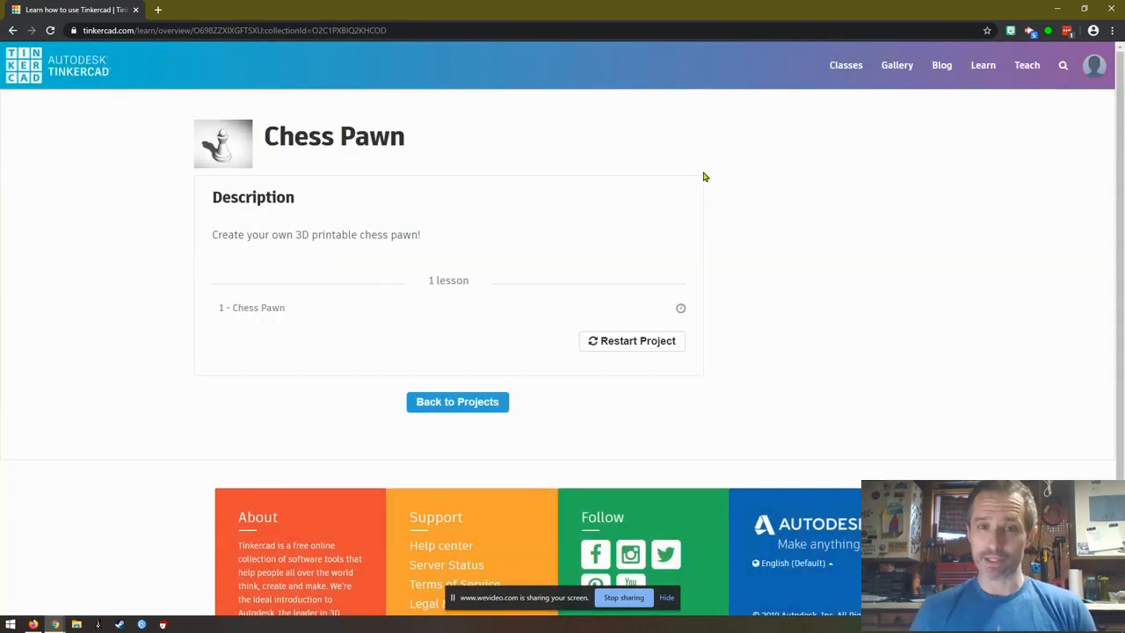
{"action": "mouse_move", "coordinate": [612, 183]}
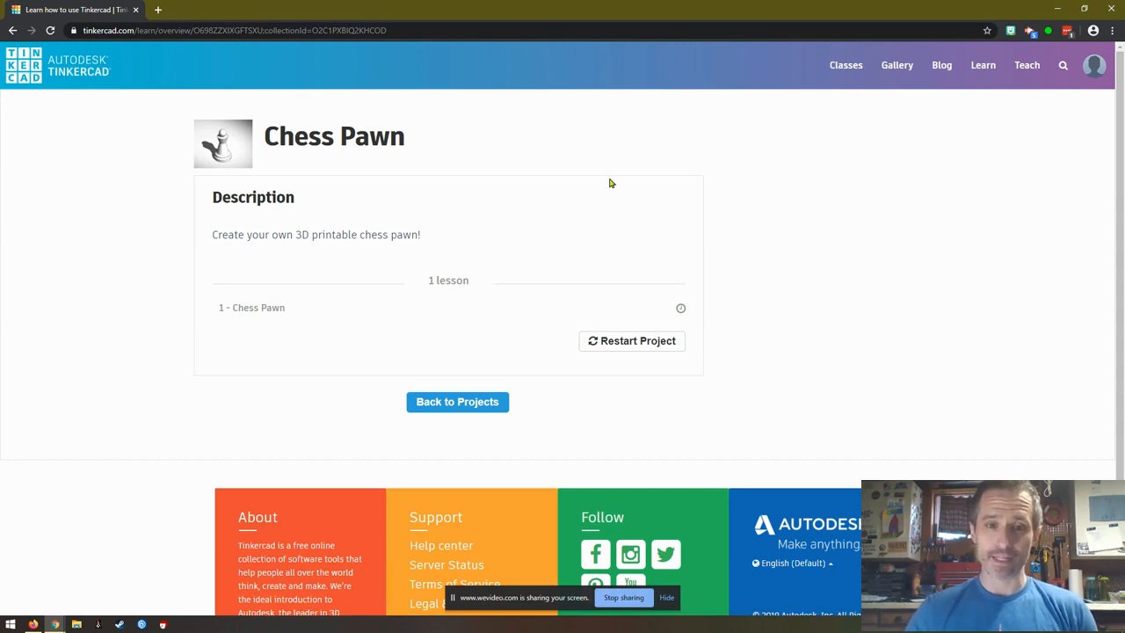
{"action": "mouse_move", "coordinate": [264, 307]}
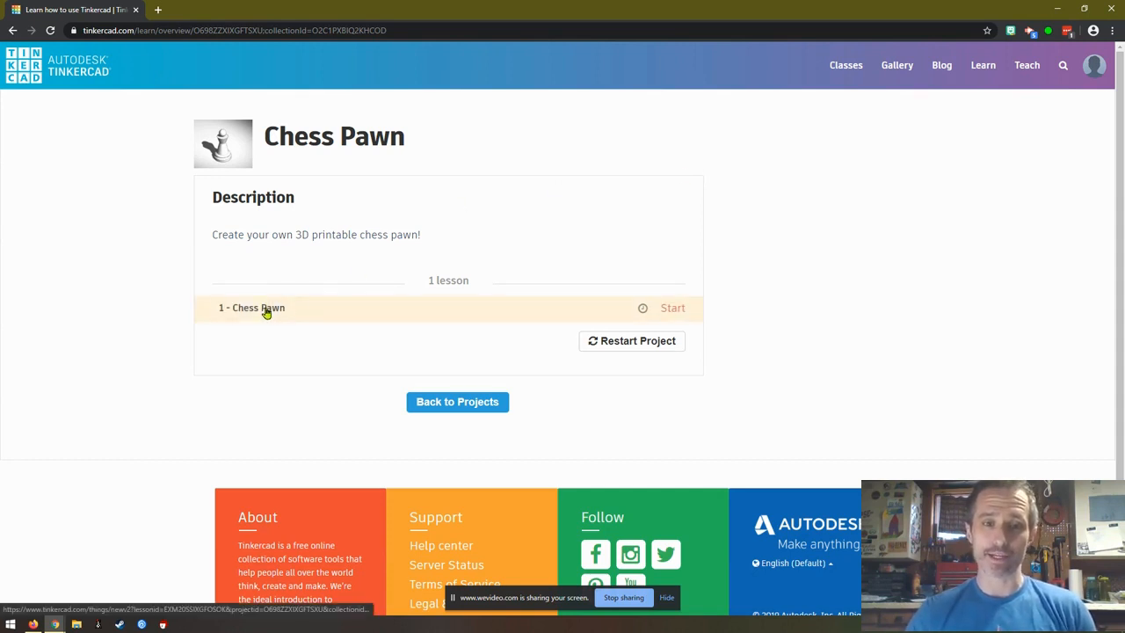
Step: Start '1 - Chess Pawn' so the design editor loads with an empty workplane
{"action": "left_click", "coordinate": [671, 308]}
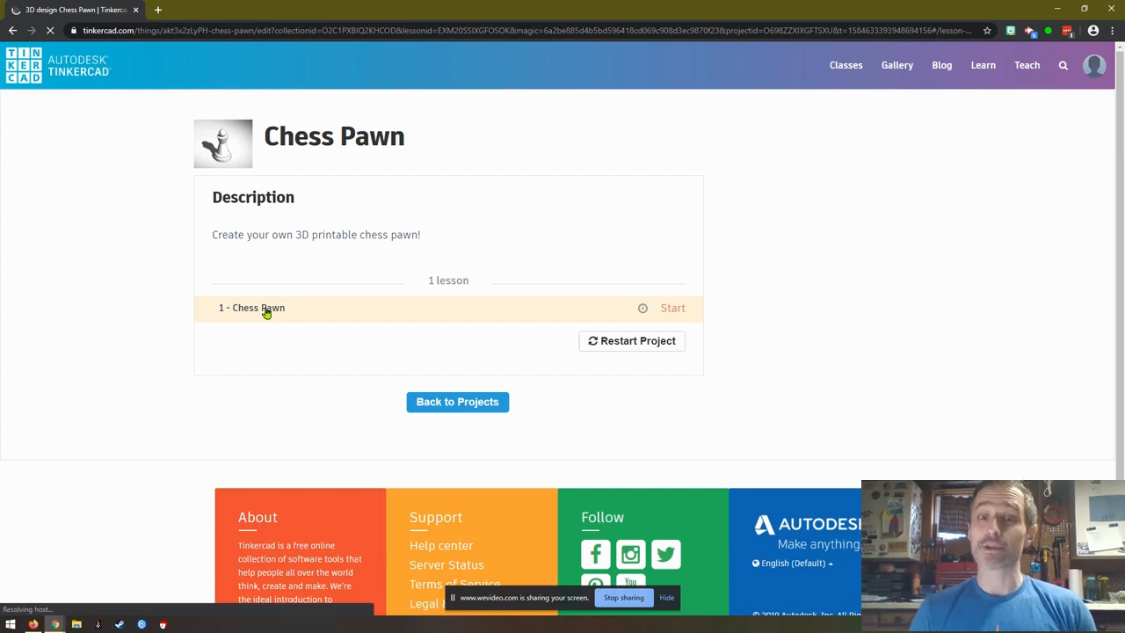
{"action": "left_click", "coordinate": [672, 308]}
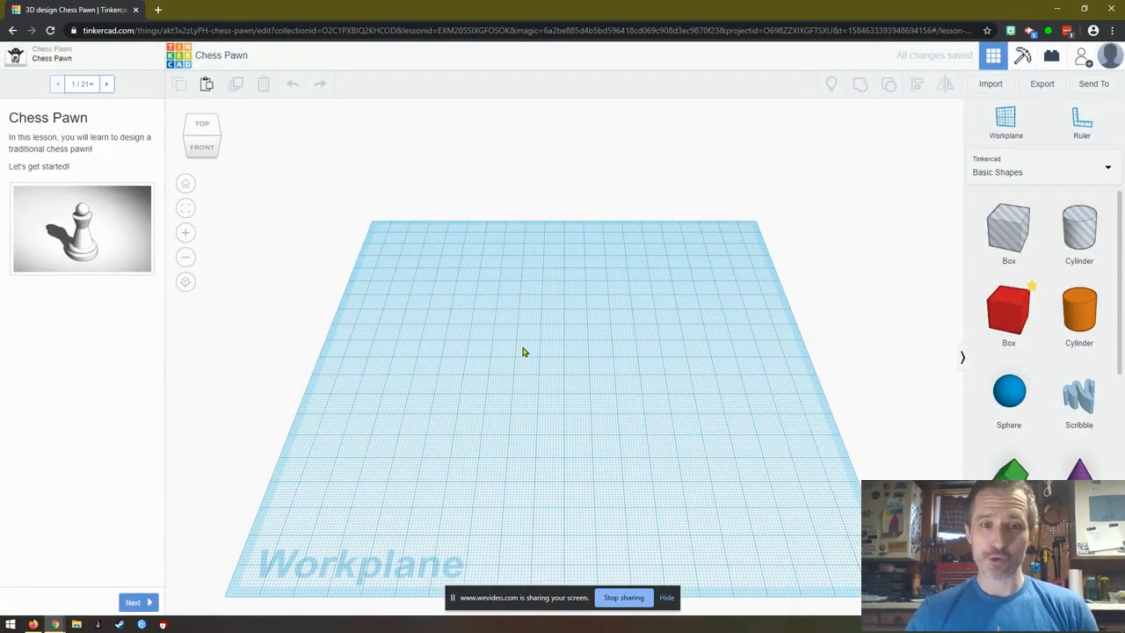
{"action": "mouse_move", "coordinate": [443, 411]}
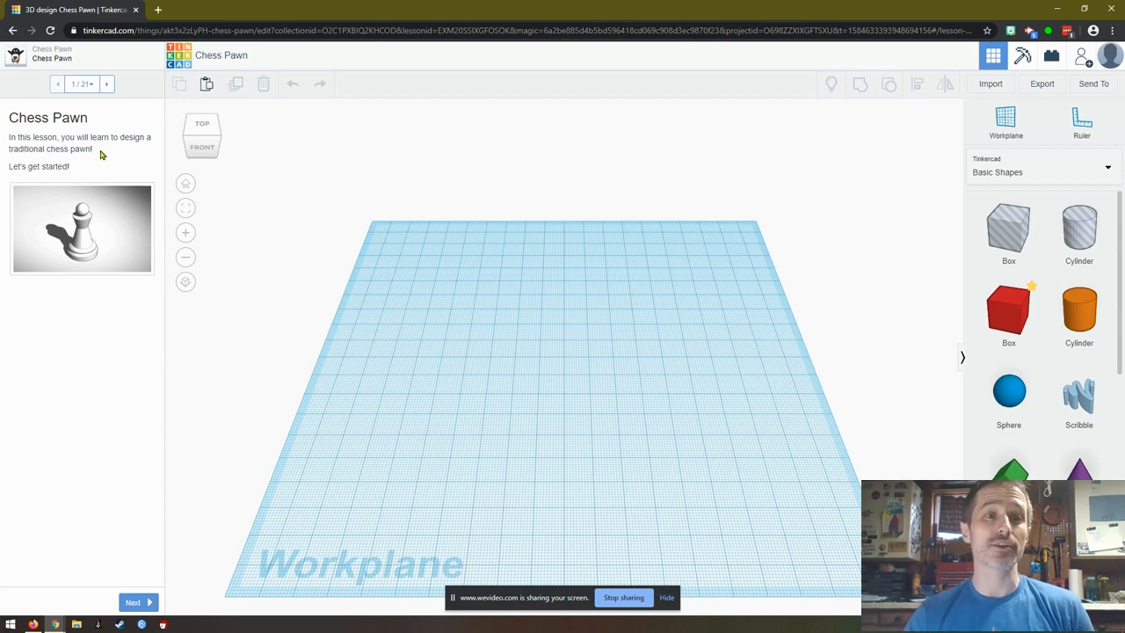
{"action": "mouse_move", "coordinate": [77, 134]}
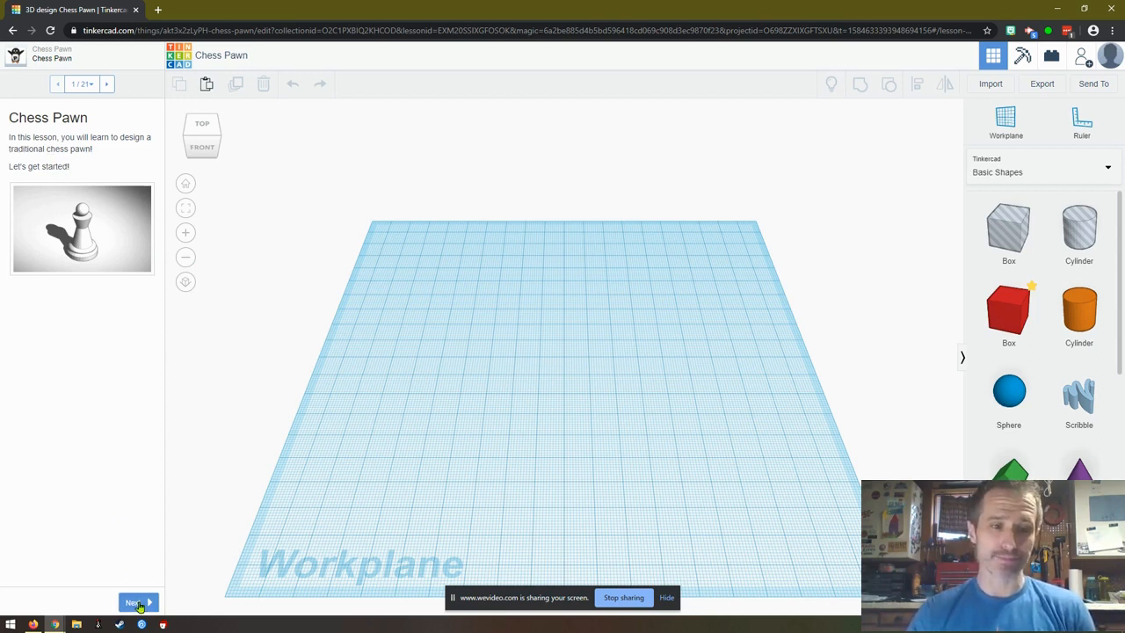
Step: Drop a Cylinder from Basic Shapes onto the ghost outline and make it solid orange
{"action": "left_click", "coordinate": [134, 601]}
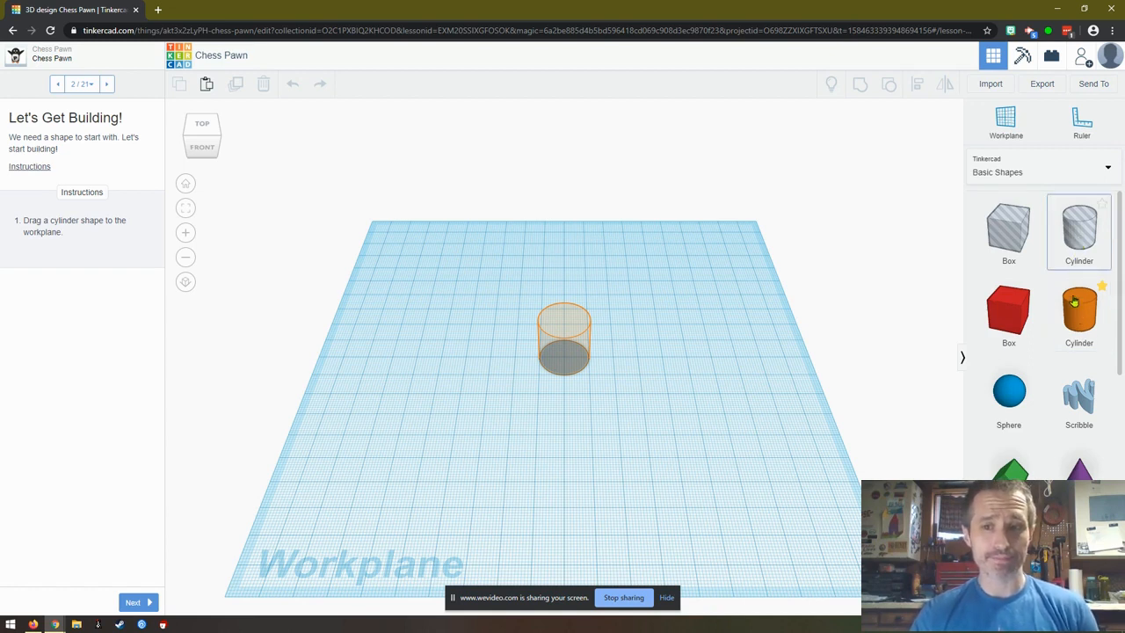
{"action": "mouse_move", "coordinate": [1080, 308]}
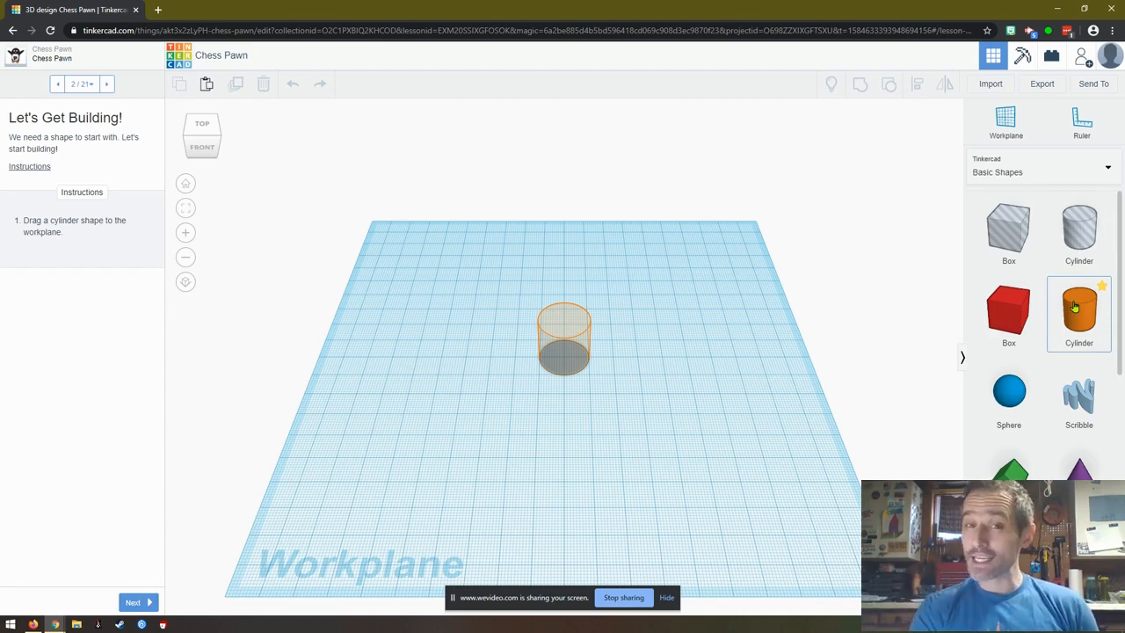
{"action": "mouse_move", "coordinate": [1080, 232]}
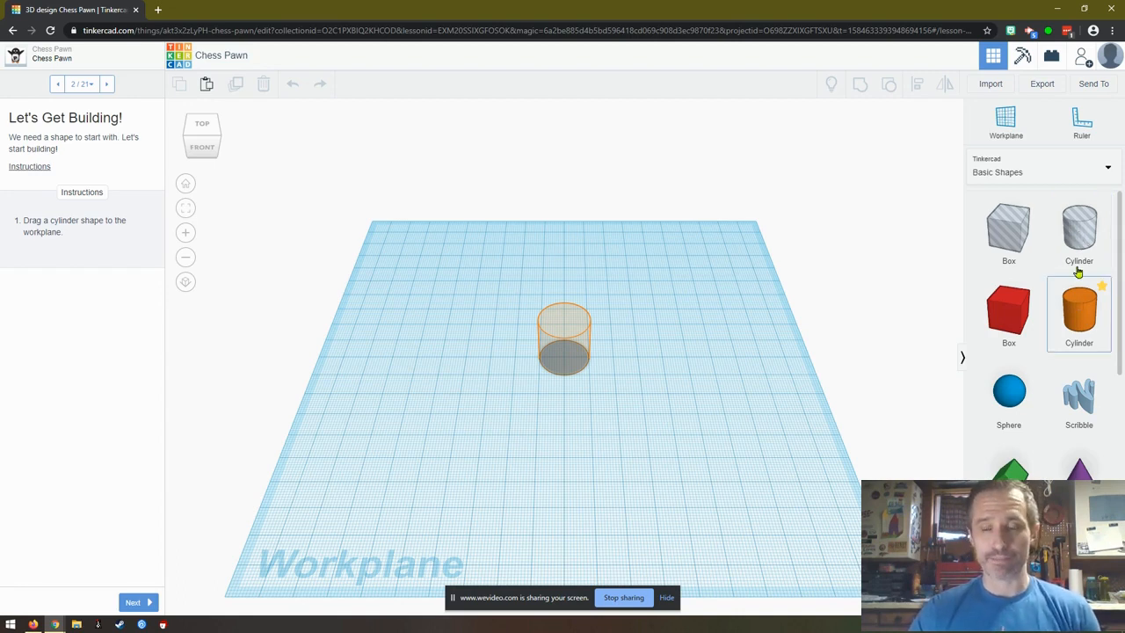
{"action": "mouse_move", "coordinate": [1079, 227]}
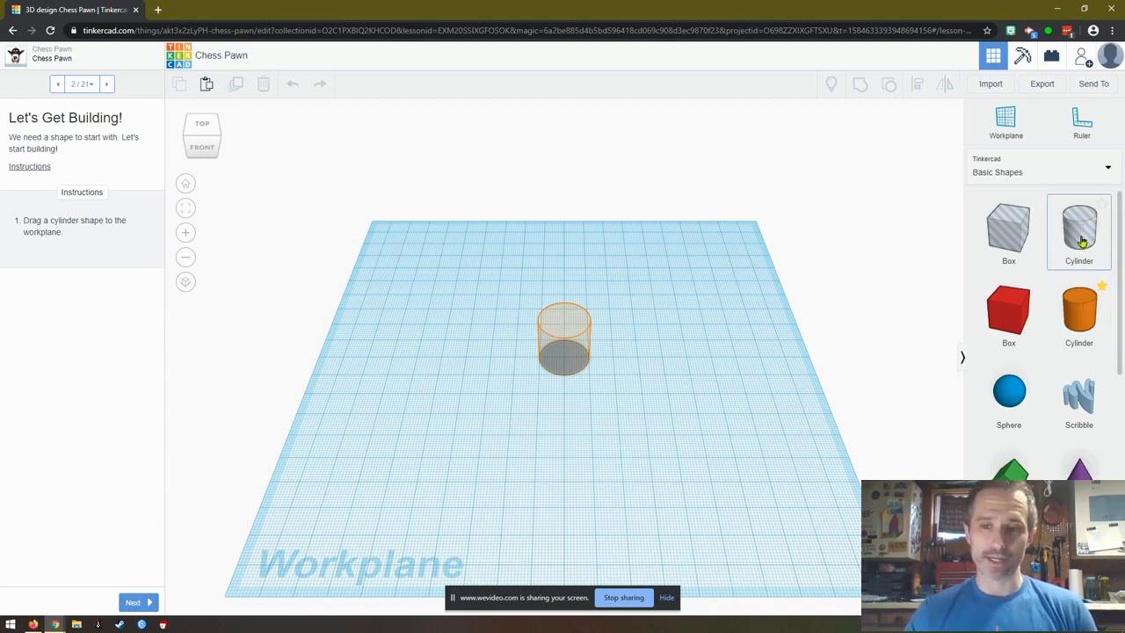
{"action": "left_click_drag", "start_coordinate": [1009, 307], "coordinate": [703, 343]}
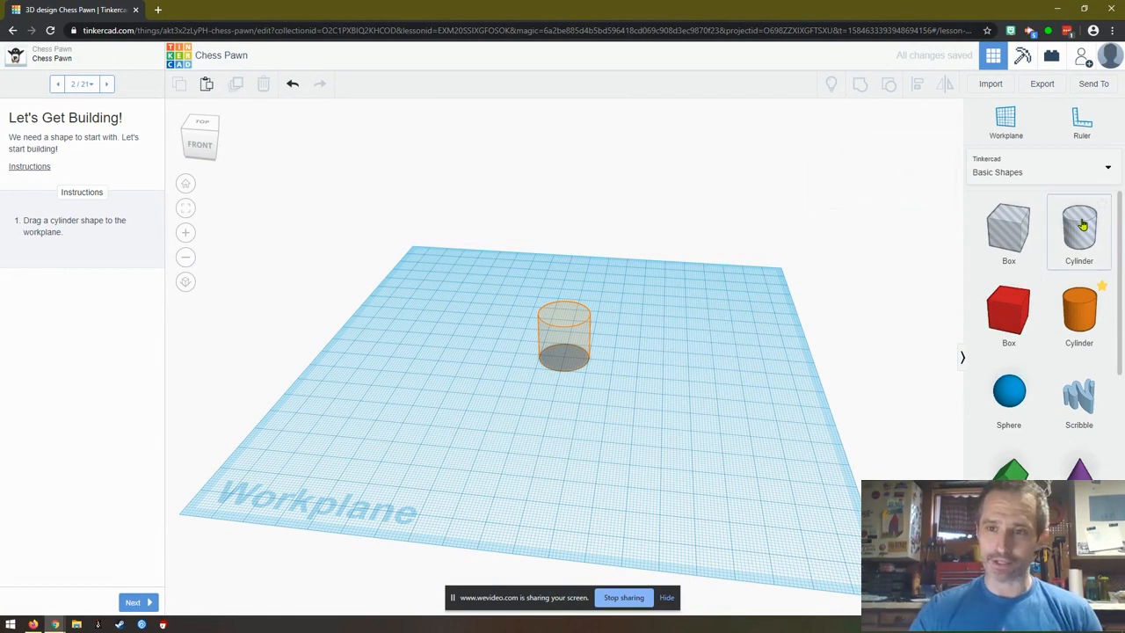
{"action": "left_click", "coordinate": [564, 337]}
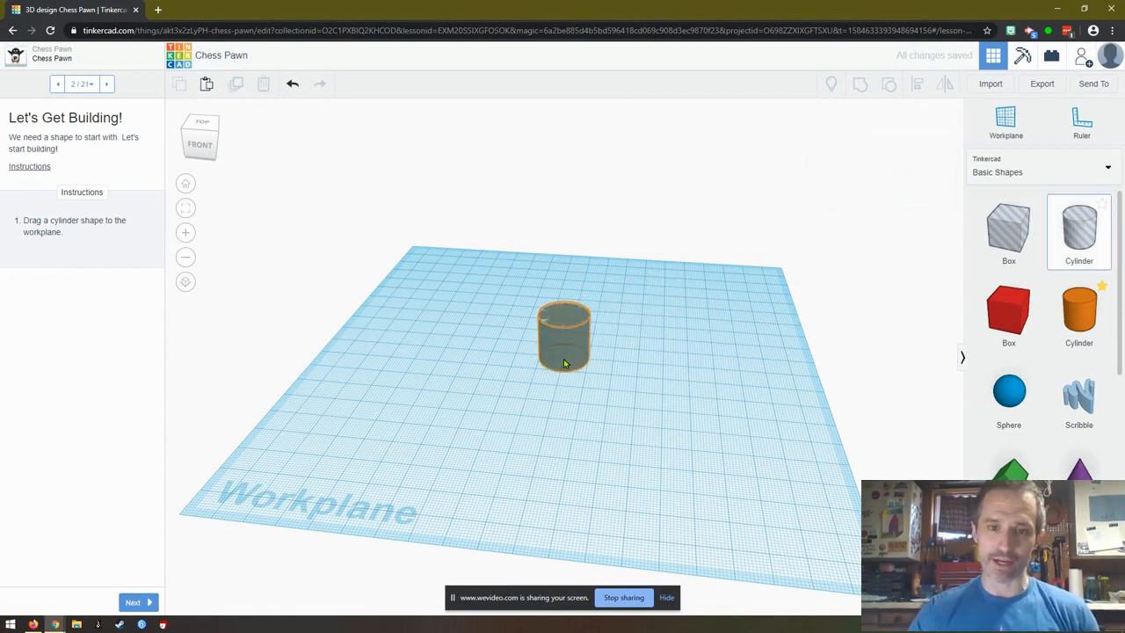
{"action": "left_click", "coordinate": [562, 338]}
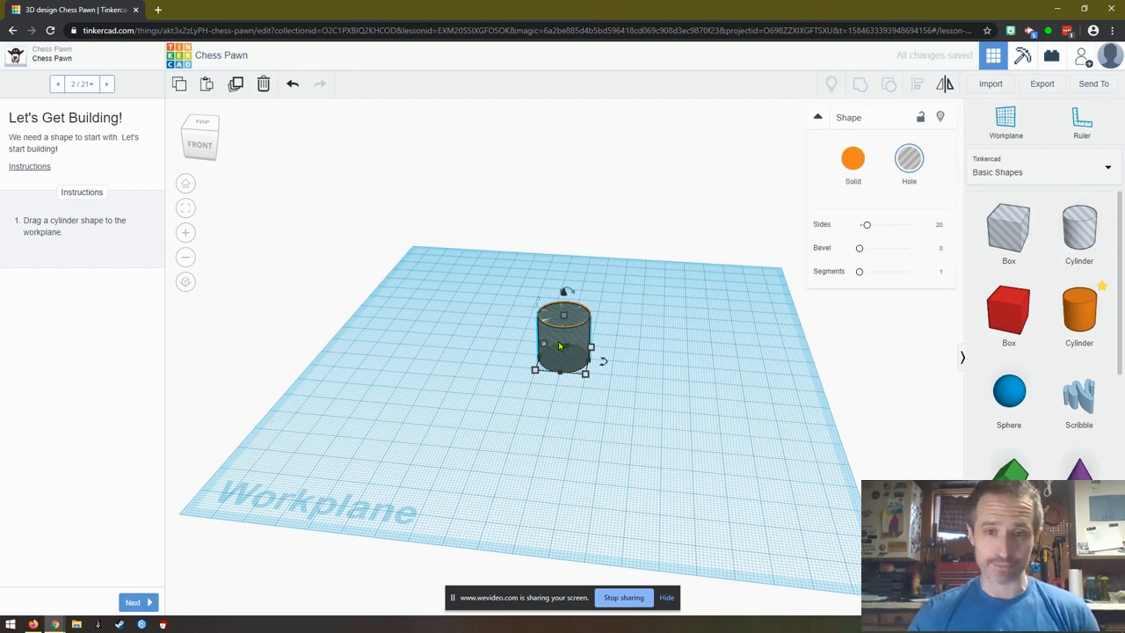
{"action": "left_click", "coordinate": [853, 159]}
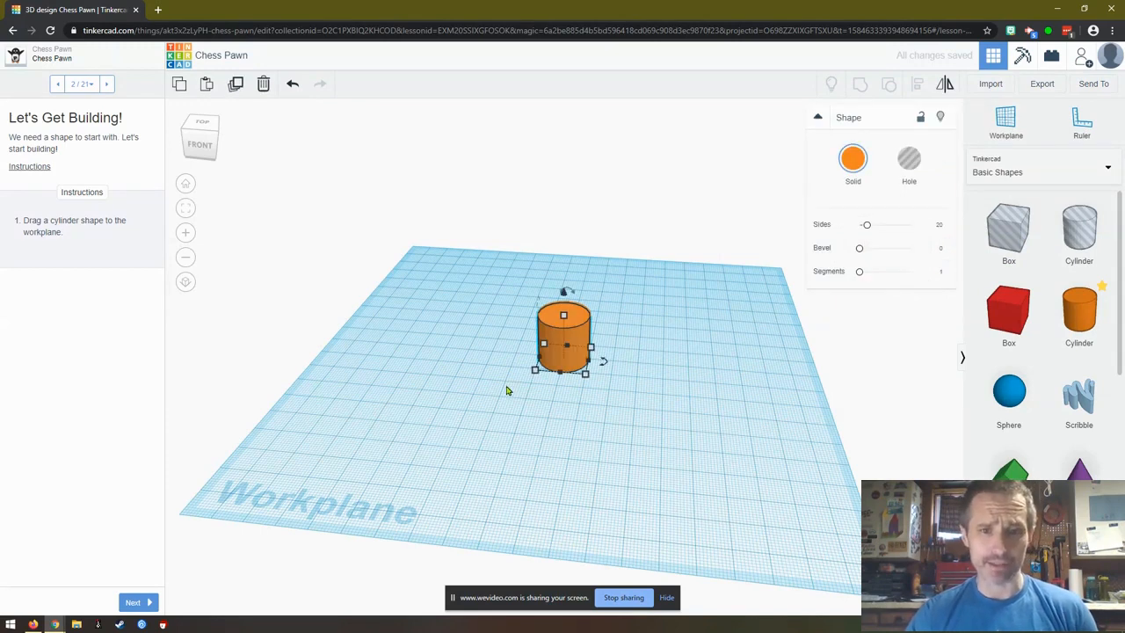
{"action": "left_click", "coordinate": [211, 123]}
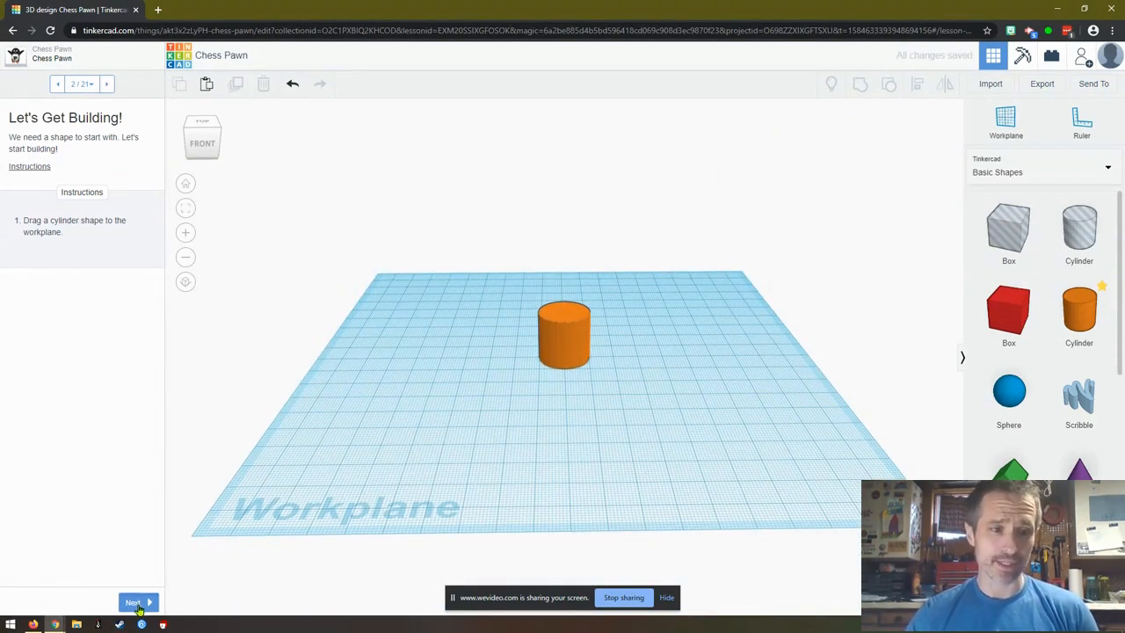
Step: Lower the cylinder to a 3 mm high disc and move on to the workplane step
{"action": "left_click", "coordinate": [132, 601]}
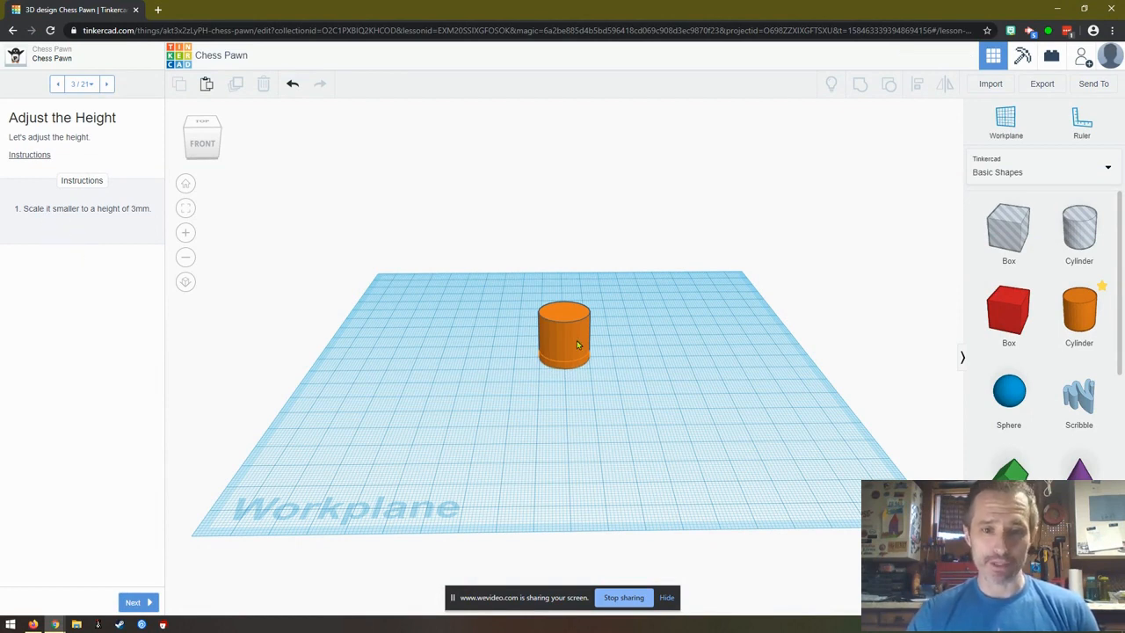
{"action": "left_click", "coordinate": [563, 332]}
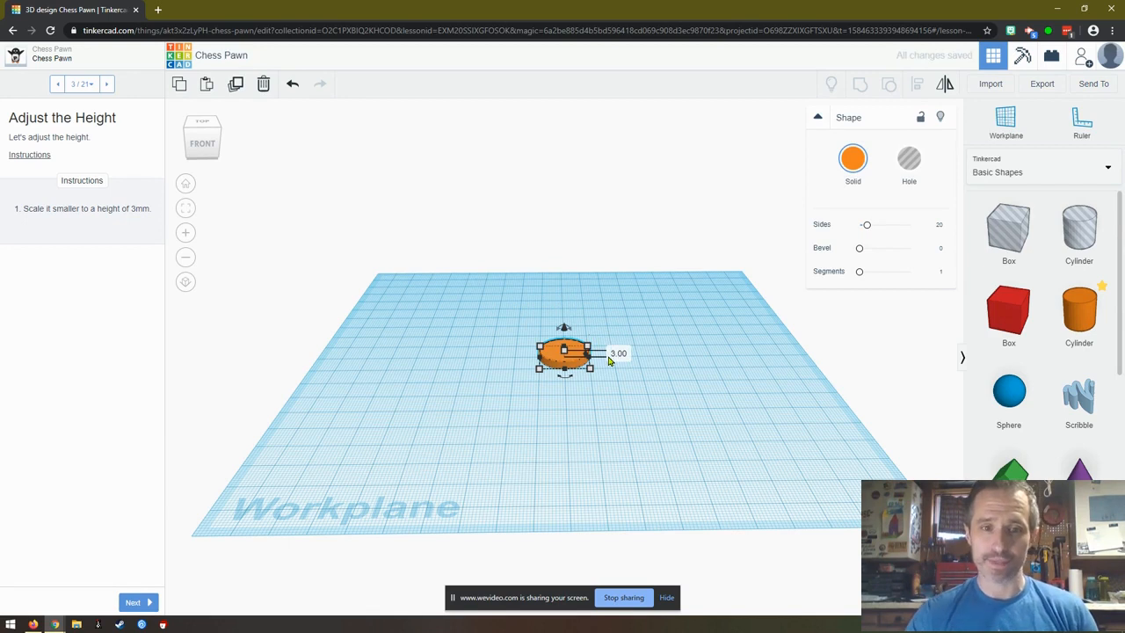
{"action": "left_click", "coordinate": [134, 601]}
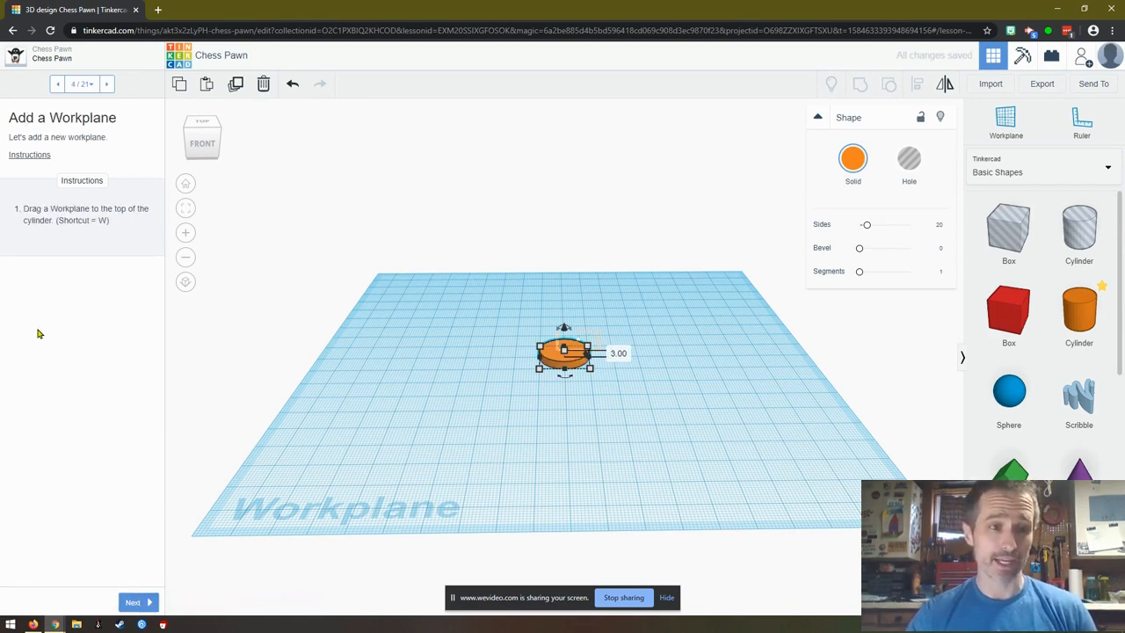
{"action": "mouse_move", "coordinate": [19, 228]}
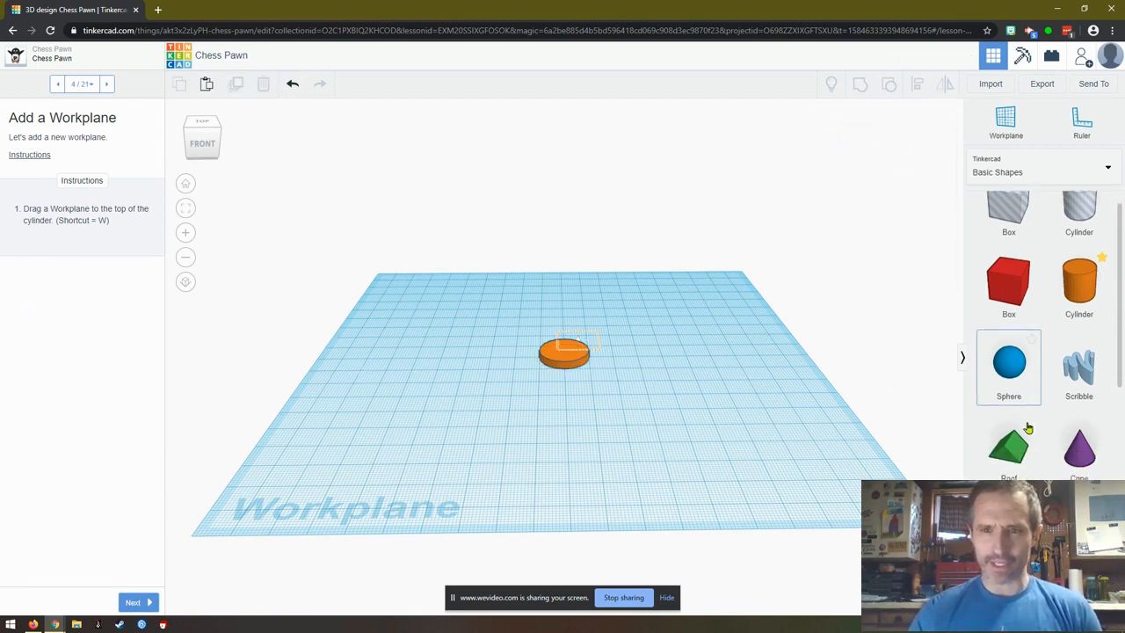
Step: Place a workplane on the disc's top face with the Workplane tool and continue
{"action": "scroll", "scroll_direction": "down", "scroll_amount": 3}
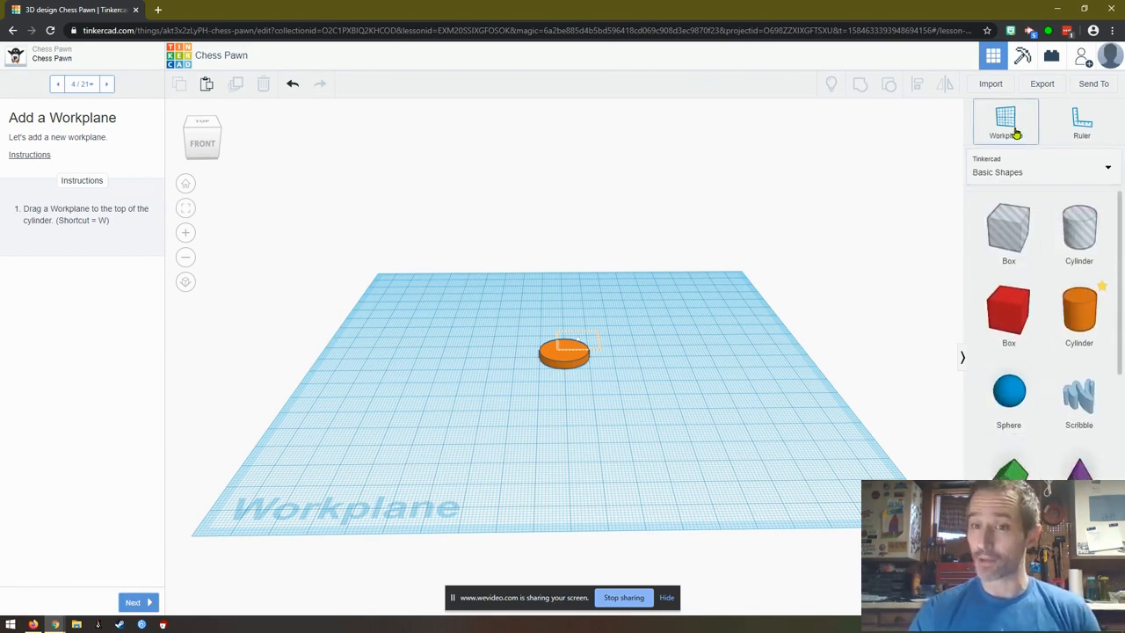
{"action": "mouse_move", "coordinate": [1006, 123]}
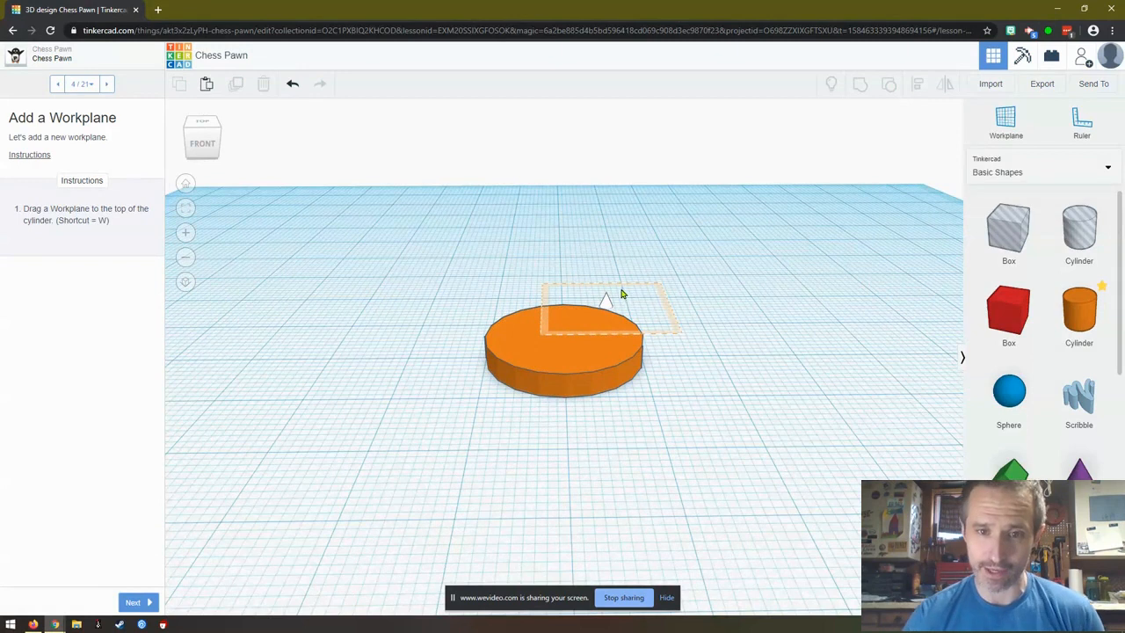
{"action": "mouse_move", "coordinate": [696, 338]}
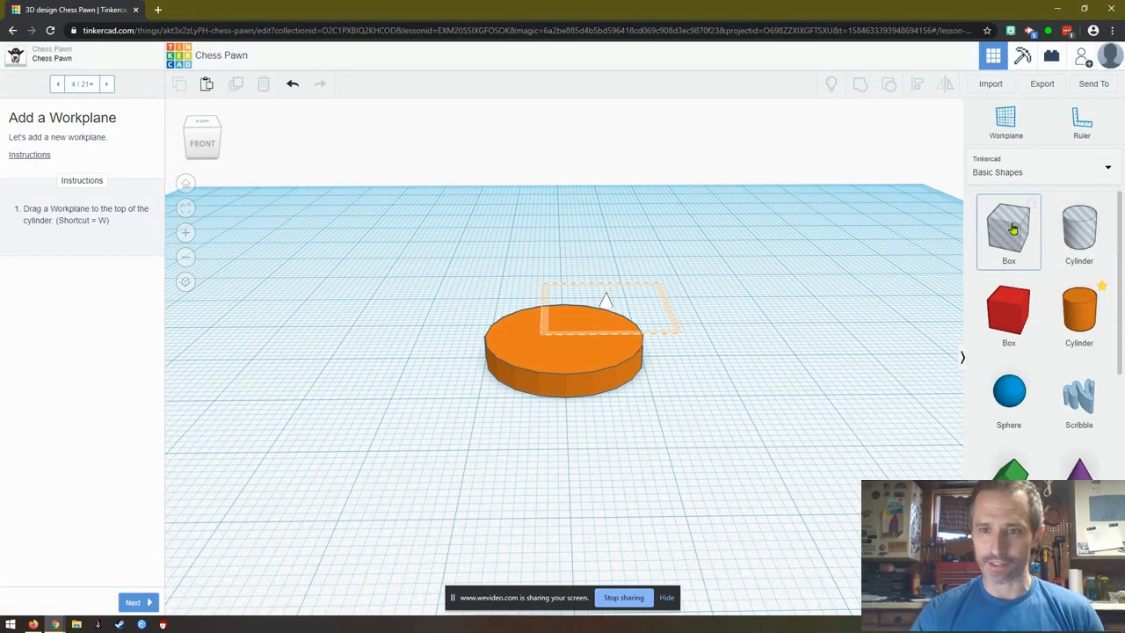
{"action": "left_click", "coordinate": [1006, 122]}
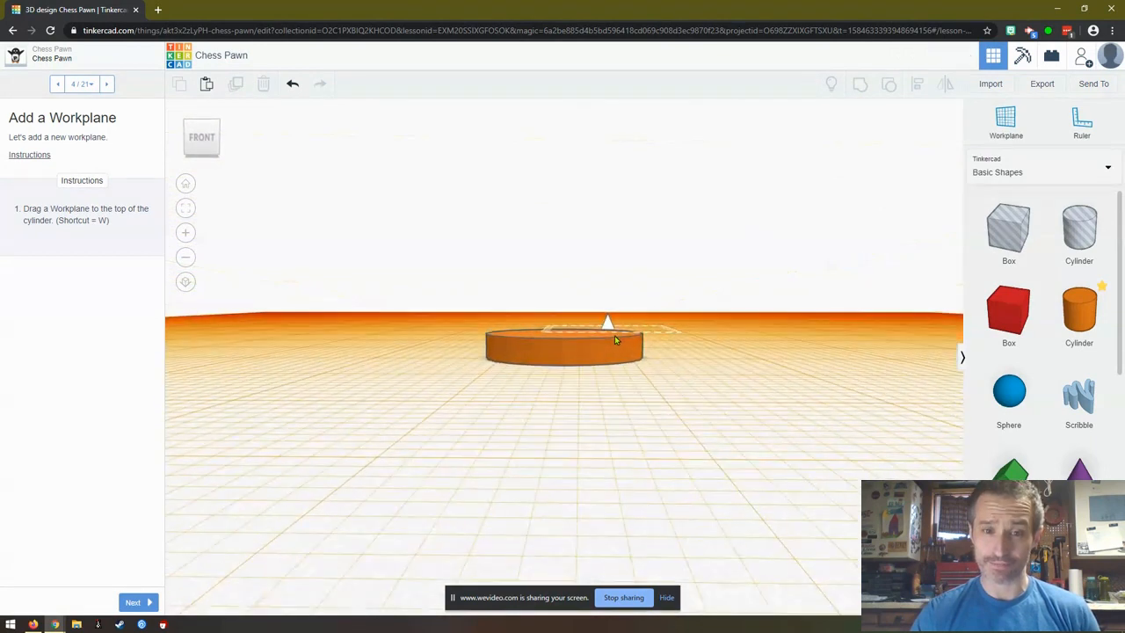
{"action": "left_click", "coordinate": [134, 601]}
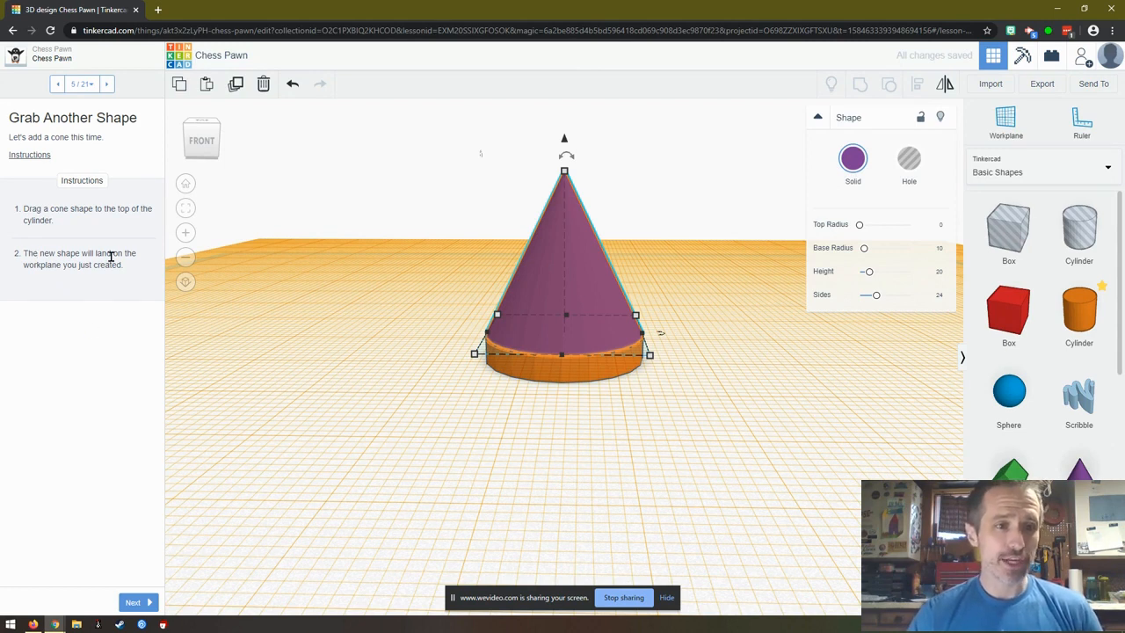
{"action": "mouse_move", "coordinate": [39, 313]}
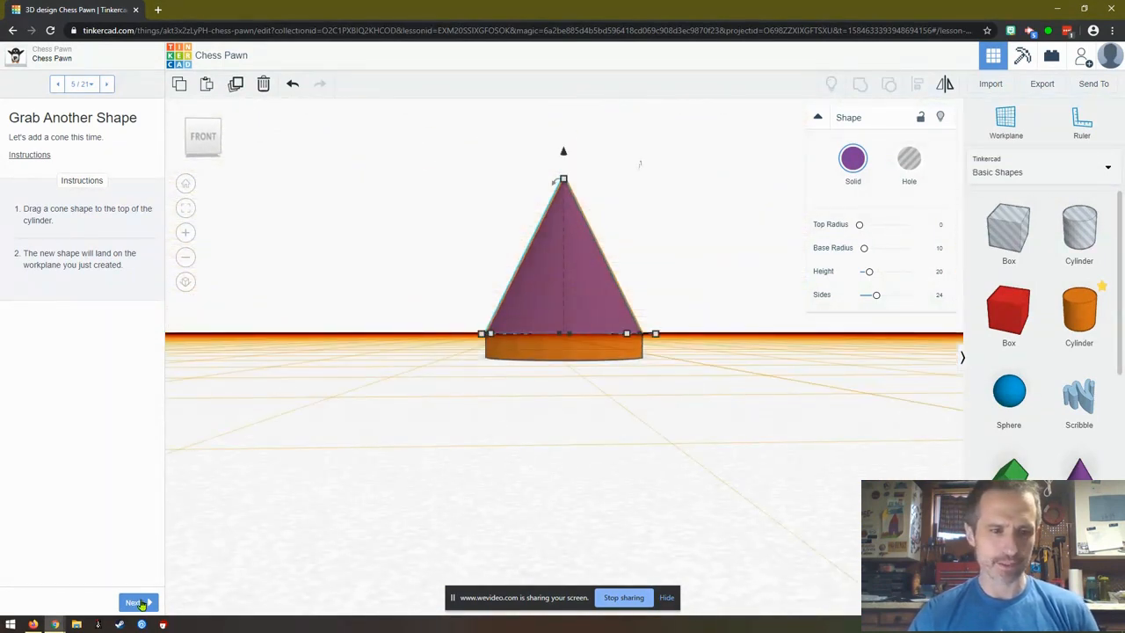
Step: Drag the cone's top handle down to 11.00 mm and move on to the sphere step
{"action": "left_click", "coordinate": [134, 602]}
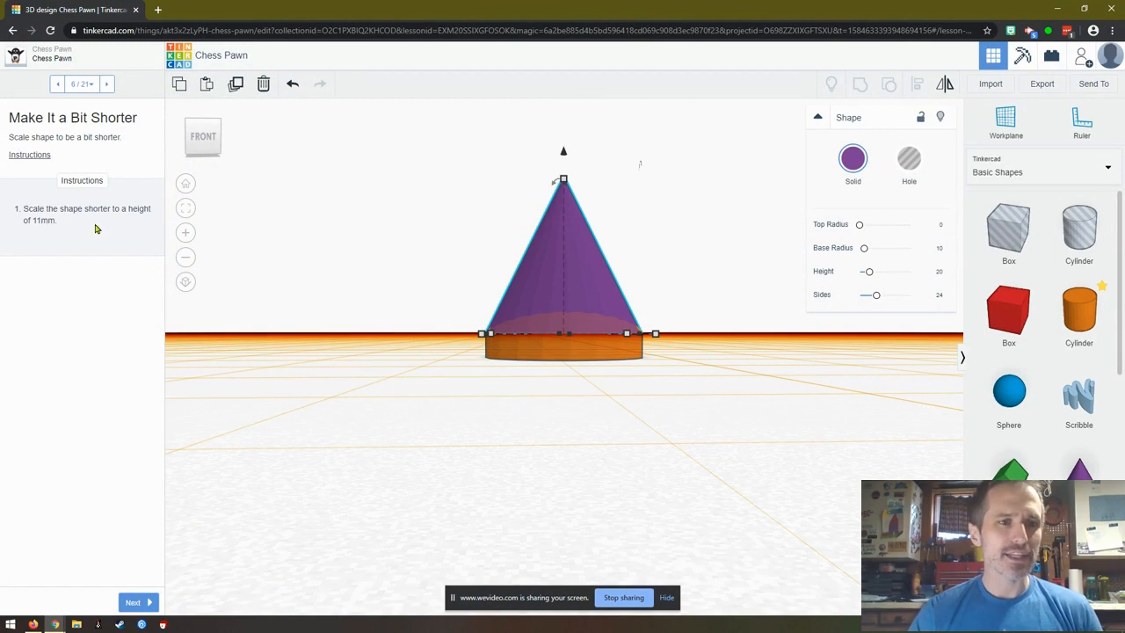
{"action": "mouse_move", "coordinate": [66, 250]}
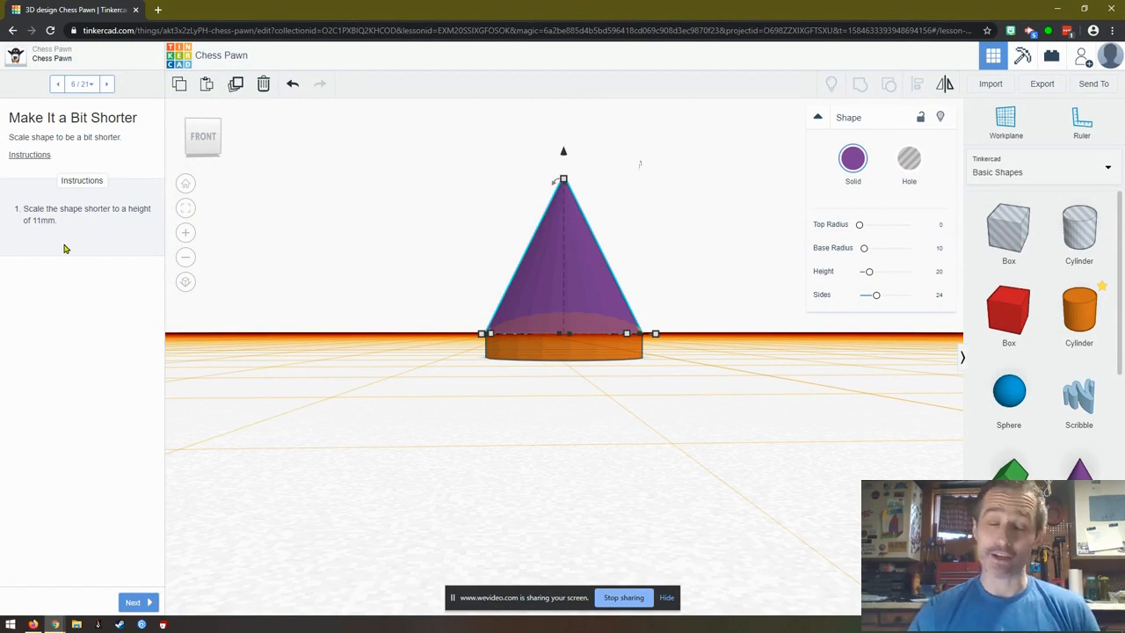
{"action": "mouse_move", "coordinate": [70, 243]}
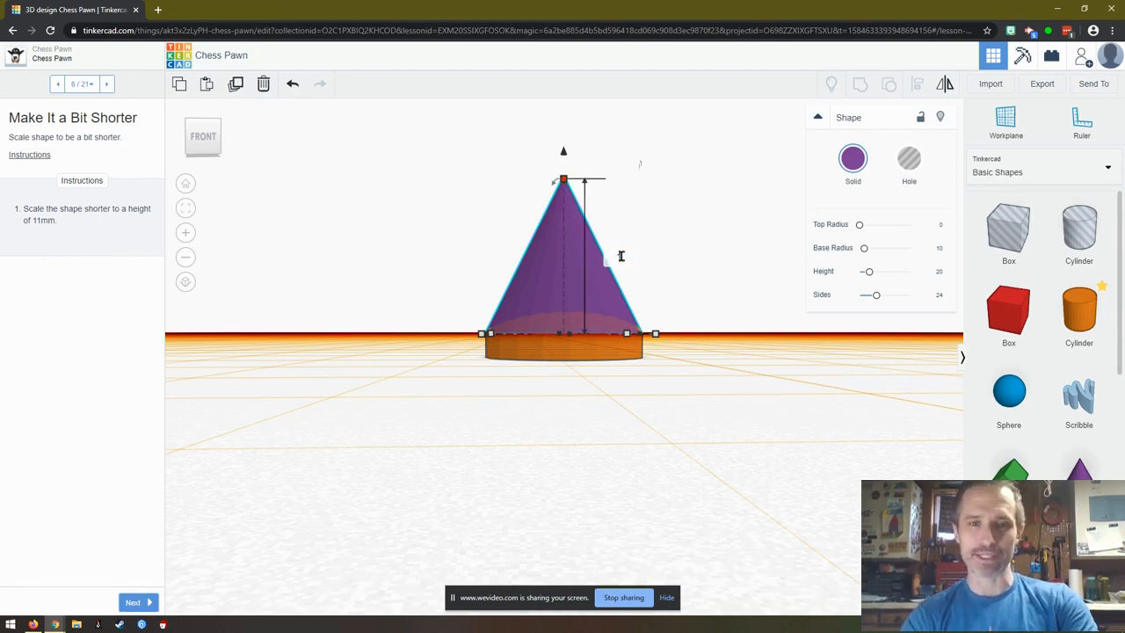
{"action": "left_click_drag", "start_coordinate": [562, 179], "coordinate": [563, 247]}
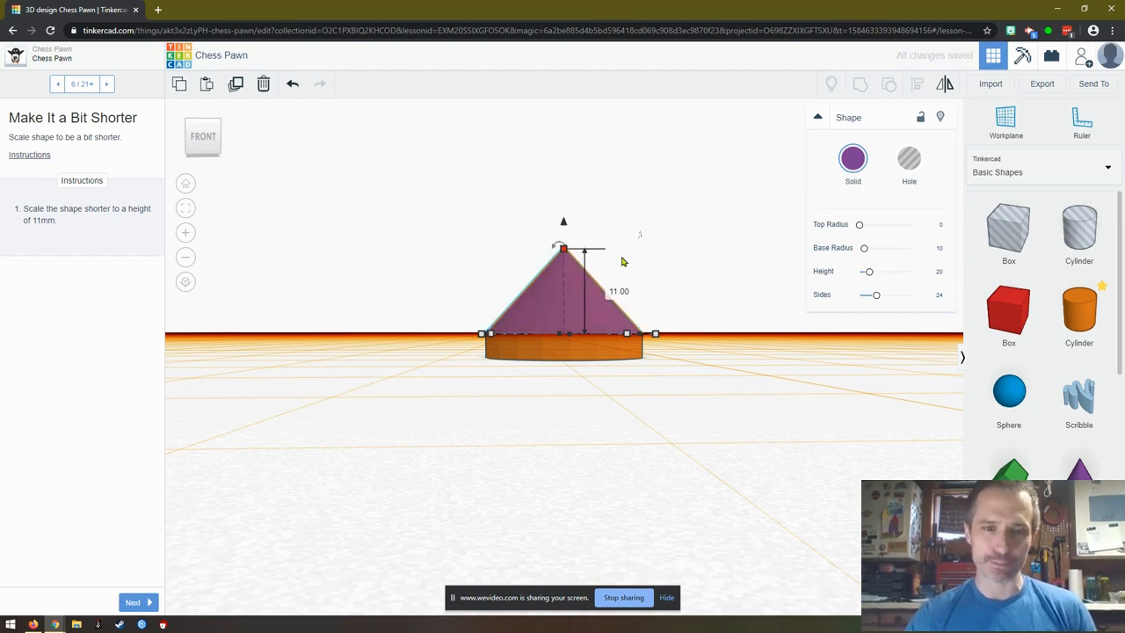
{"action": "left_click", "coordinate": [133, 601]}
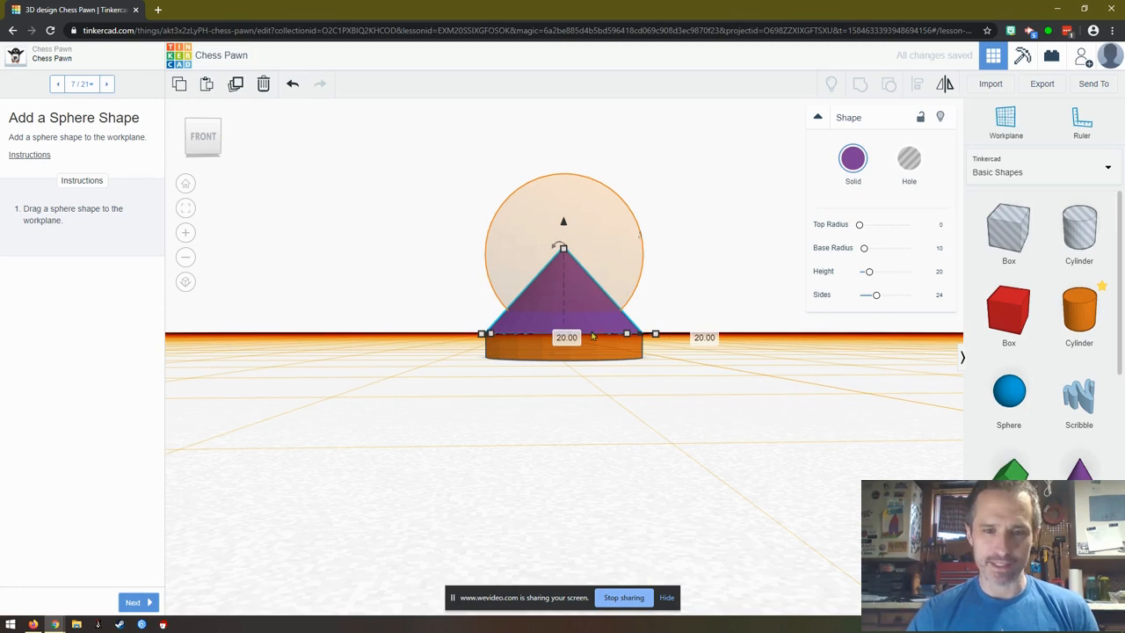
{"action": "mouse_move", "coordinate": [49, 239]}
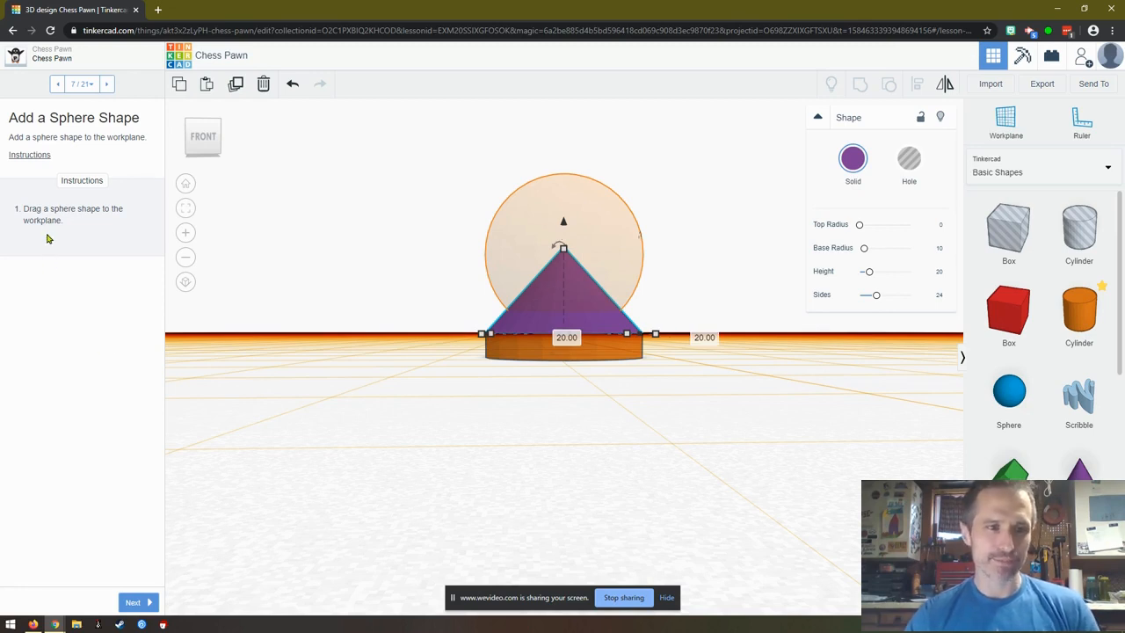
{"action": "mouse_move", "coordinate": [36, 249]}
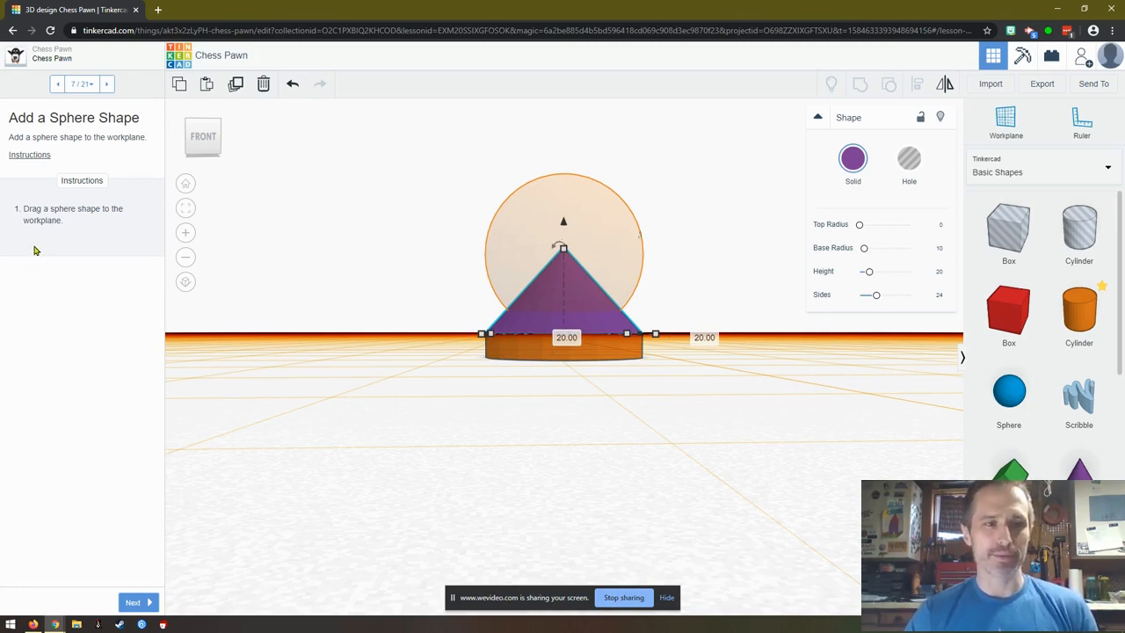
{"action": "mouse_move", "coordinate": [1045, 369]}
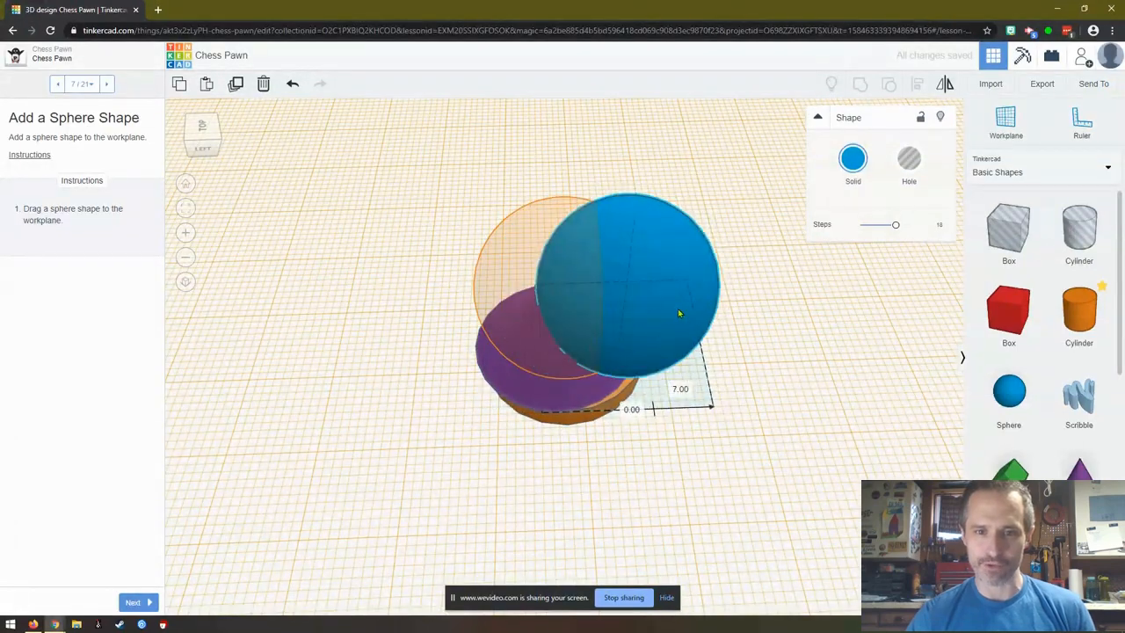
Step: Drop a blue sphere onto the cone above the disc and reach the Squish It step
{"action": "left_click", "coordinate": [624, 281]}
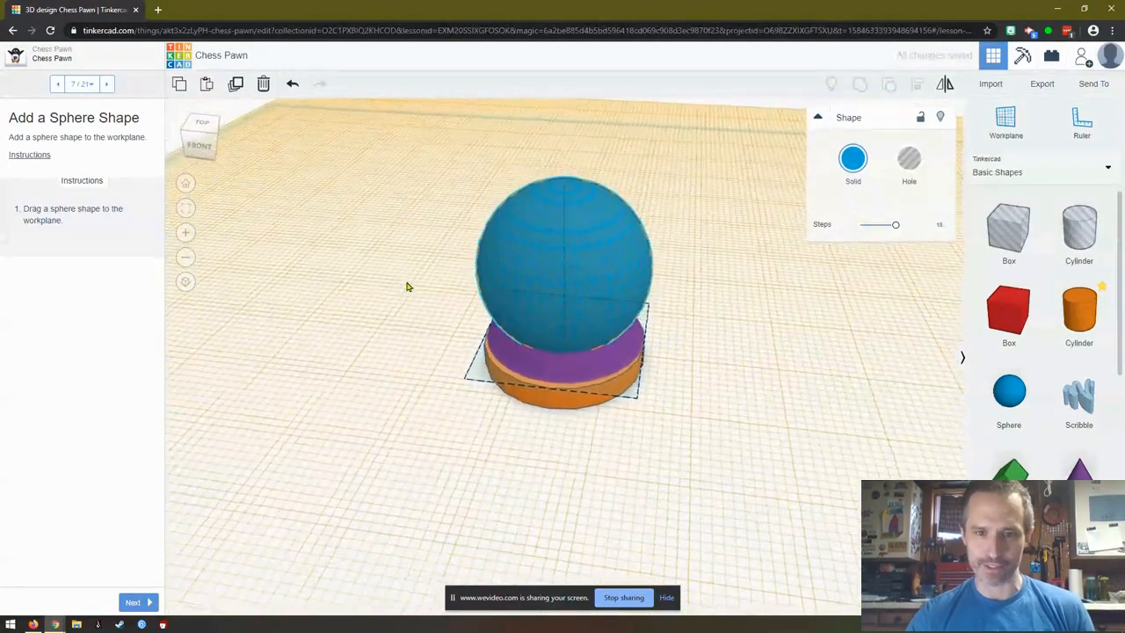
{"action": "left_click", "coordinate": [562, 264]}
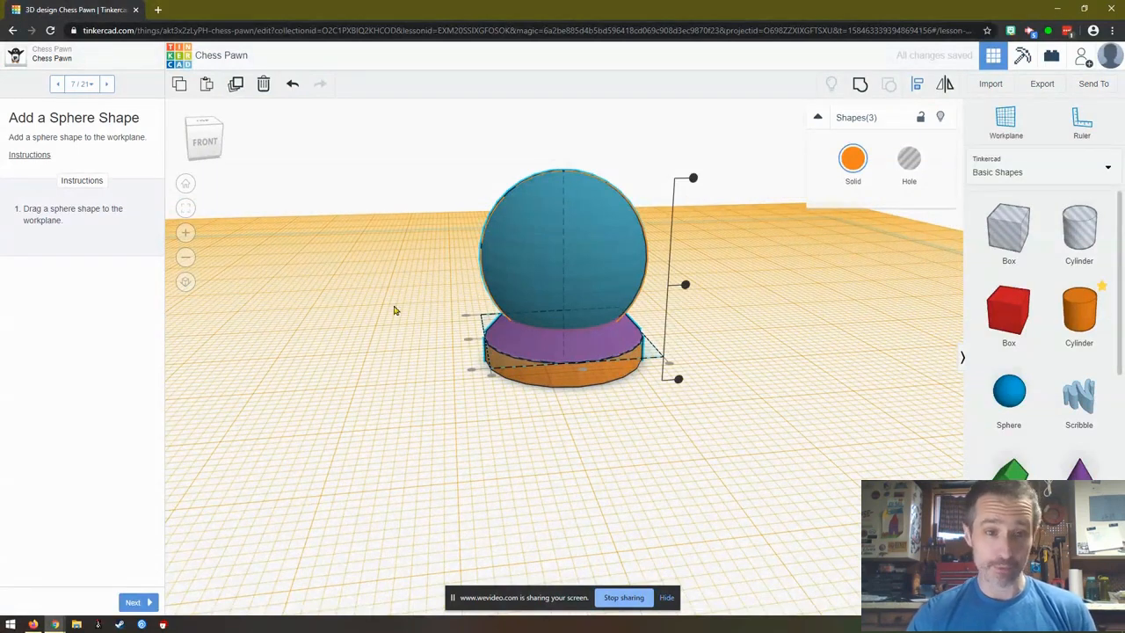
{"action": "mouse_move", "coordinate": [834, 371]}
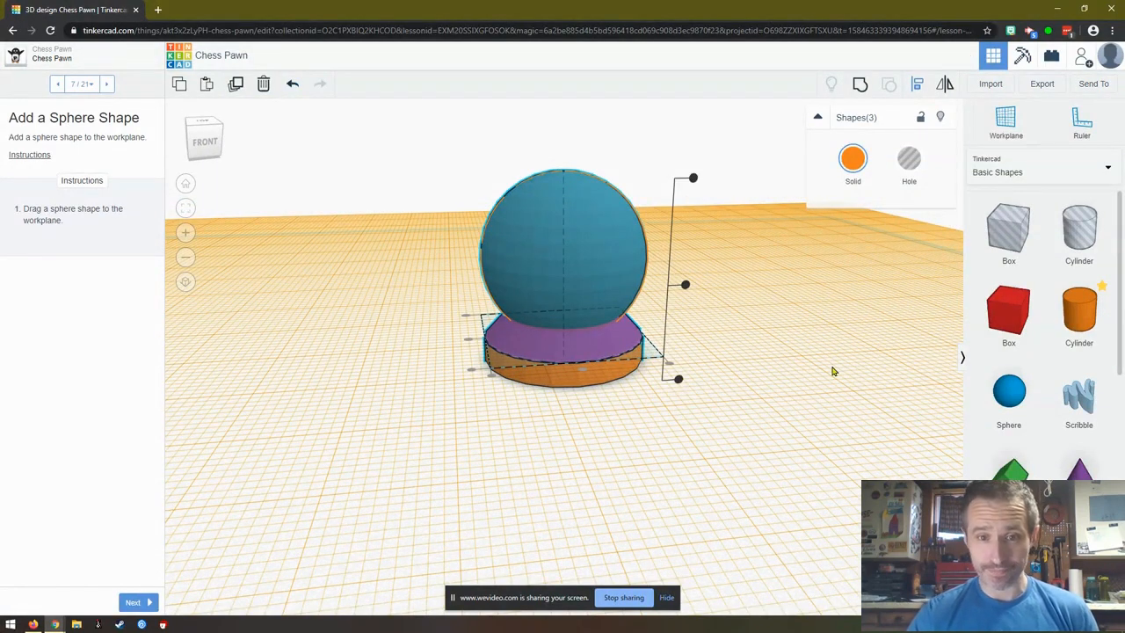
{"action": "left_click", "coordinate": [105, 436]}
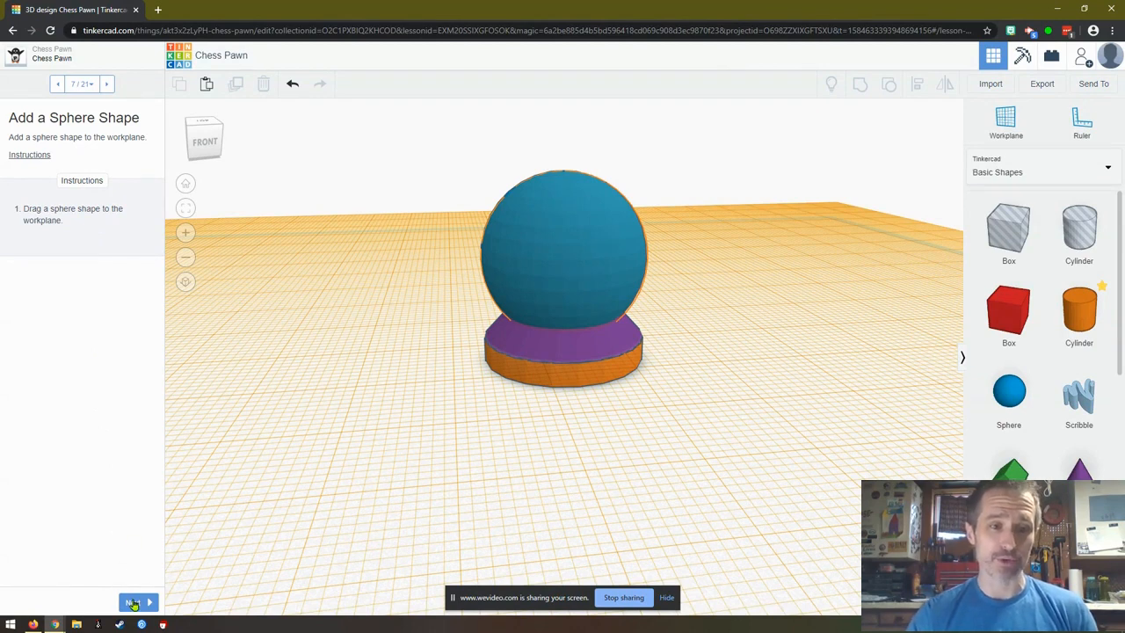
{"action": "left_click", "coordinate": [133, 601]}
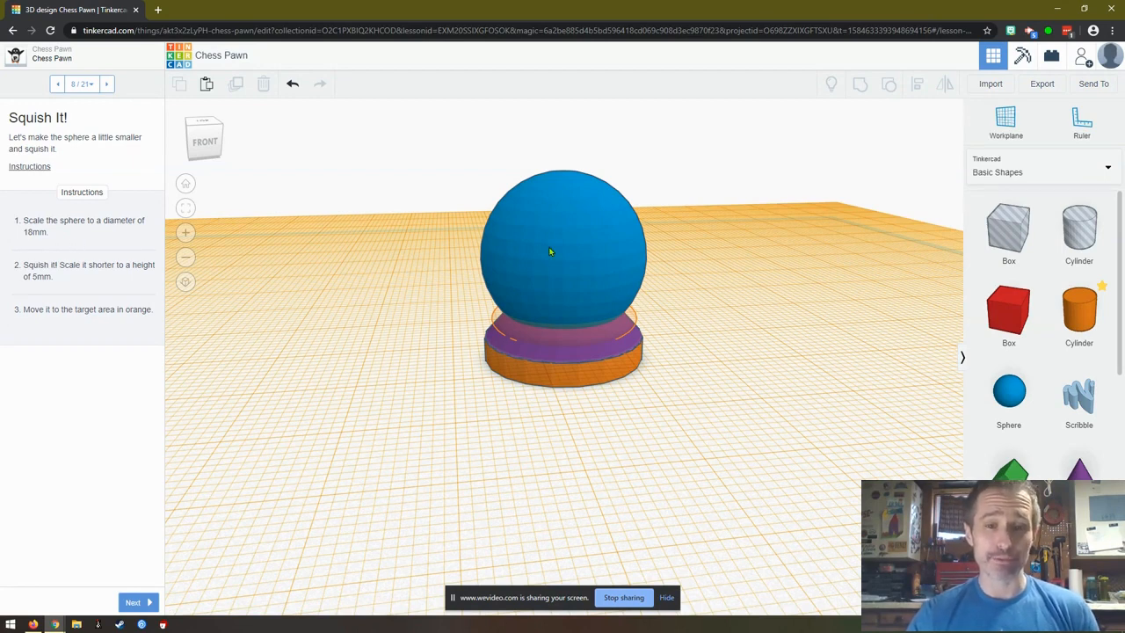
Step: Flatten the sphere with its top handle until its height reads 5.00 mm
{"action": "left_click", "coordinate": [549, 251]}
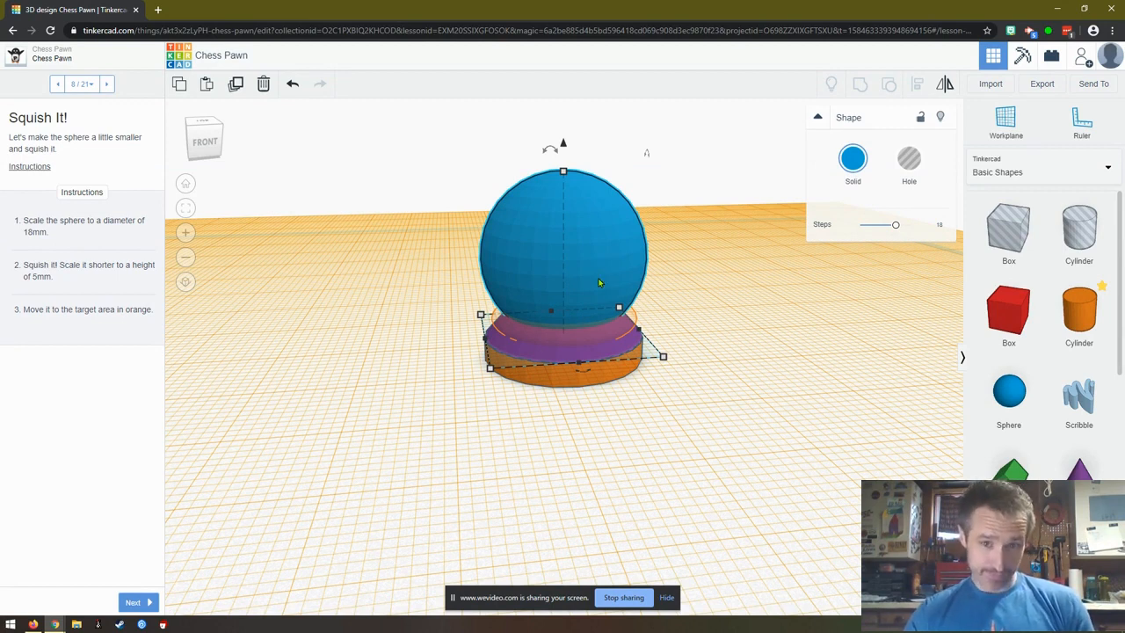
{"action": "mouse_move", "coordinate": [644, 255]}
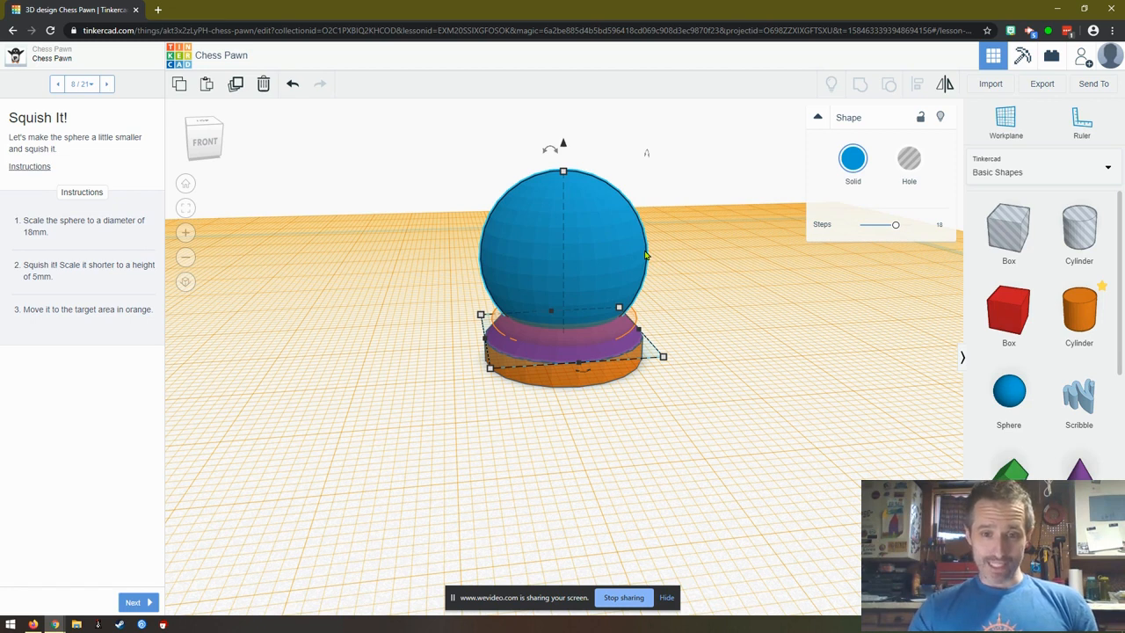
{"action": "mouse_move", "coordinate": [566, 263]}
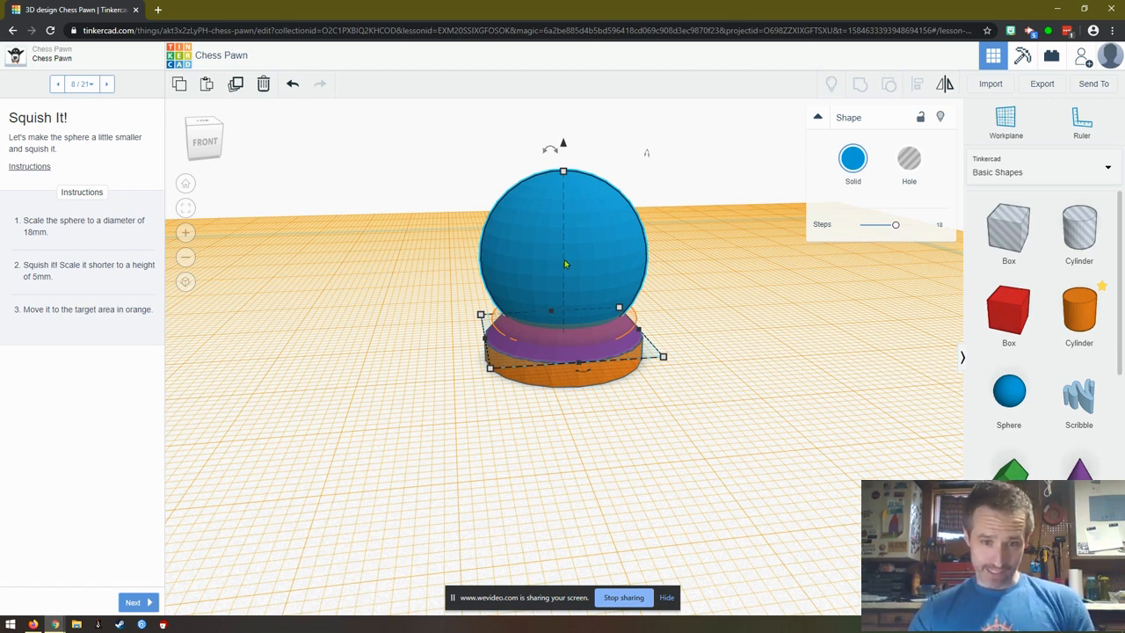
{"action": "mouse_move", "coordinate": [649, 257]}
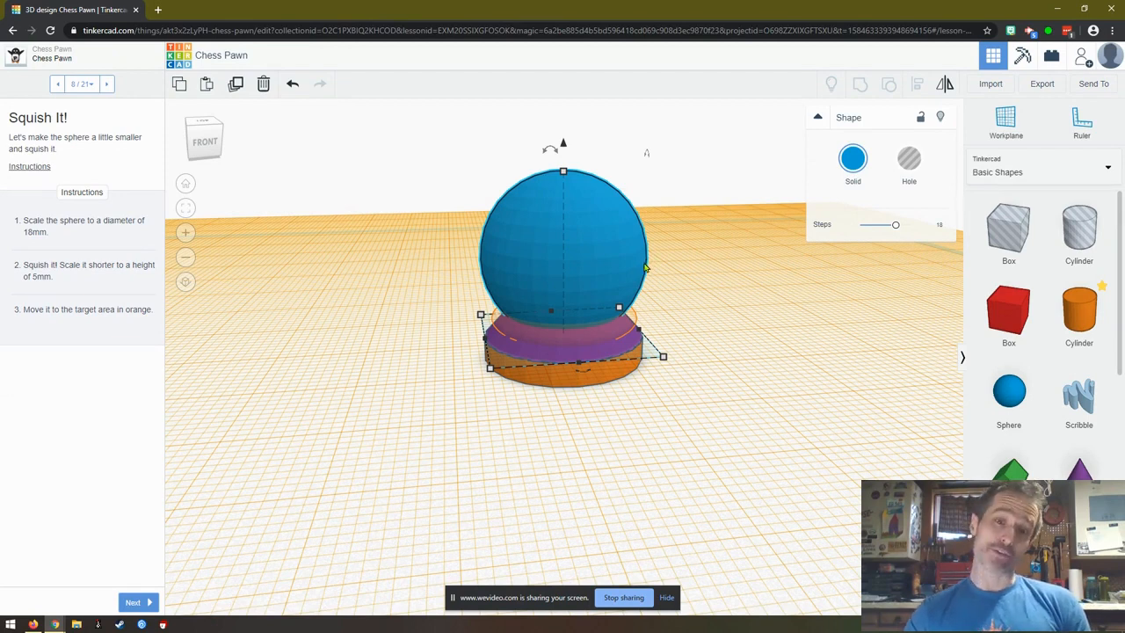
{"action": "mouse_move", "coordinate": [580, 281]}
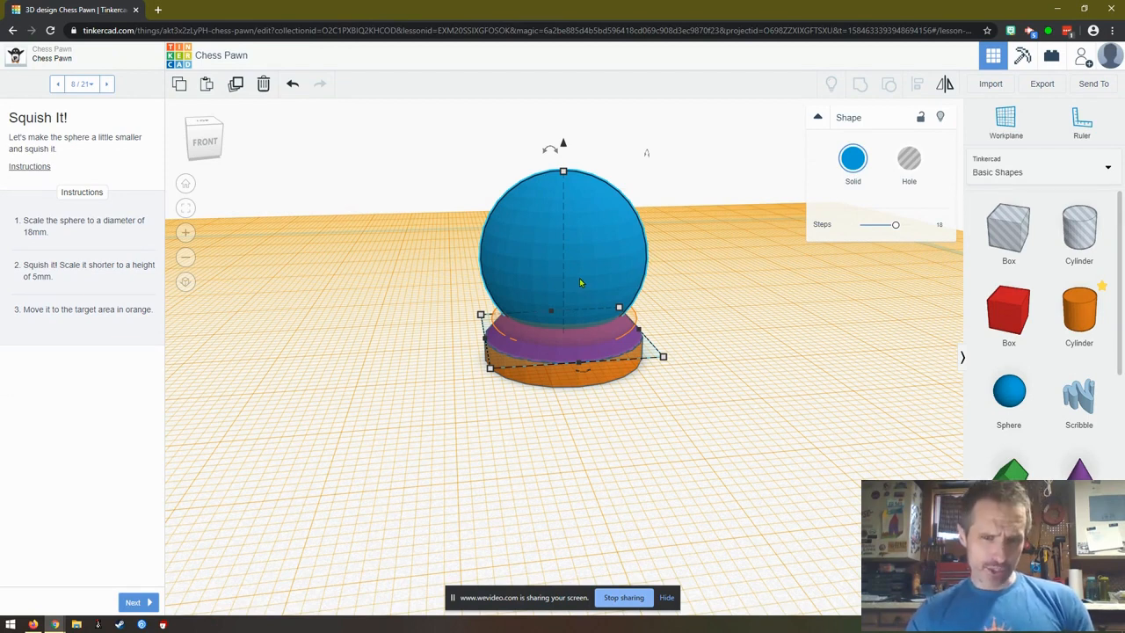
{"action": "mouse_move", "coordinate": [72, 303]}
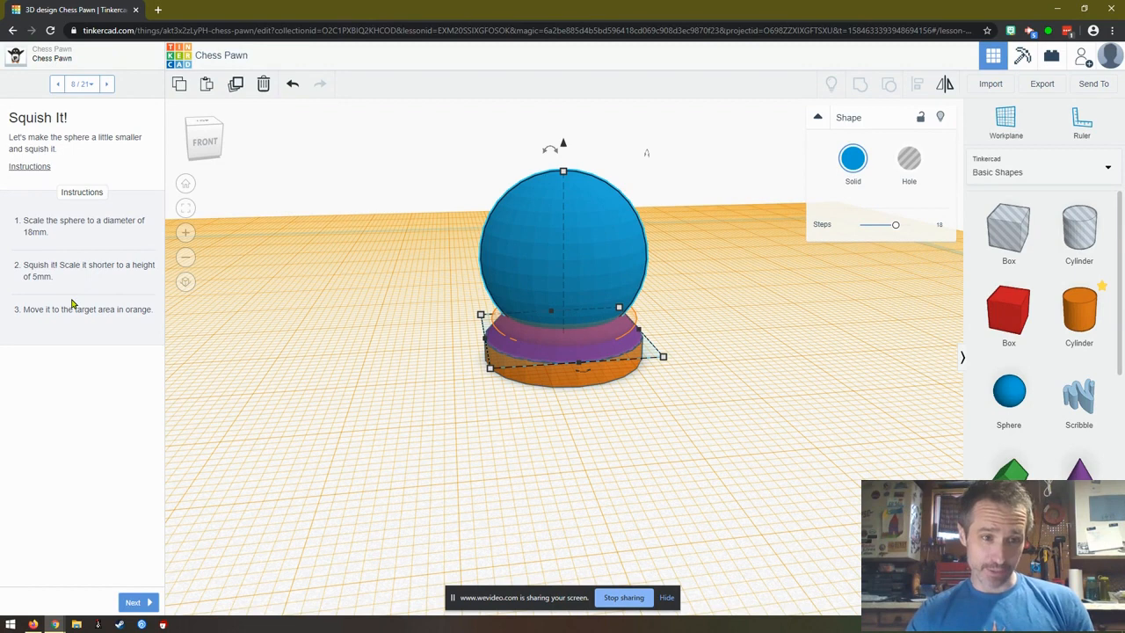
{"action": "mouse_move", "coordinate": [132, 382]}
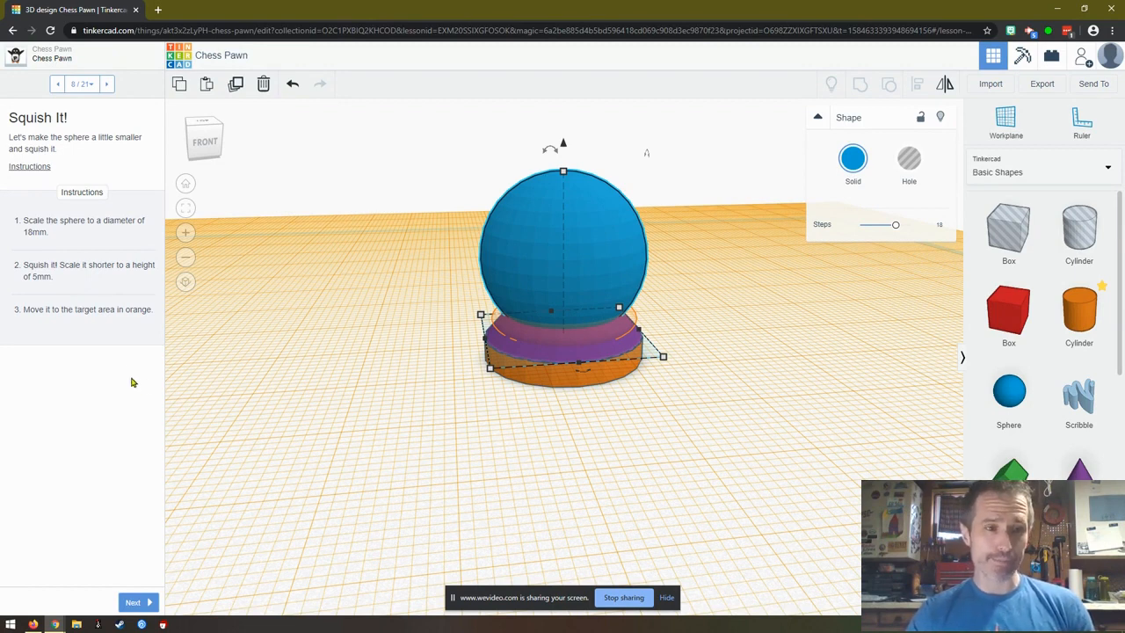
{"action": "mouse_move", "coordinate": [465, 378]}
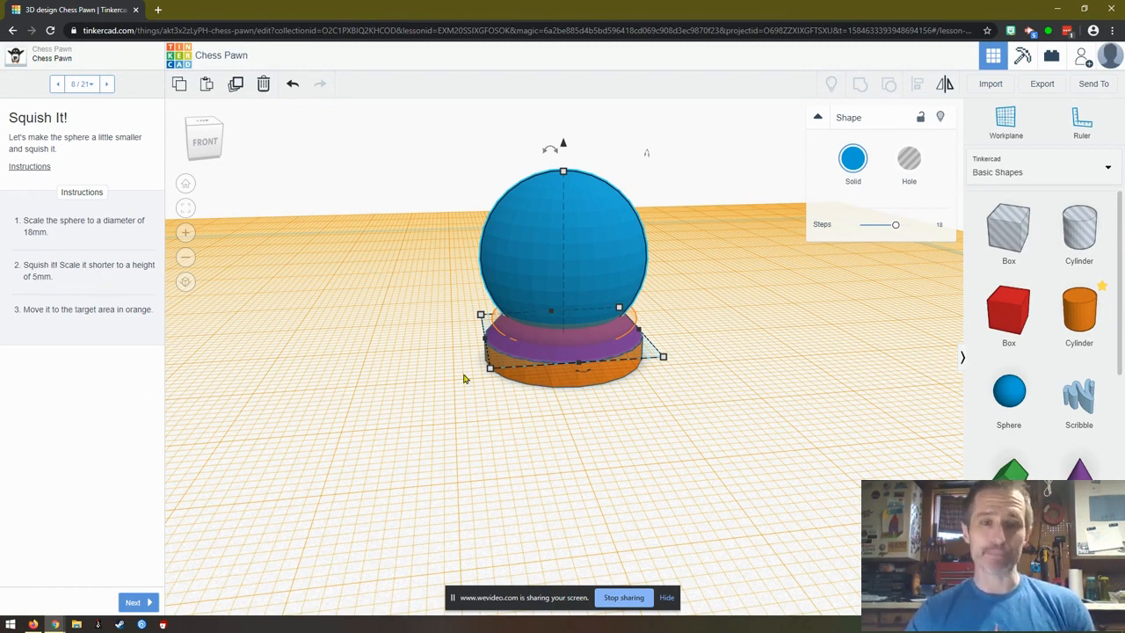
{"action": "mouse_move", "coordinate": [480, 343]}
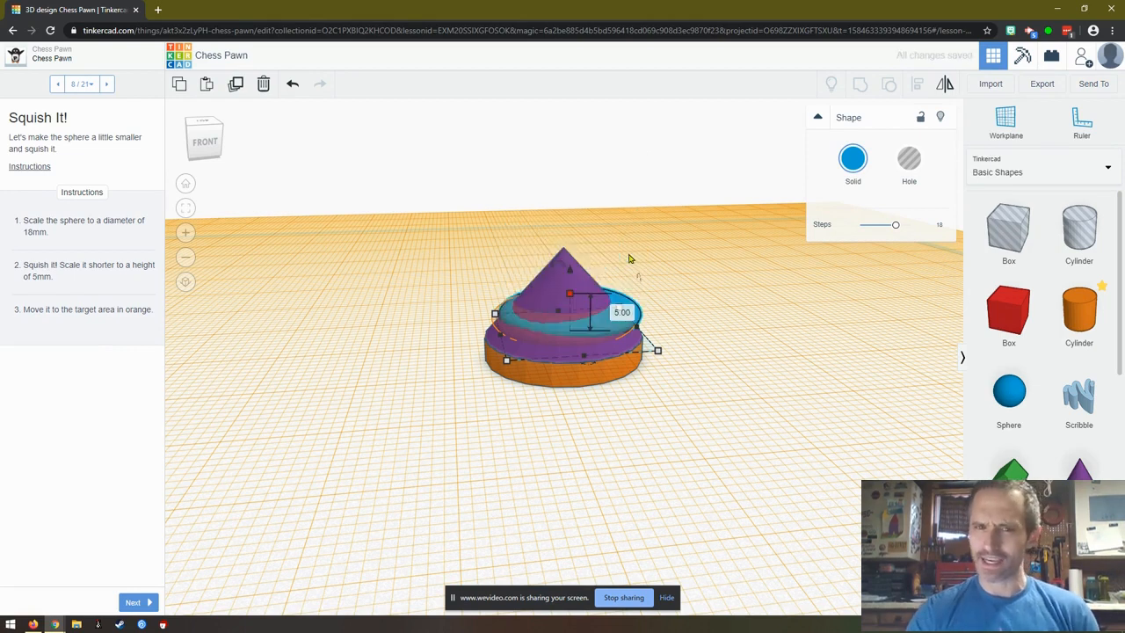
{"action": "mouse_move", "coordinate": [436, 265]}
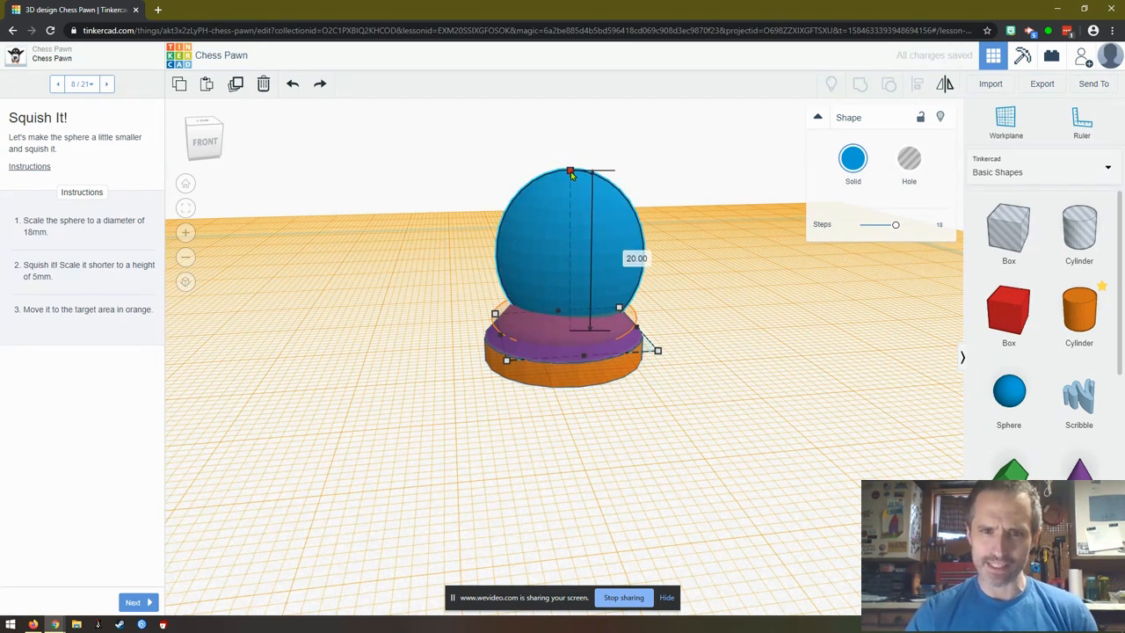
{"action": "left_click_drag", "start_coordinate": [570, 169], "coordinate": [570, 197]}
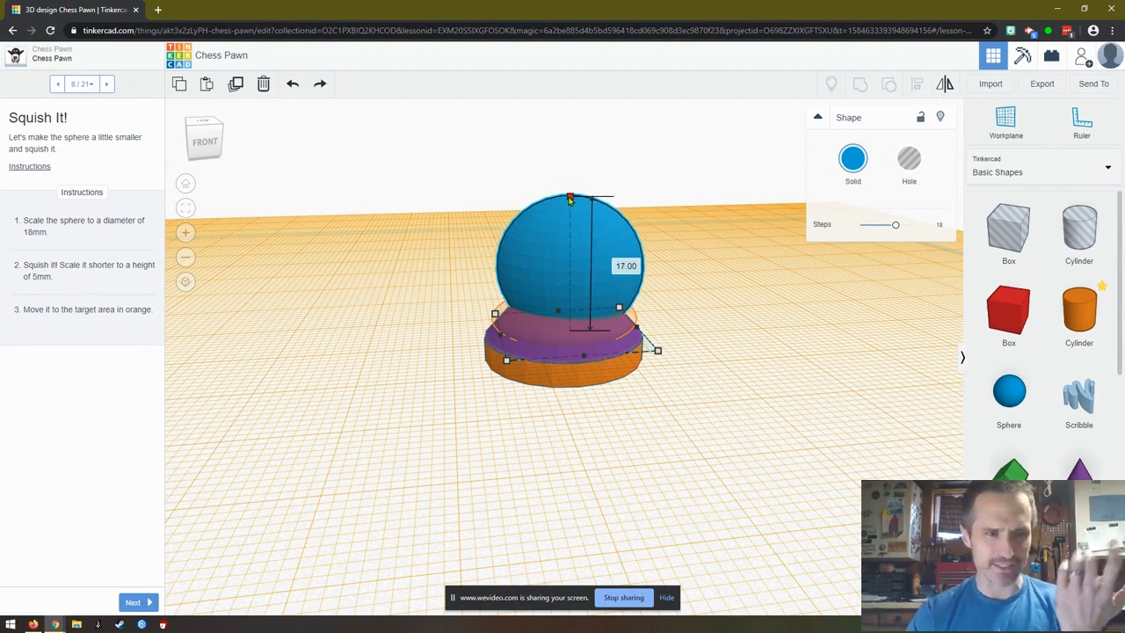
{"action": "left_click_drag", "start_coordinate": [570, 197], "coordinate": [572, 281]}
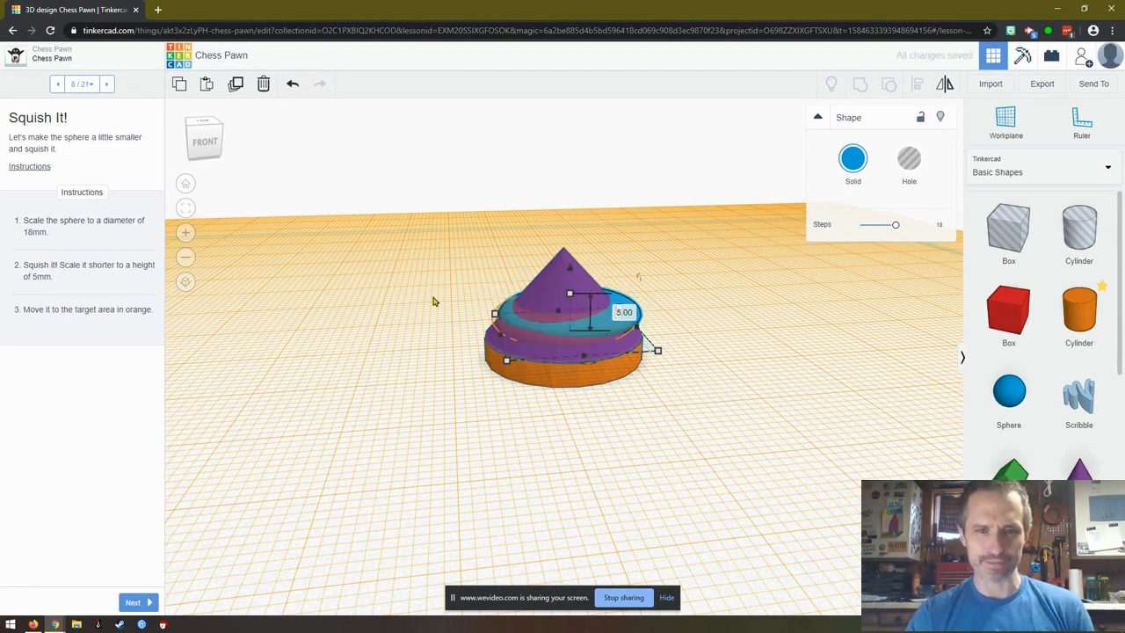
{"action": "mouse_move", "coordinate": [357, 359]}
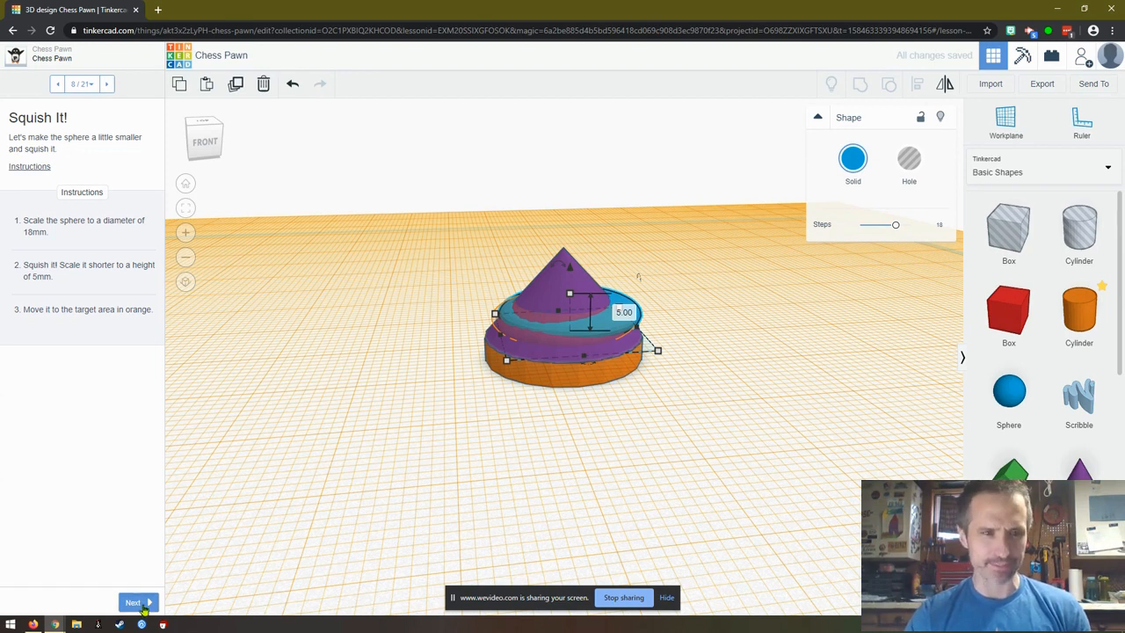
Step: Add a cone beside the pawn and stretch it taller and slimmer with its handles
{"action": "left_click", "coordinate": [133, 602]}
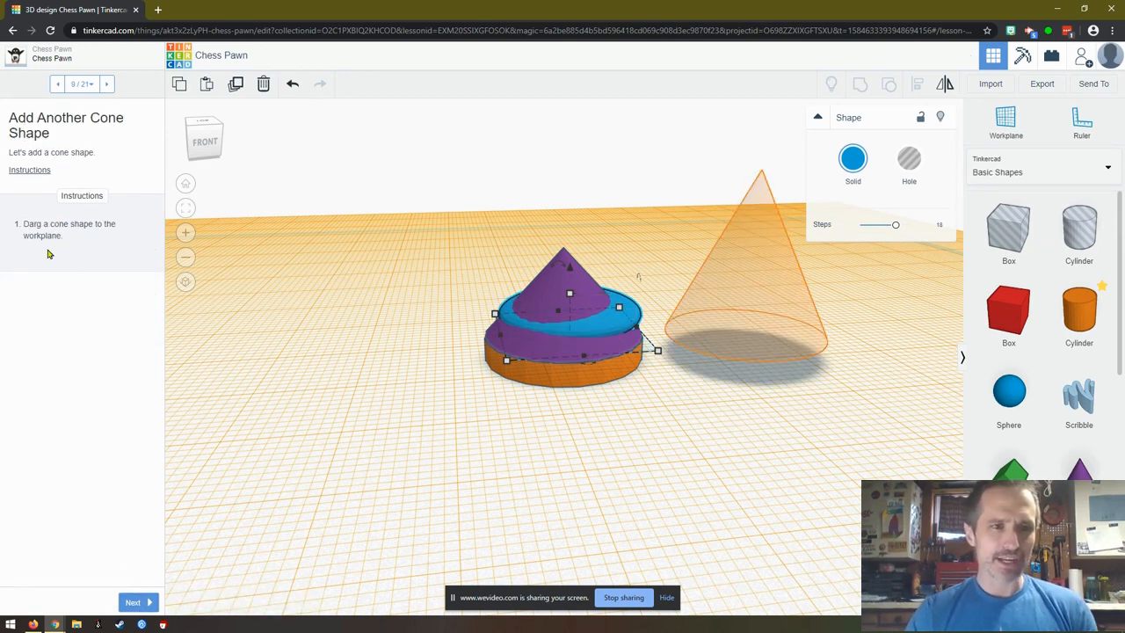
{"action": "mouse_move", "coordinate": [648, 320]}
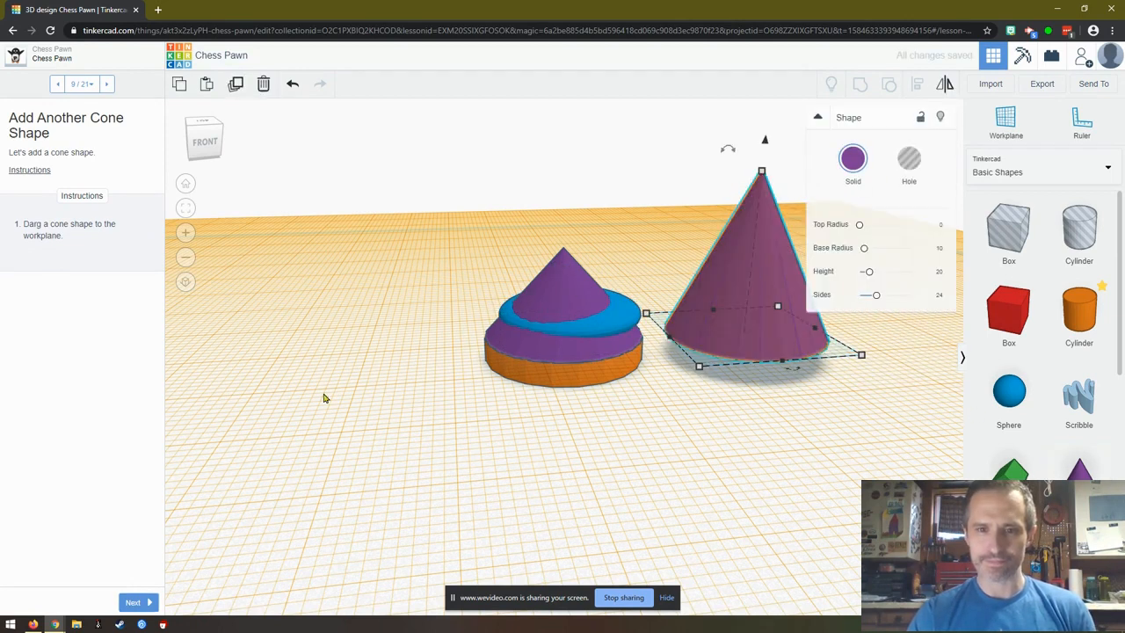
{"action": "left_click", "coordinate": [137, 601]}
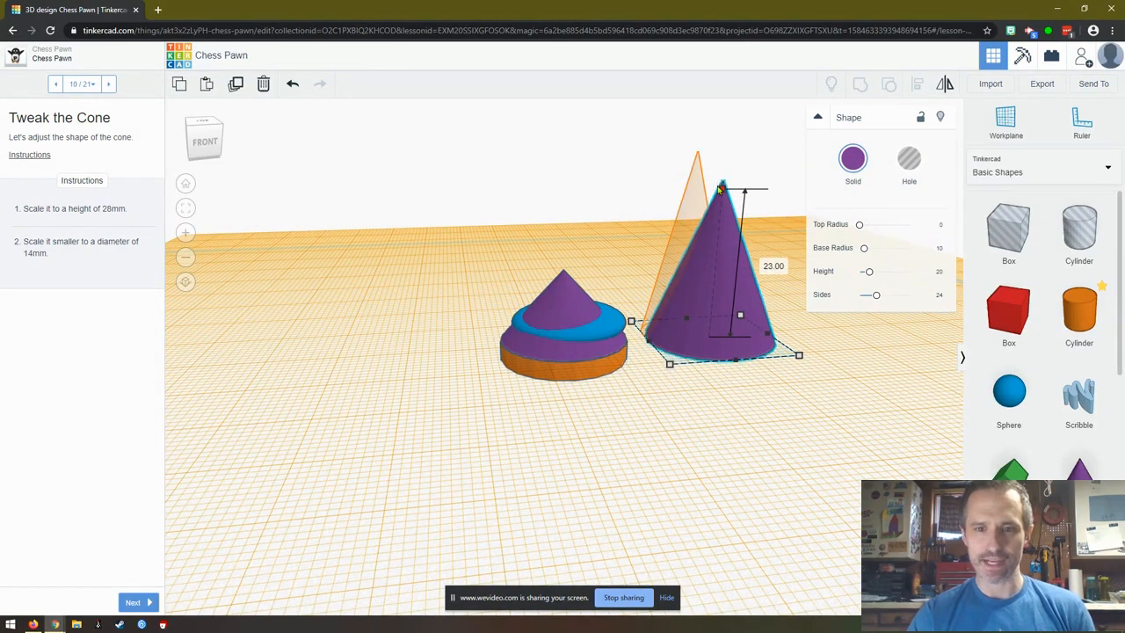
{"action": "left_click_drag", "start_coordinate": [748, 189], "coordinate": [749, 164]}
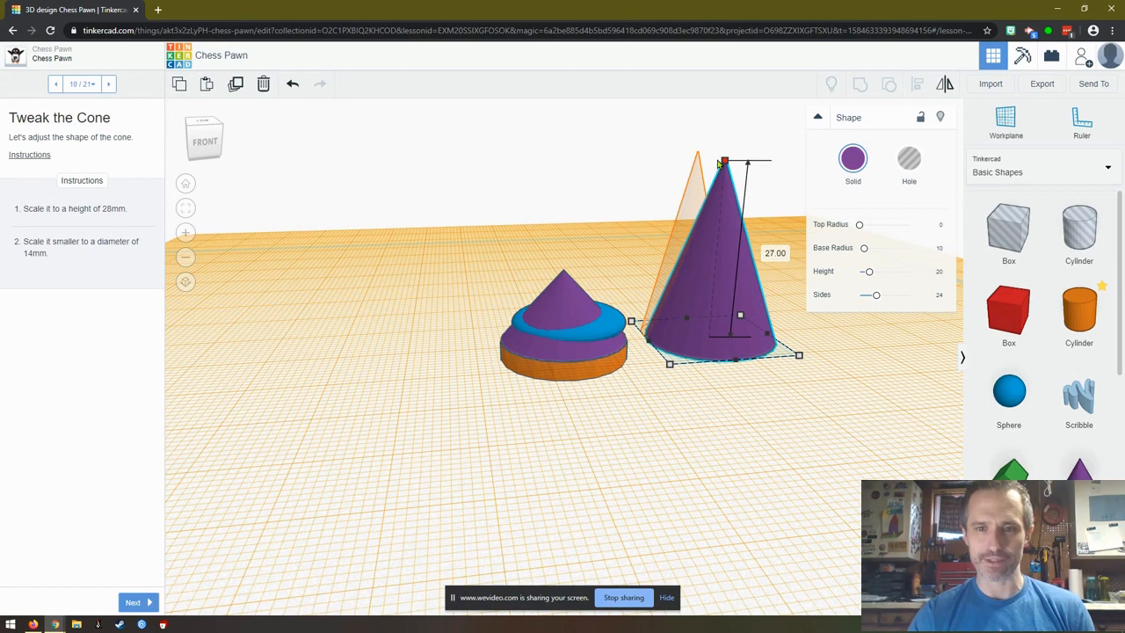
{"action": "left_click_drag", "start_coordinate": [724, 162], "coordinate": [724, 155]}
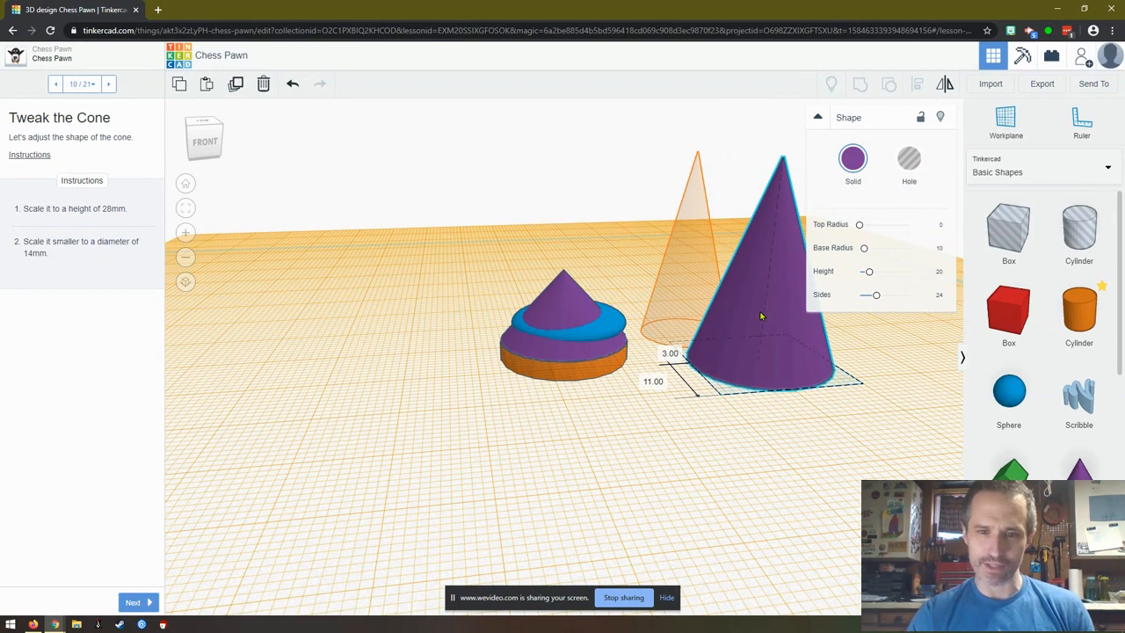
{"action": "left_click", "coordinate": [761, 316]}
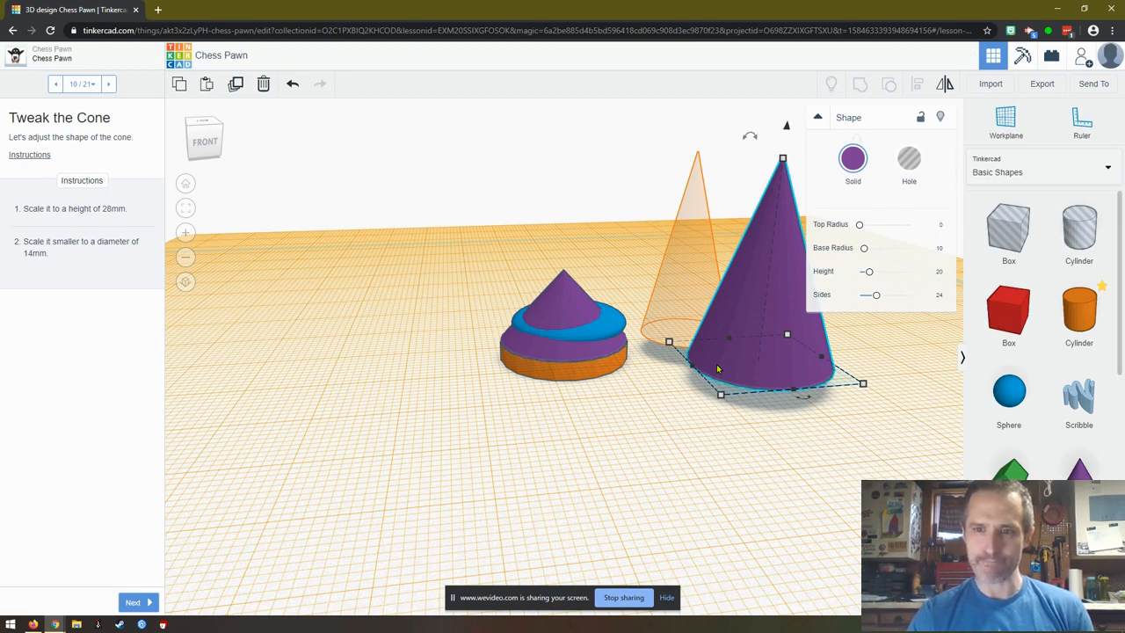
{"action": "mouse_move", "coordinate": [798, 367]}
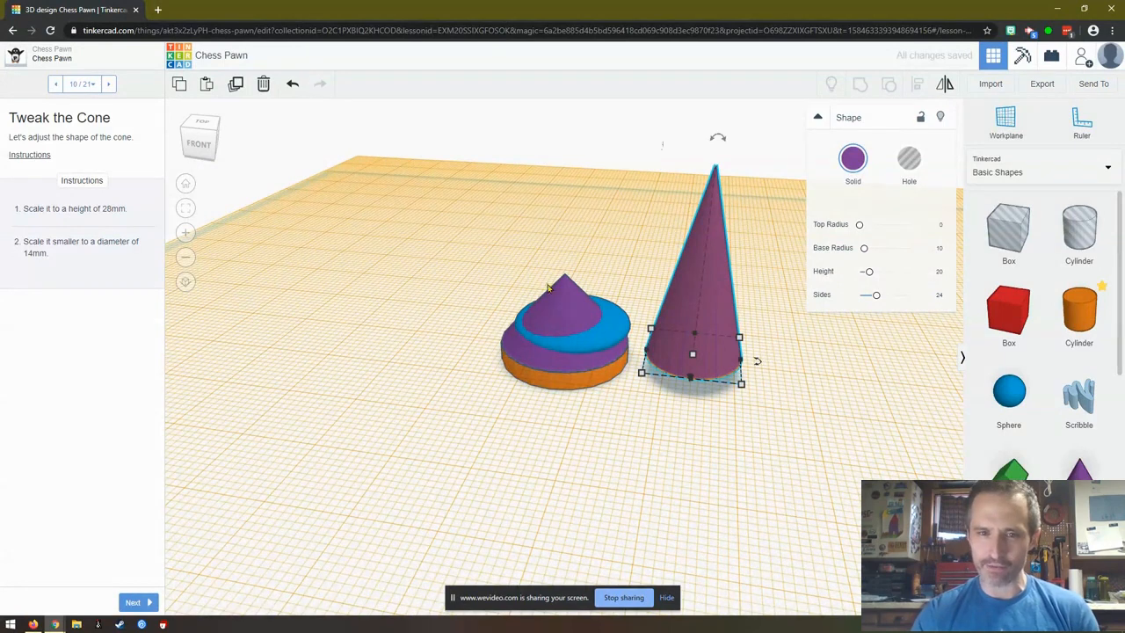
{"action": "mouse_move", "coordinate": [607, 330]}
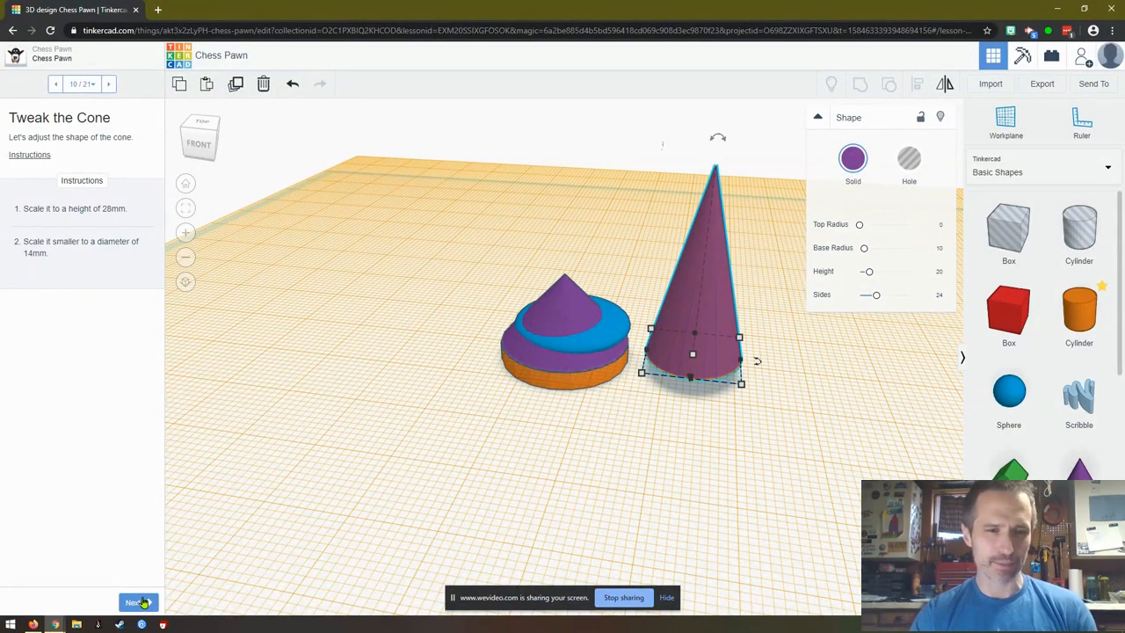
Step: Drag the tall cone onto the orange target centred on top of the flattened sphere
{"action": "left_click", "coordinate": [134, 601]}
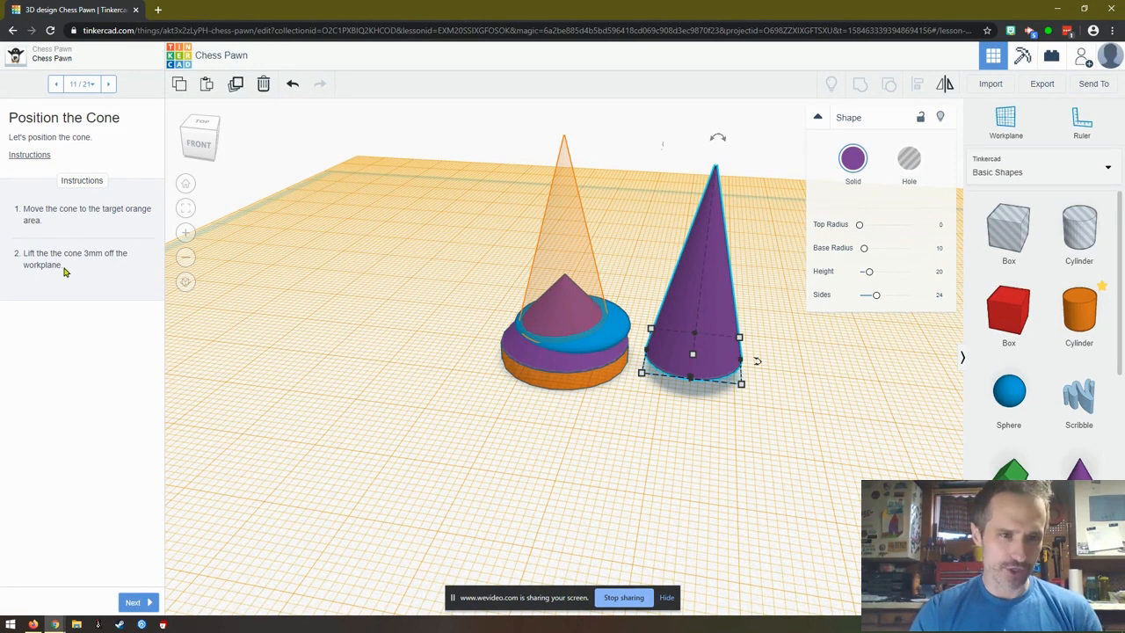
{"action": "mouse_move", "coordinate": [42, 282]}
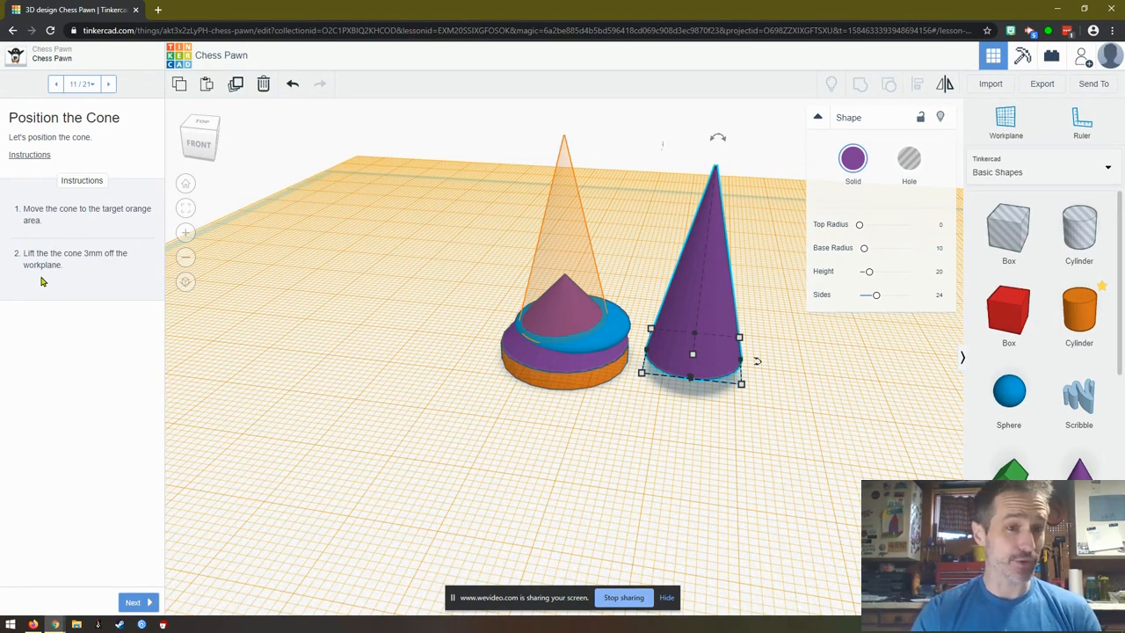
{"action": "mouse_move", "coordinate": [703, 313]}
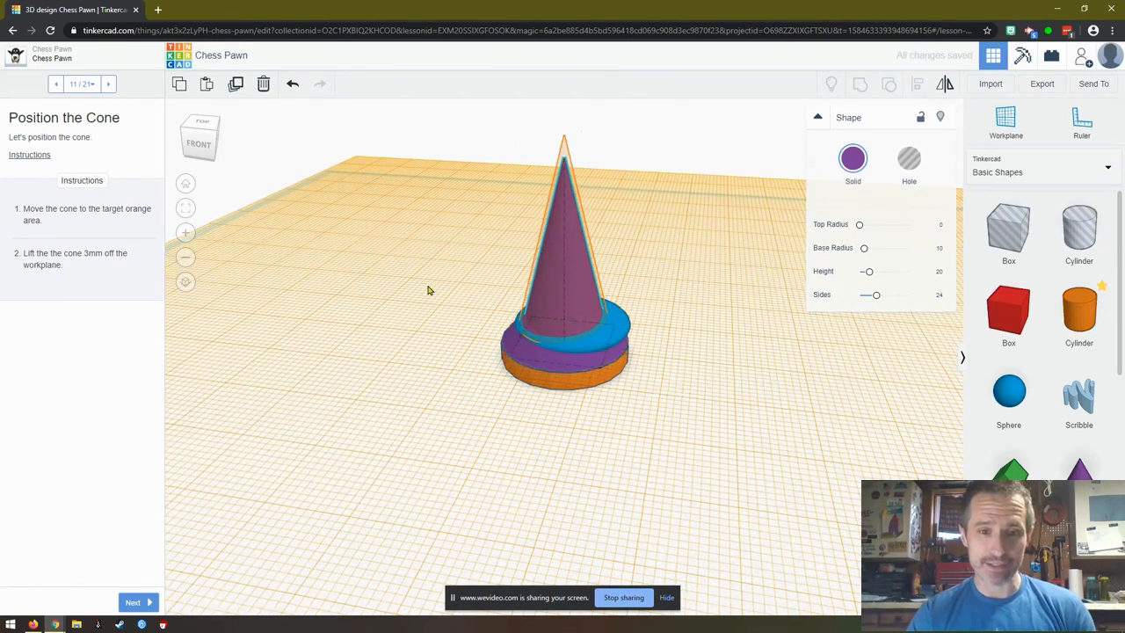
{"action": "left_click_drag", "start_coordinate": [426, 290], "coordinate": [689, 279]}
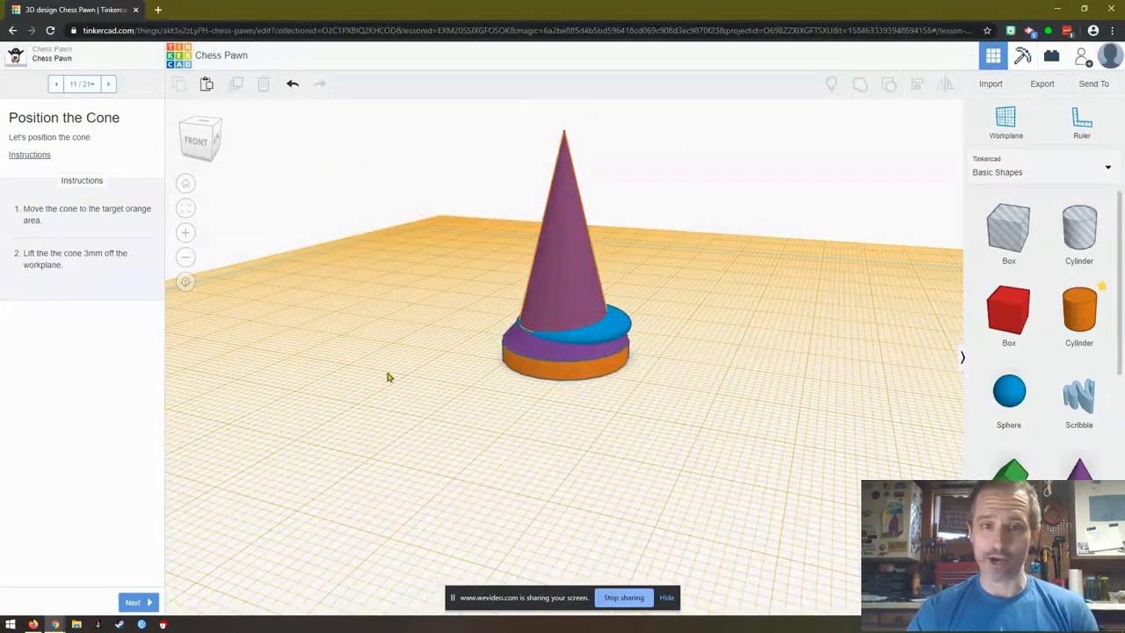
{"action": "mouse_move", "coordinate": [183, 566]}
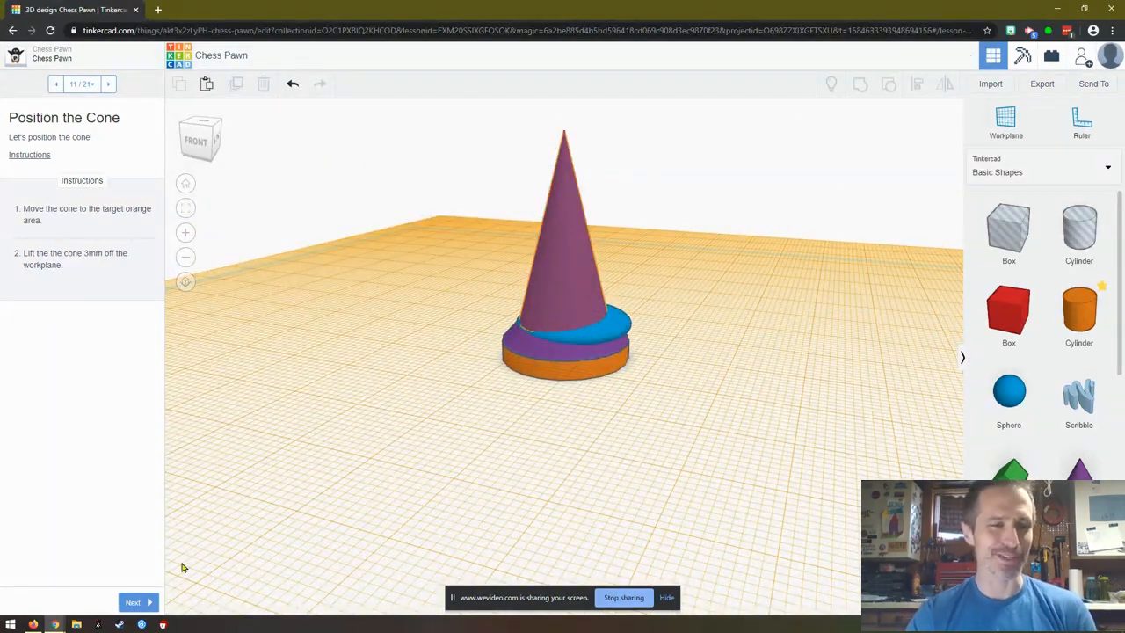
Step: Add another cone next to the pawn and set its width dimension to 12
{"action": "left_click", "coordinate": [131, 601]}
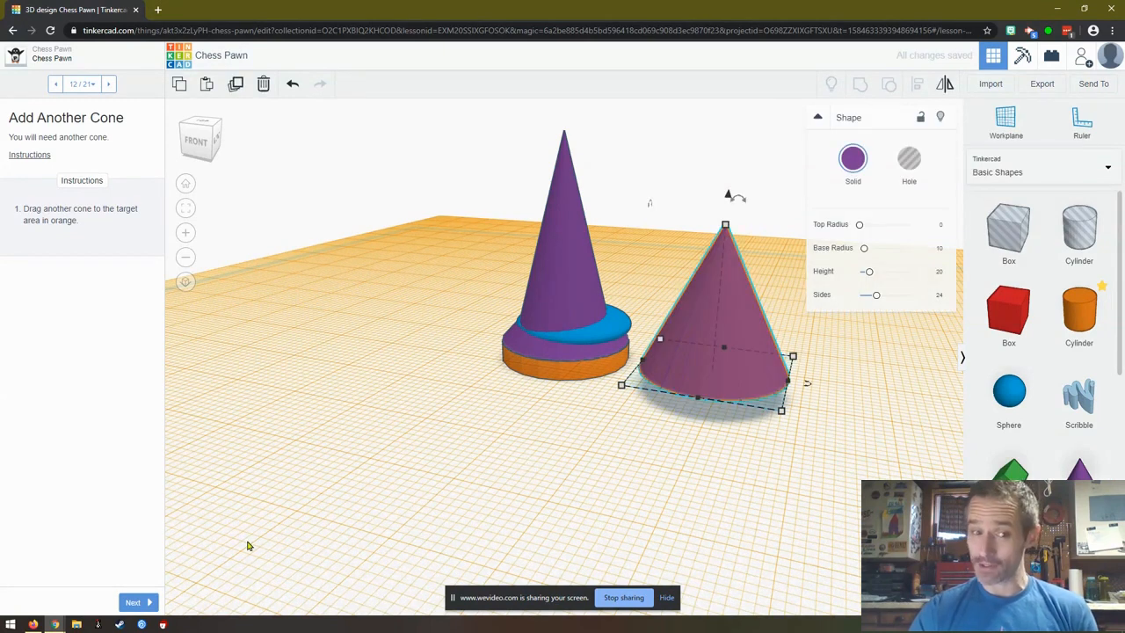
{"action": "left_click", "coordinate": [134, 601]}
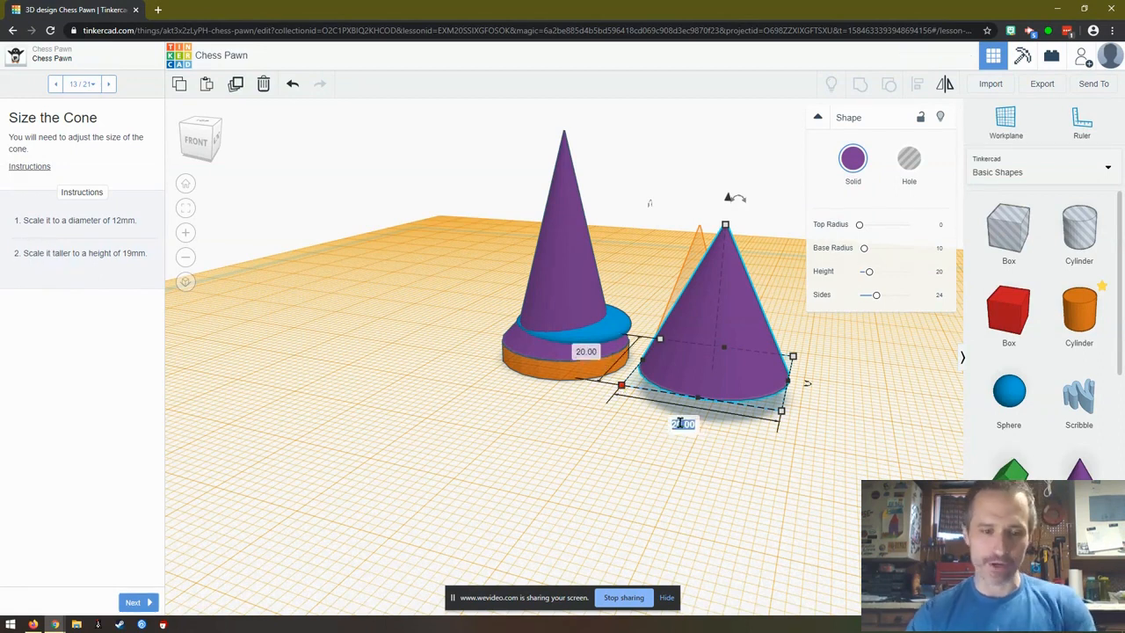
{"action": "type", "text": "12"}
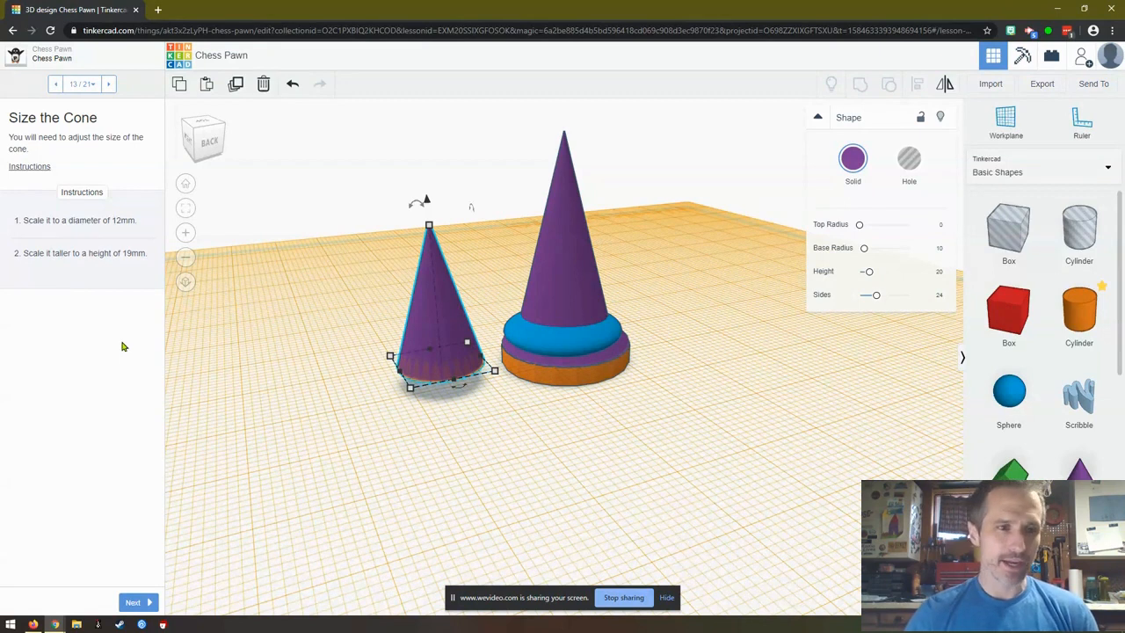
{"action": "mouse_move", "coordinate": [175, 328]}
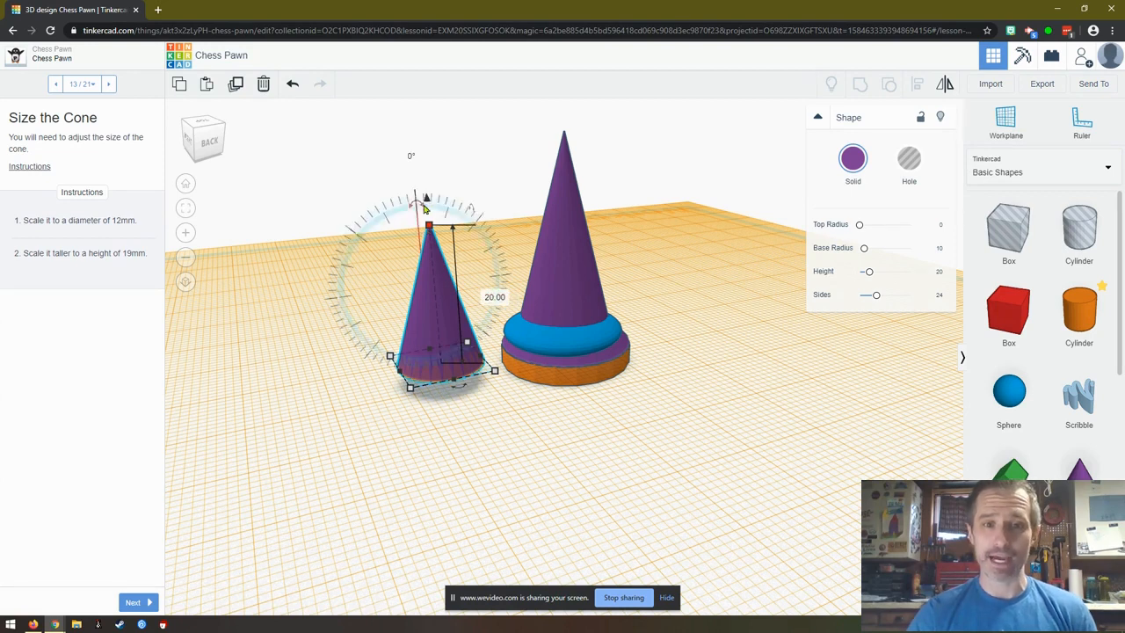
{"action": "mouse_move", "coordinate": [429, 201]}
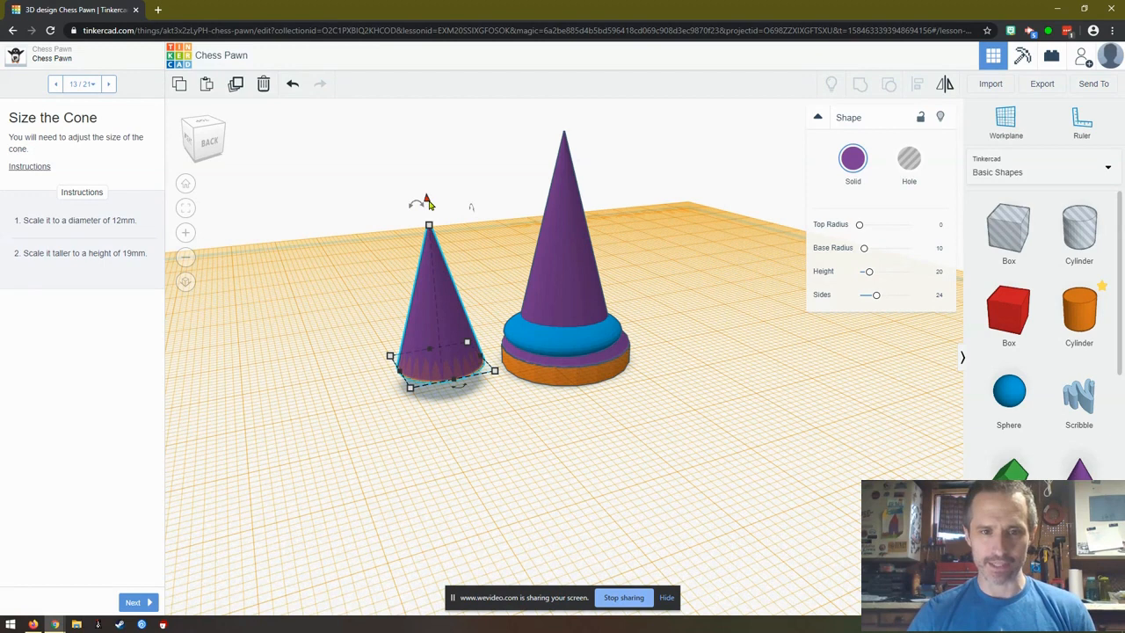
{"action": "mouse_move", "coordinate": [390, 292]}
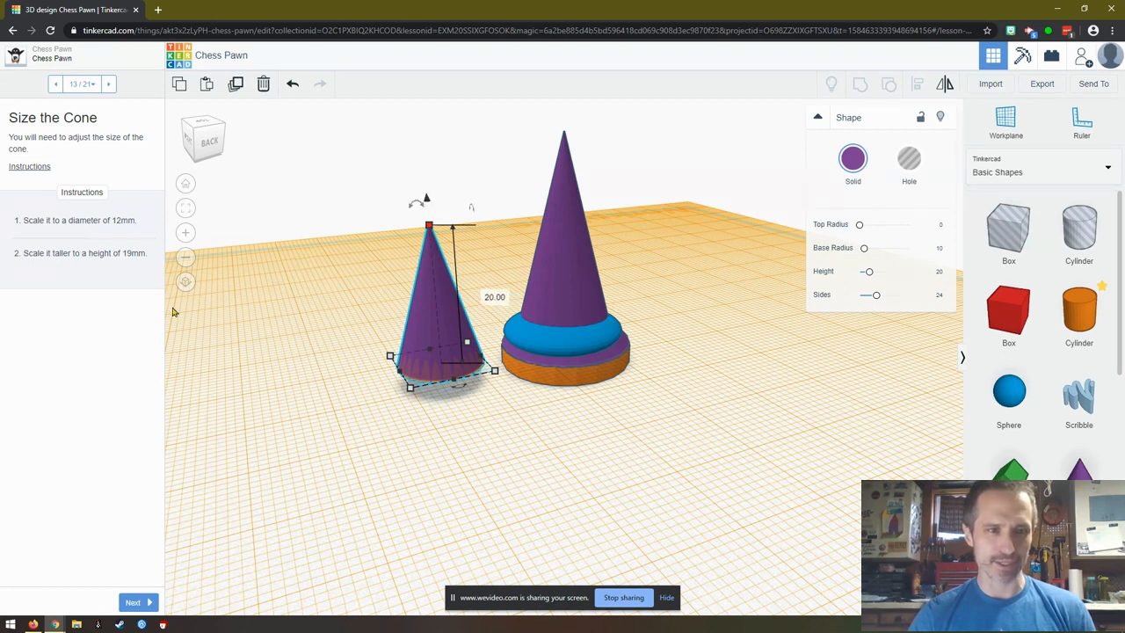
{"action": "mouse_move", "coordinate": [457, 352]}
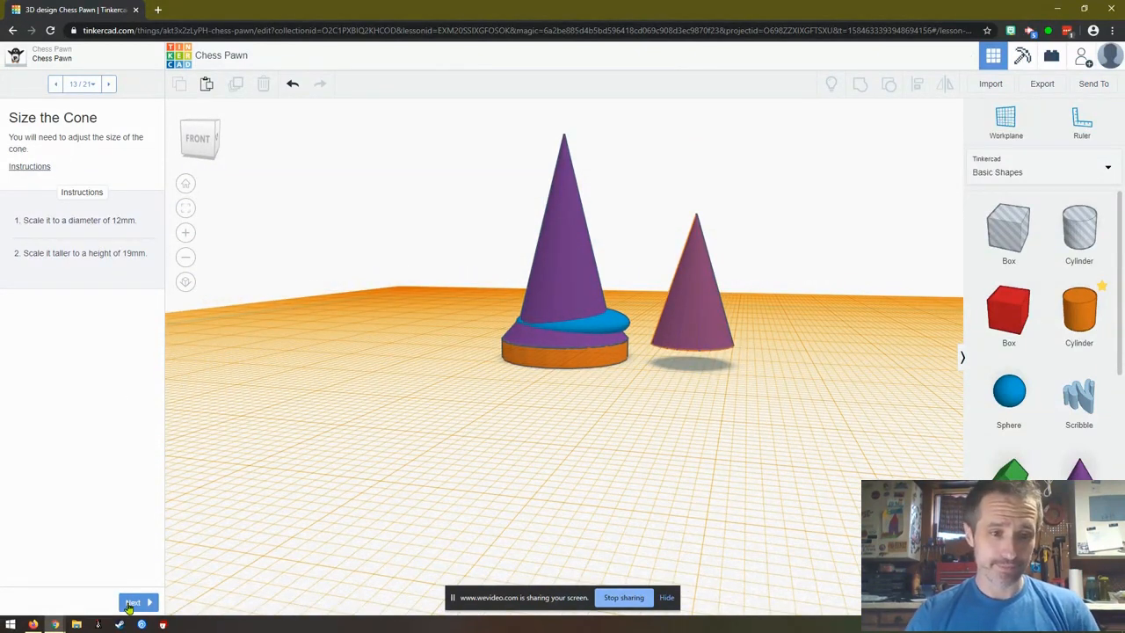
Step: Flip the smaller cone upside down onto the base cone and check it from above
{"action": "left_click", "coordinate": [134, 601]}
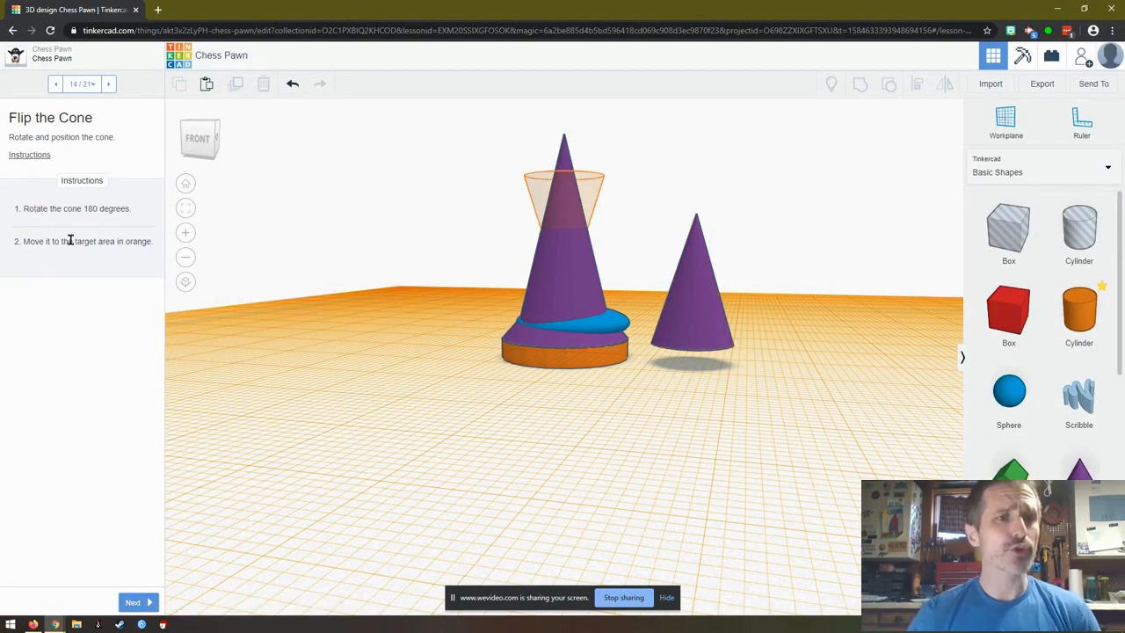
{"action": "left_click", "coordinate": [694, 290]}
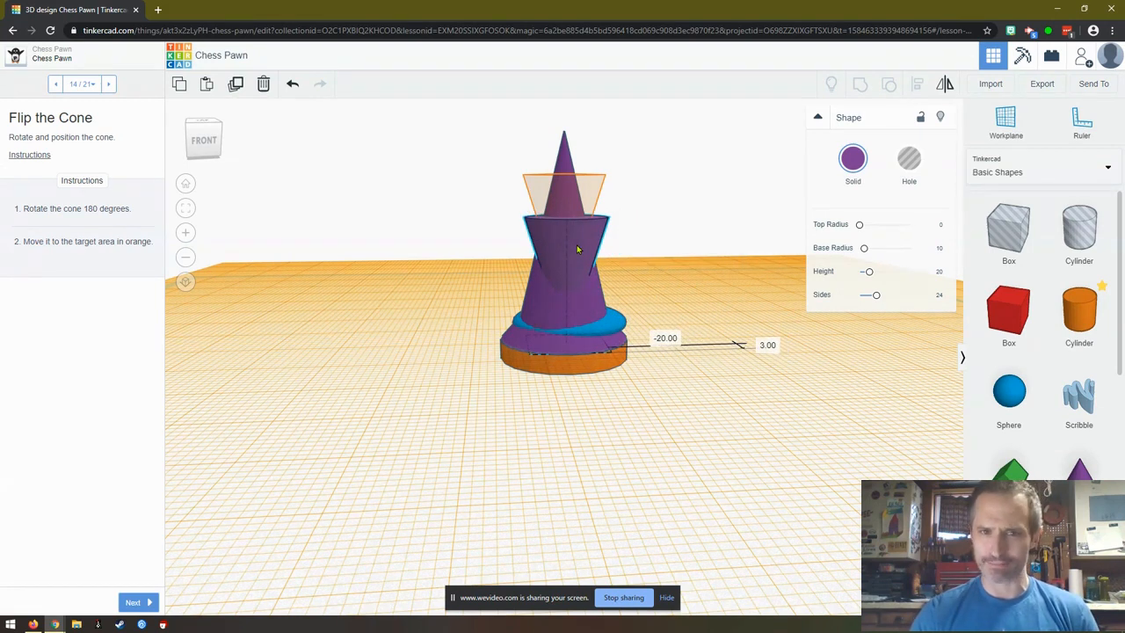
{"action": "left_click", "coordinate": [566, 190]}
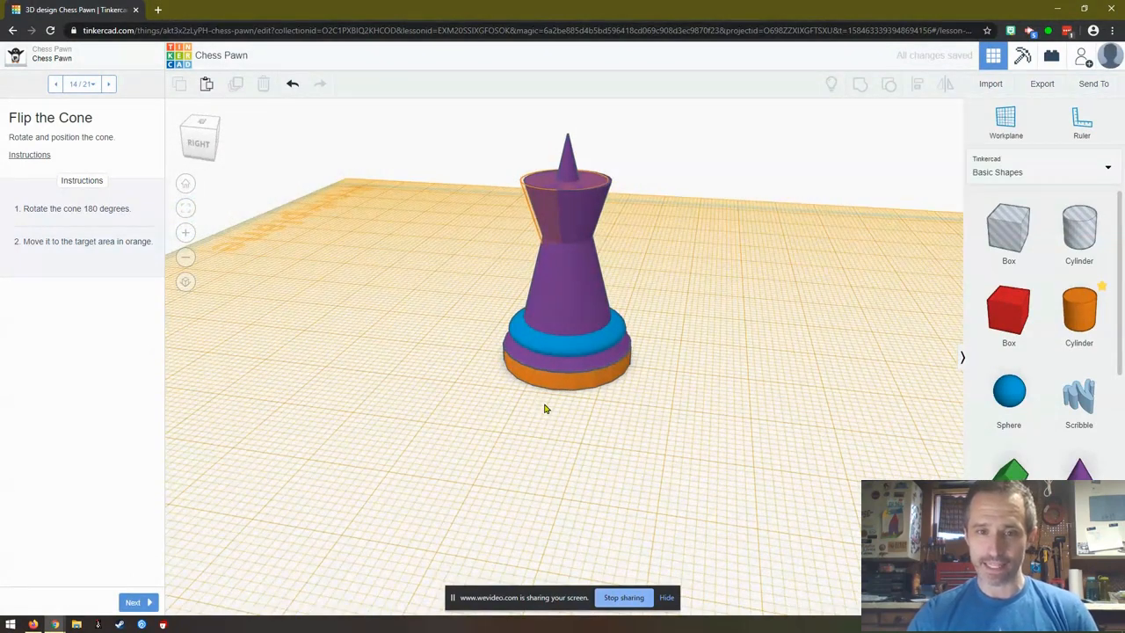
{"action": "mouse_move", "coordinate": [524, 192]}
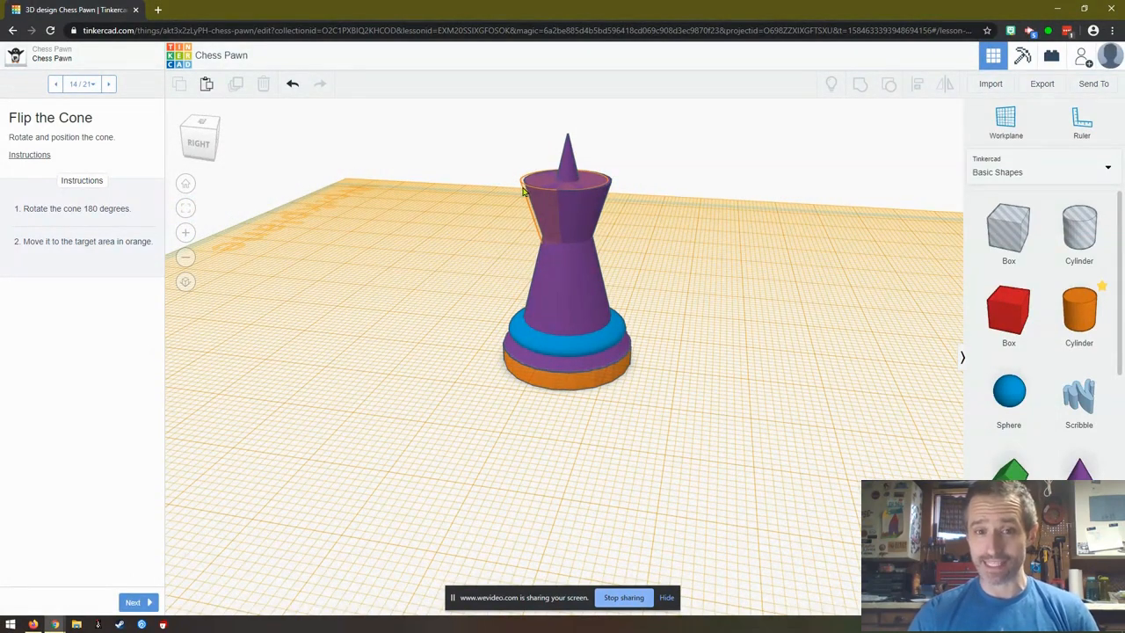
{"action": "mouse_move", "coordinate": [590, 211]}
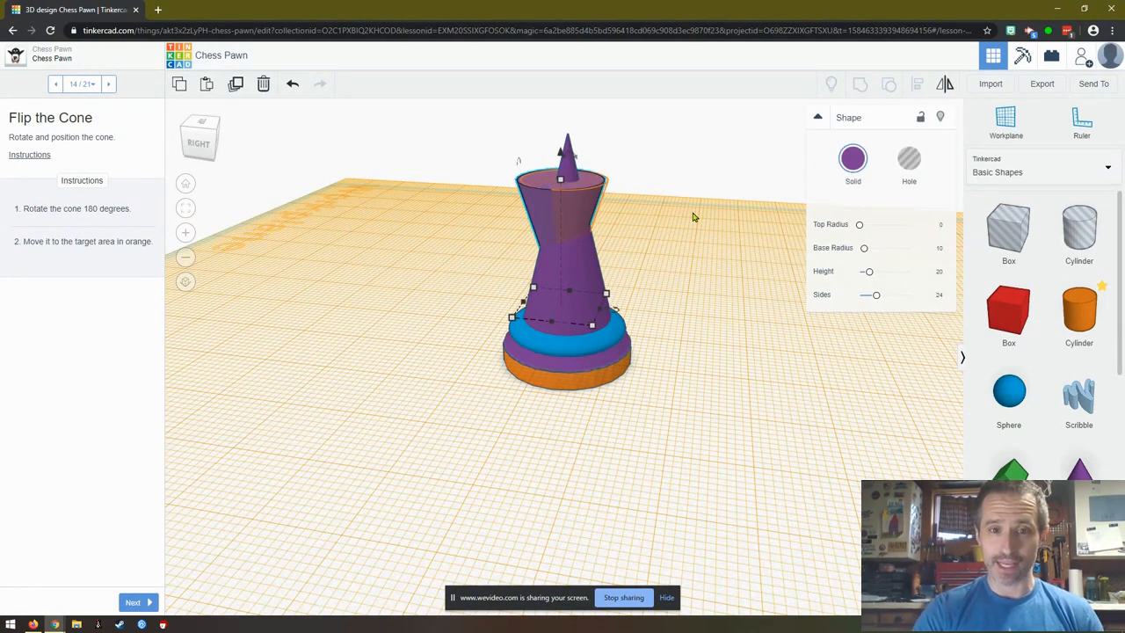
{"action": "left_click", "coordinate": [694, 220]}
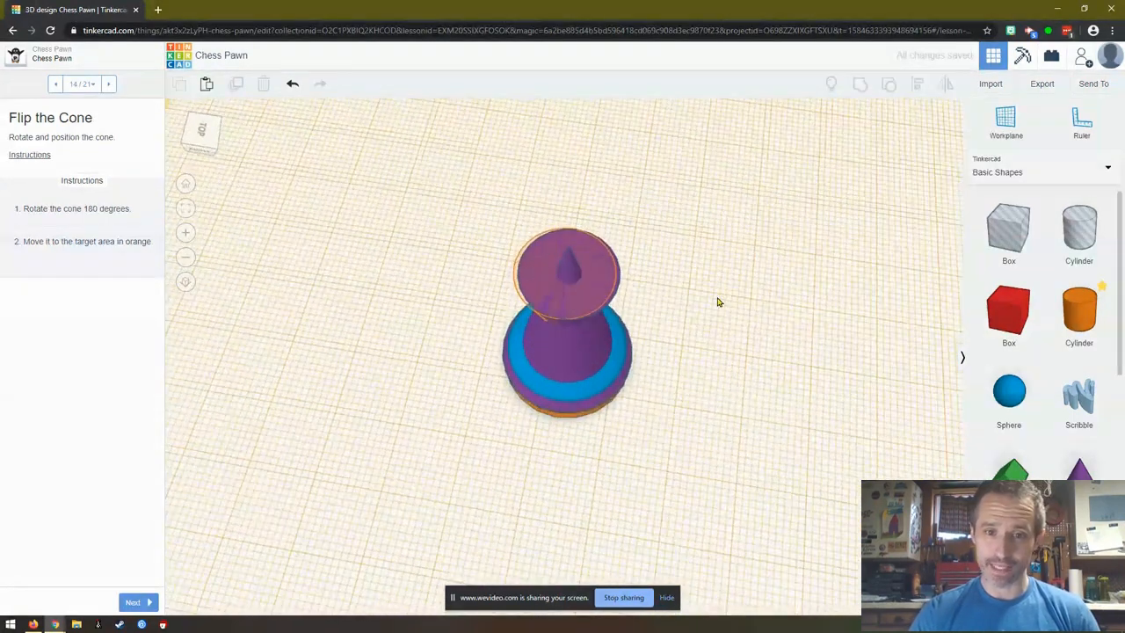
{"action": "left_click", "coordinate": [566, 264]}
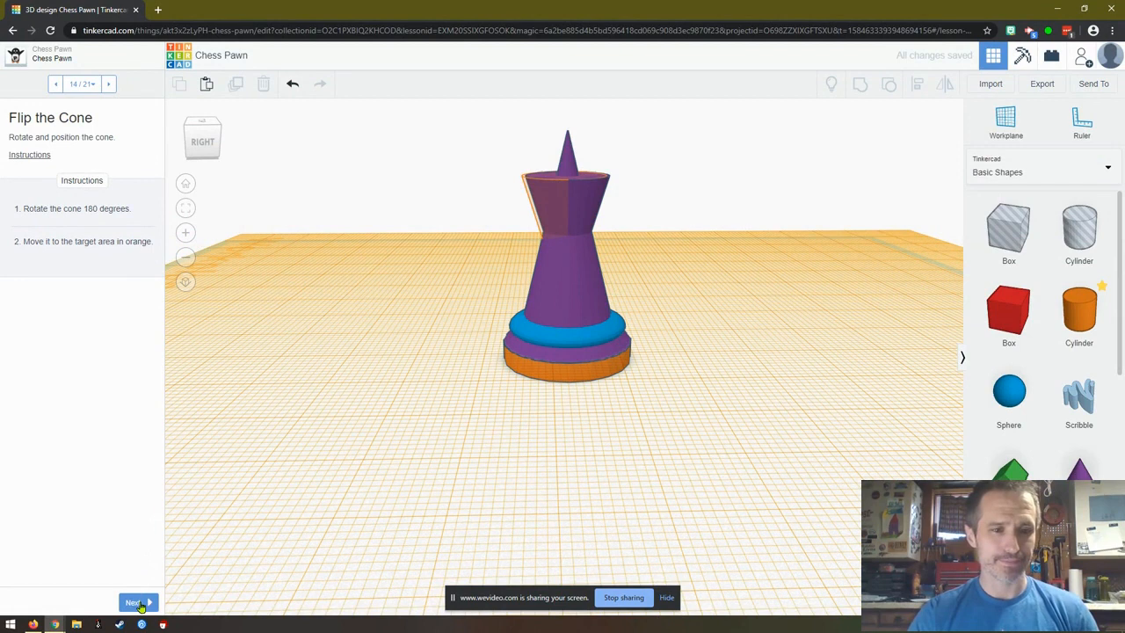
Step: Place the workplane on the cone's top face and drop a sphere onto it
{"action": "left_click", "coordinate": [133, 602]}
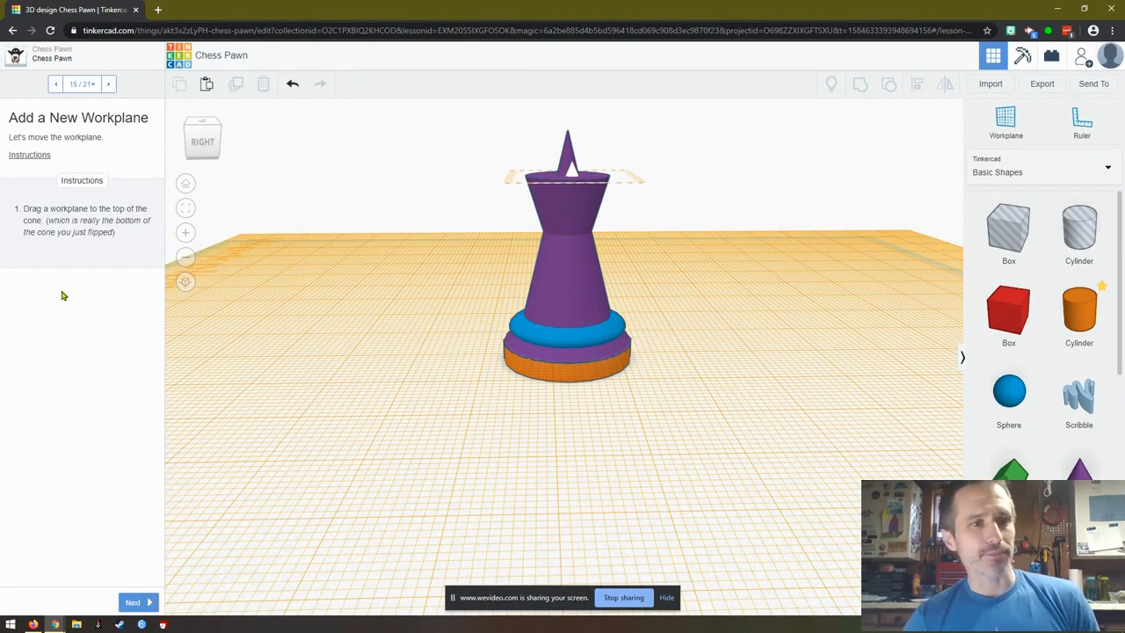
{"action": "mouse_move", "coordinate": [123, 267]}
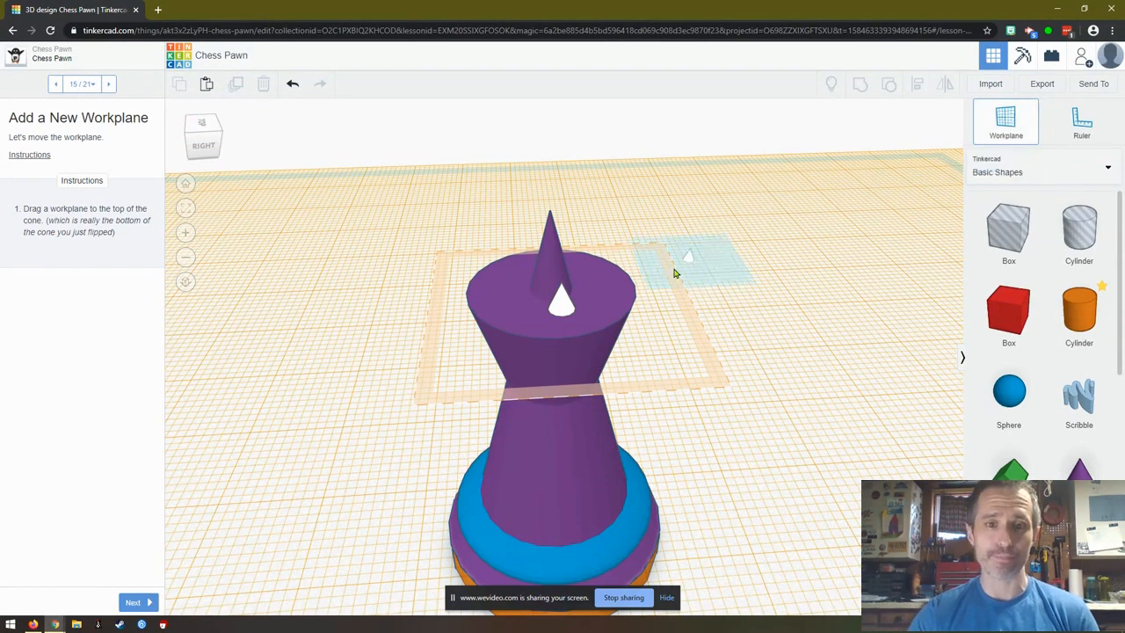
{"action": "left_click_drag", "start_coordinate": [689, 260], "coordinate": [563, 308]}
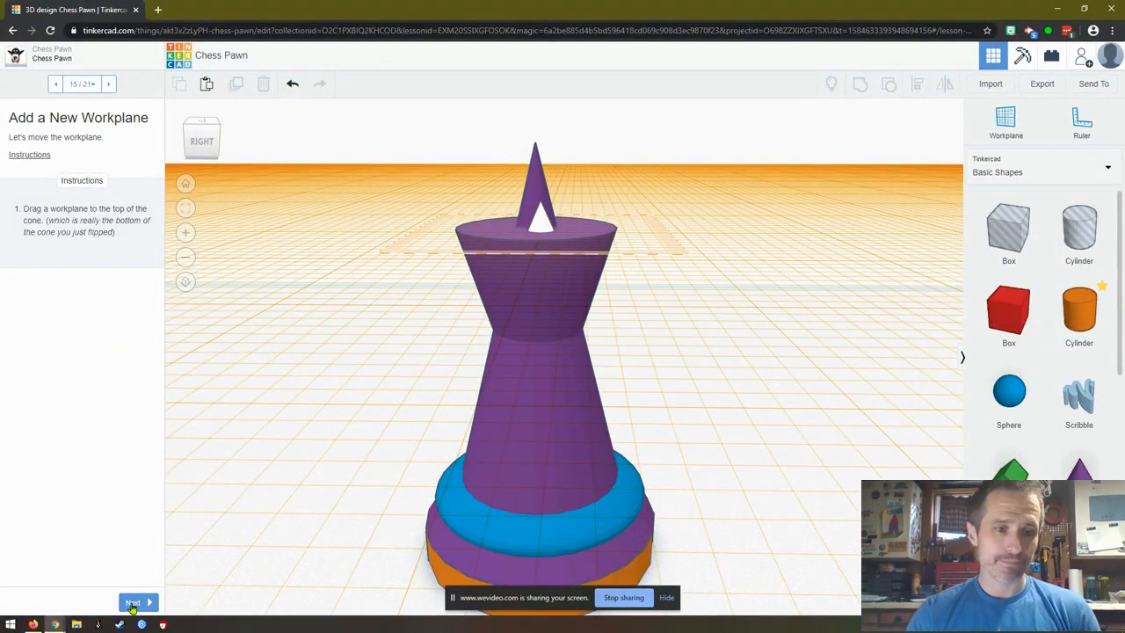
{"action": "left_click", "coordinate": [134, 601]}
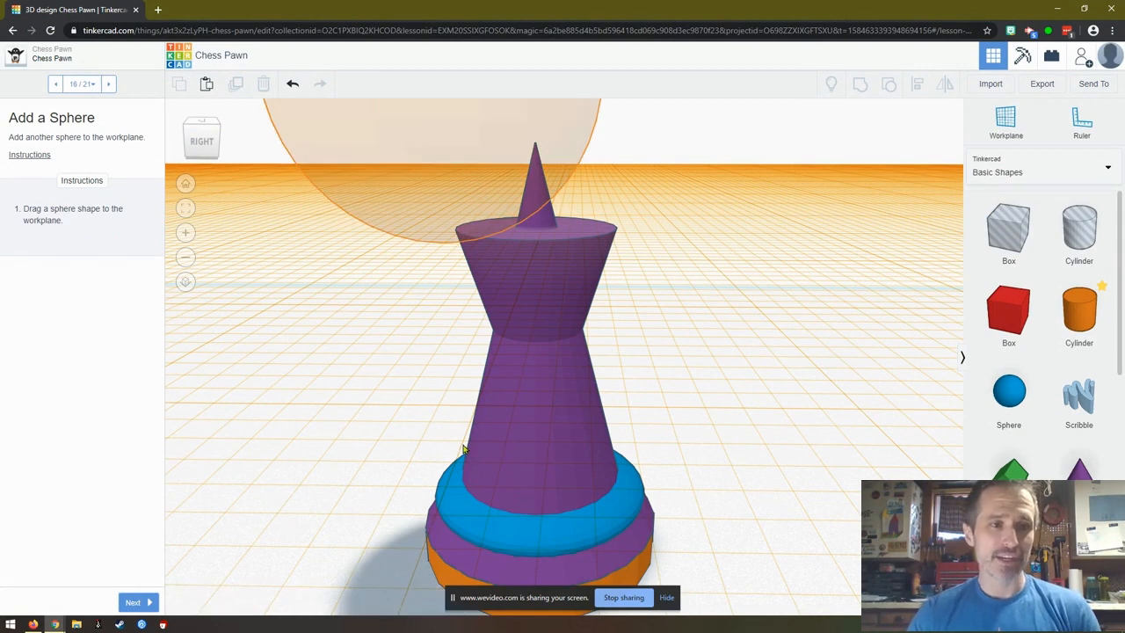
{"action": "left_click_drag", "start_coordinate": [466, 448], "coordinate": [508, 338]}
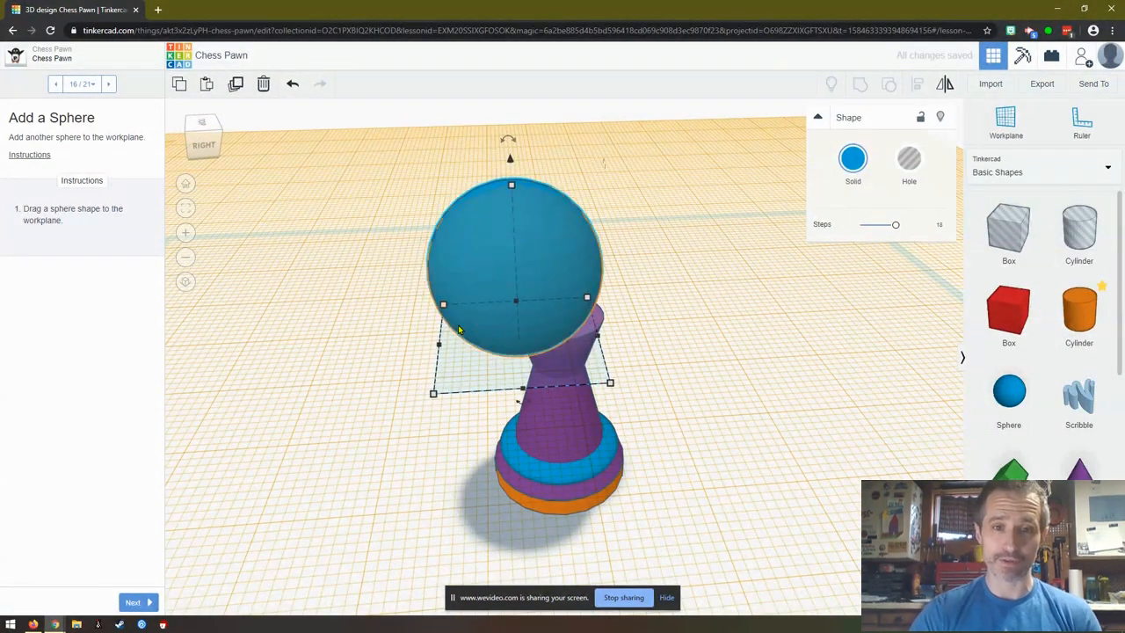
{"action": "left_click", "coordinate": [332, 331]}
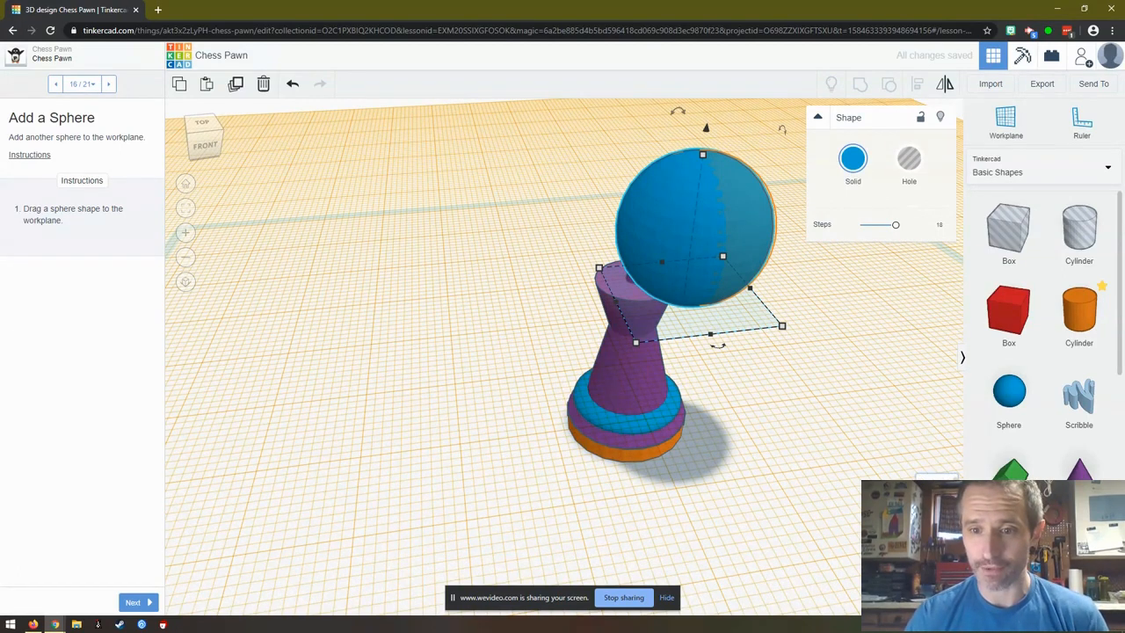
{"action": "mouse_move", "coordinate": [728, 220]}
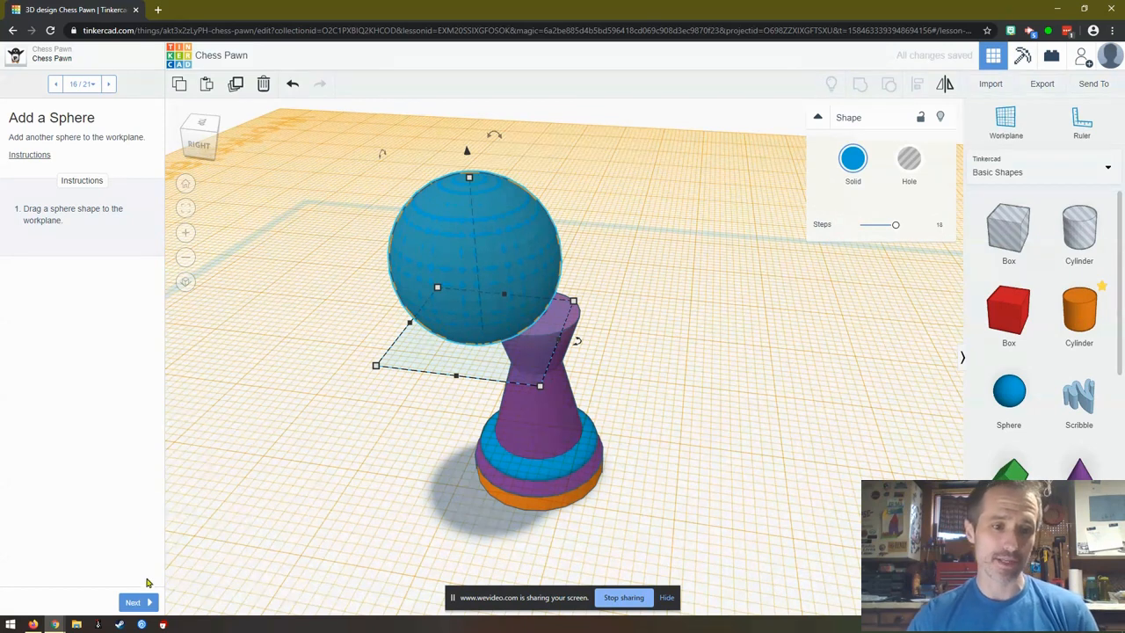
Step: Scale the sphere evenly down to about 8 mm and seat it on the cone top as the head
{"action": "left_click", "coordinate": [137, 602]}
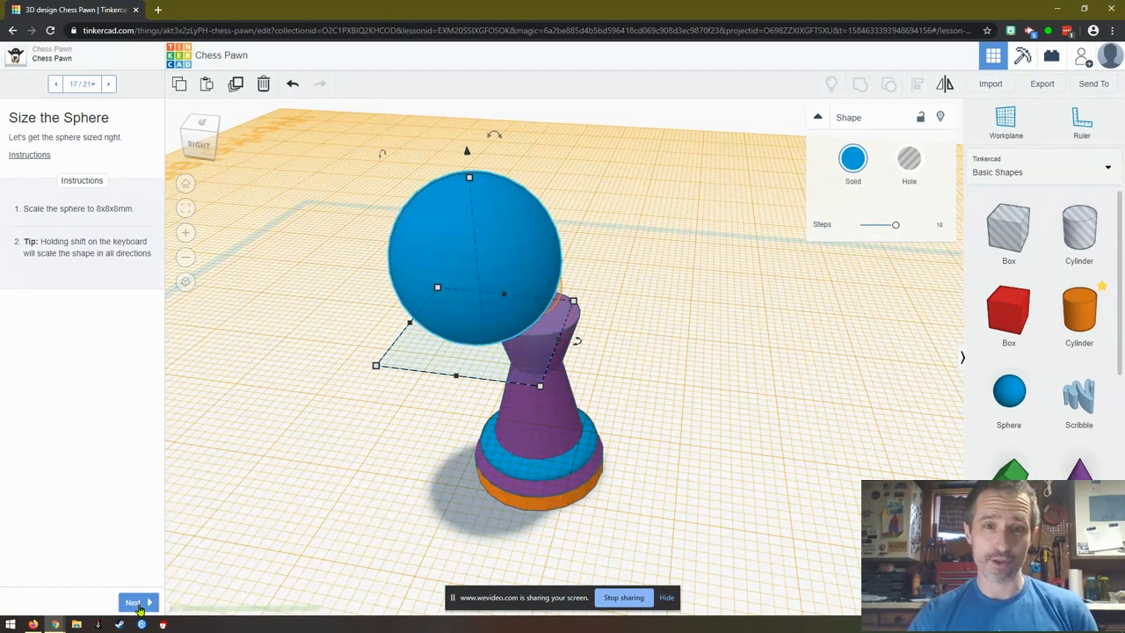
{"action": "mouse_move", "coordinate": [104, 448]}
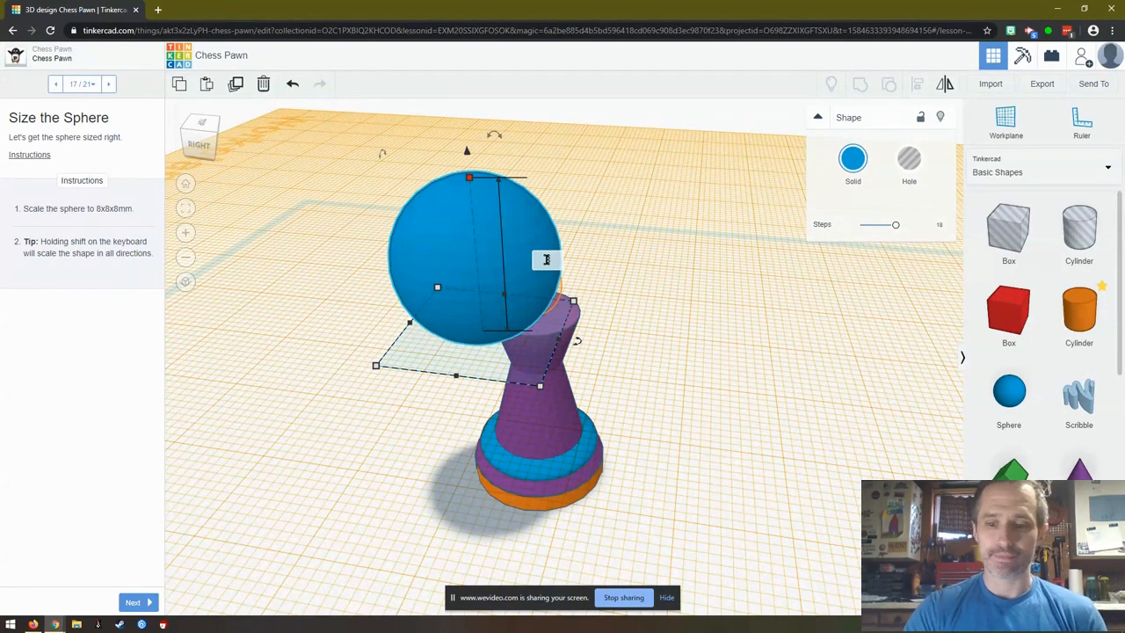
{"action": "left_click_drag", "start_coordinate": [468, 176], "coordinate": [478, 274]}
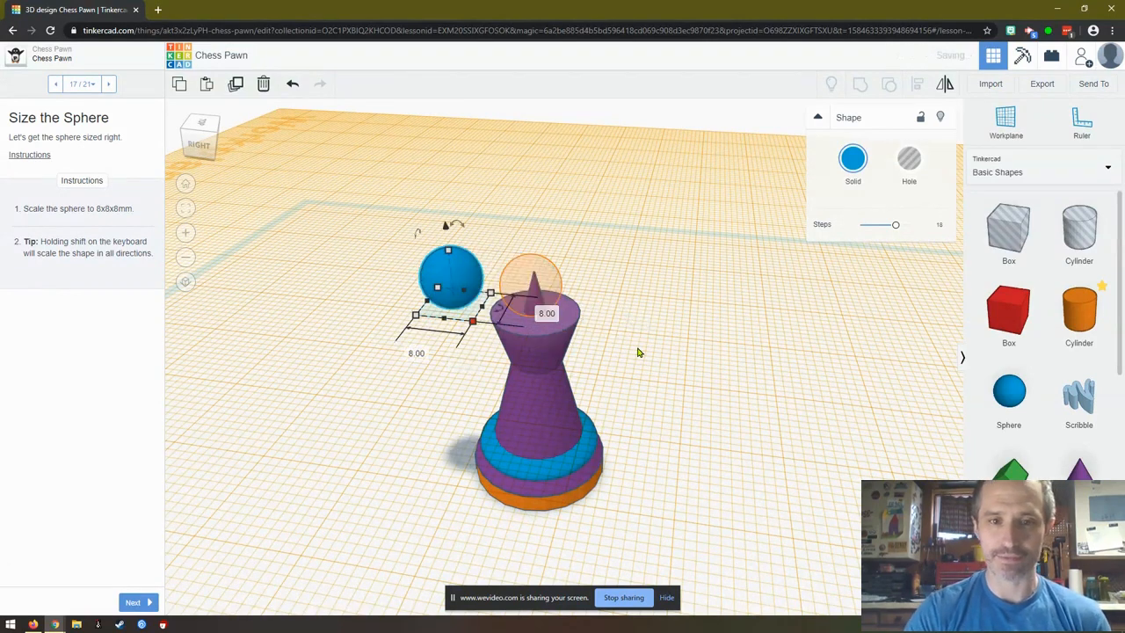
{"action": "mouse_move", "coordinate": [302, 300]}
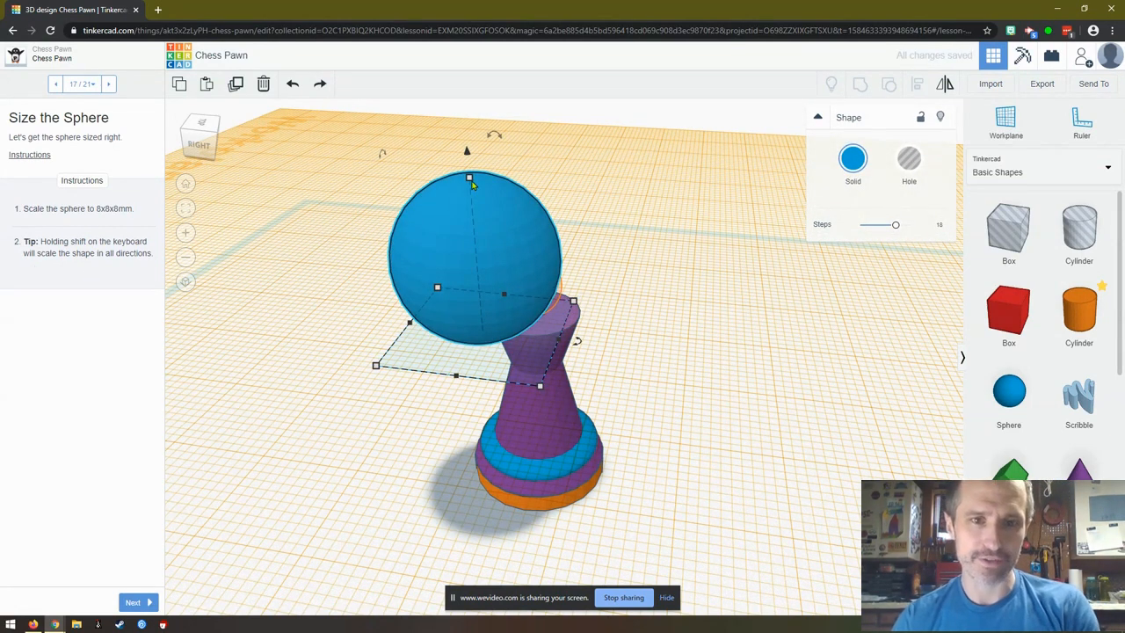
{"action": "left_click_drag", "start_coordinate": [468, 175], "coordinate": [471, 196]}
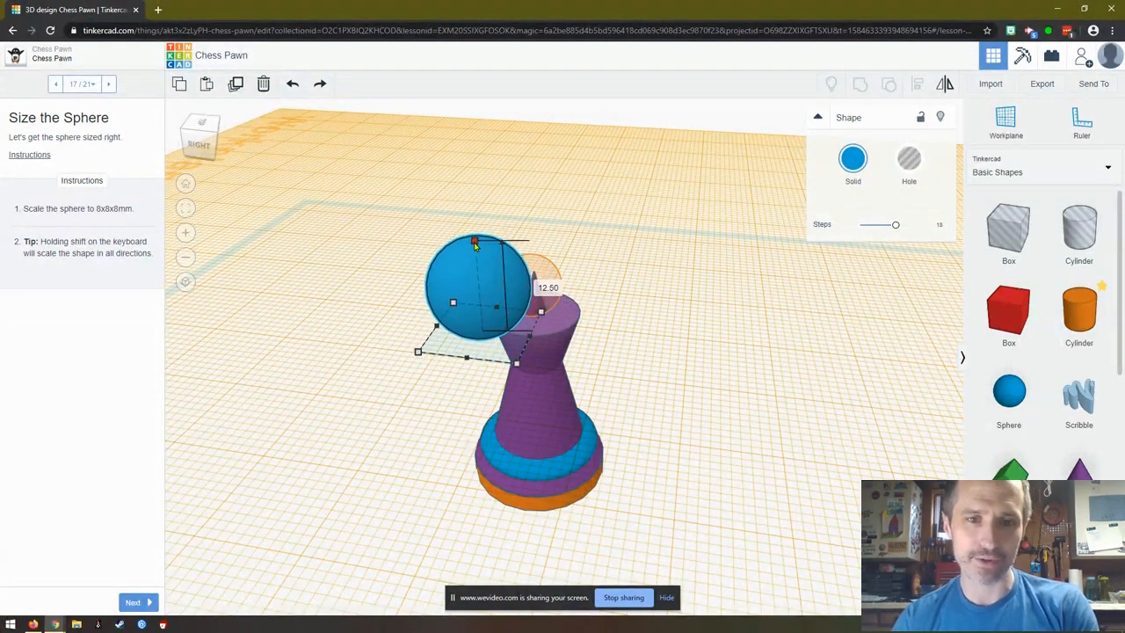
{"action": "left_click_drag", "start_coordinate": [475, 243], "coordinate": [478, 270]}
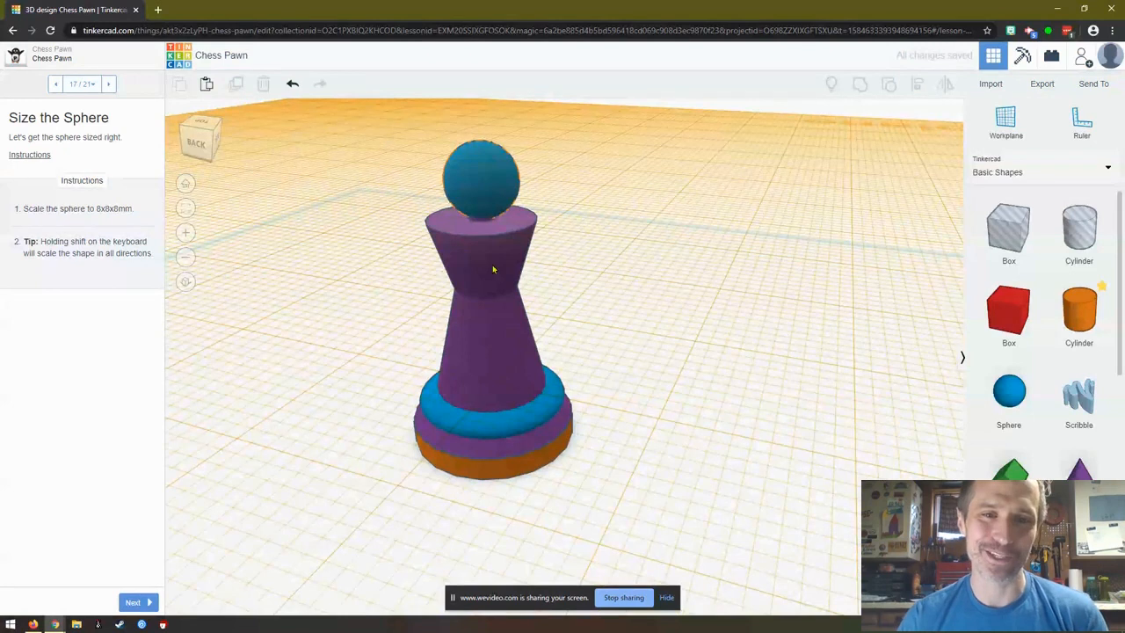
Step: Advance the lesson to the Reset the Workplane step
{"action": "left_click", "coordinate": [137, 601]}
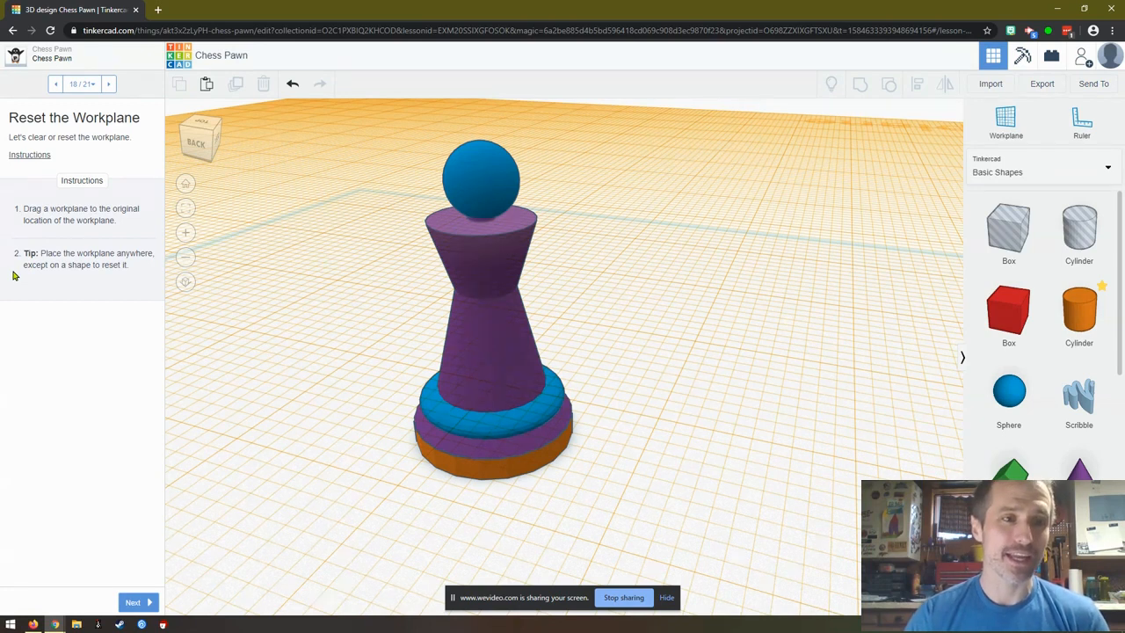
{"action": "mouse_move", "coordinate": [40, 284]}
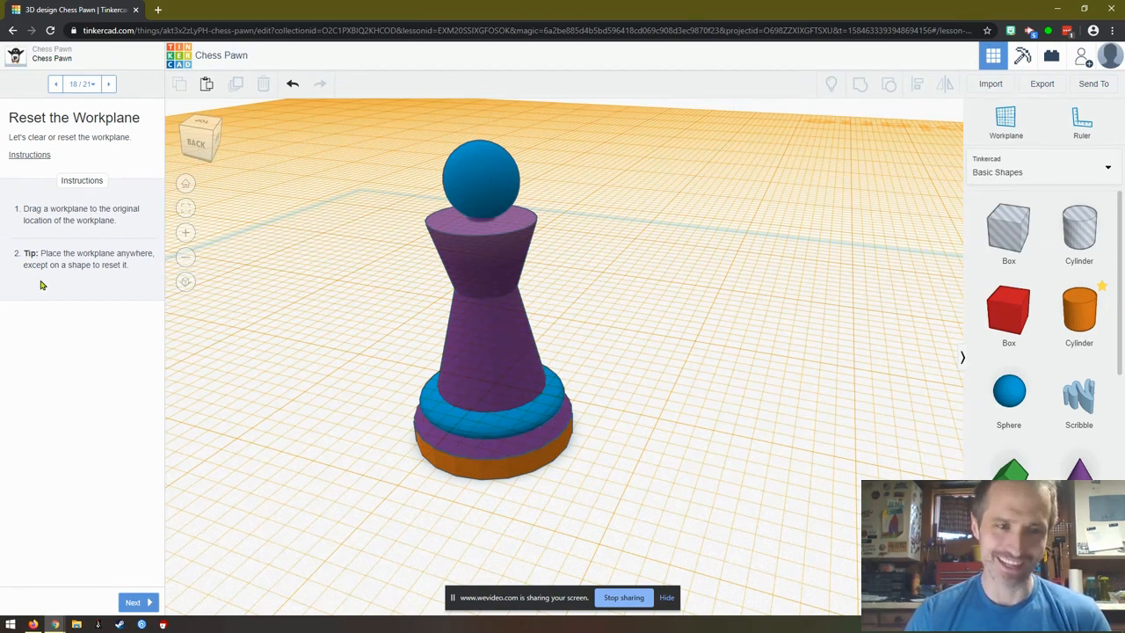
{"action": "mouse_move", "coordinate": [60, 295]}
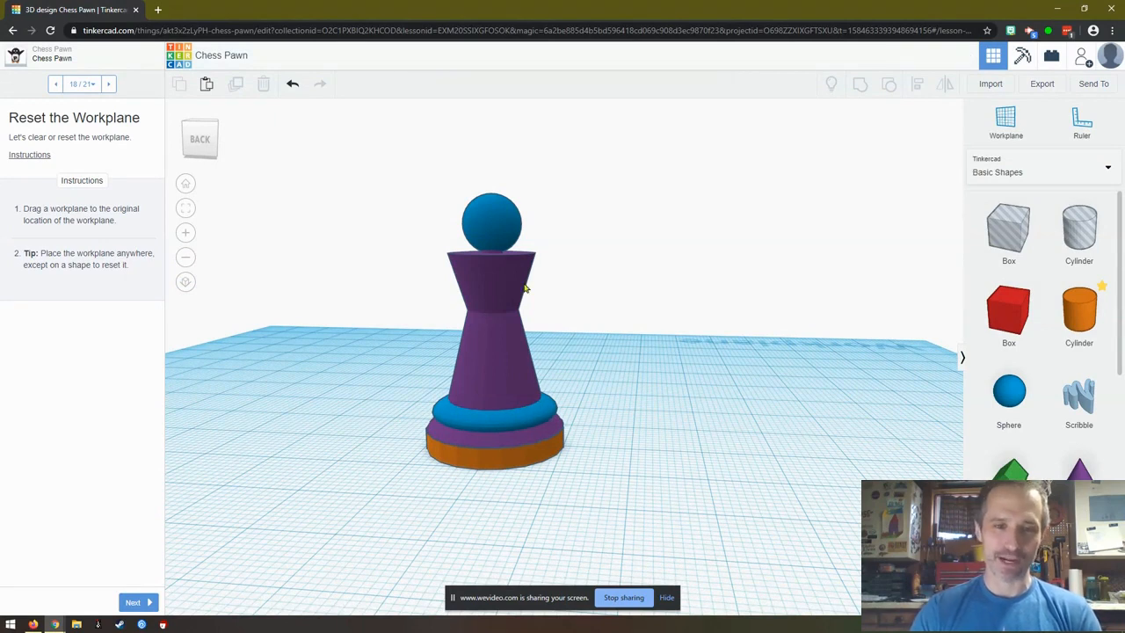
{"action": "mouse_move", "coordinate": [499, 227]}
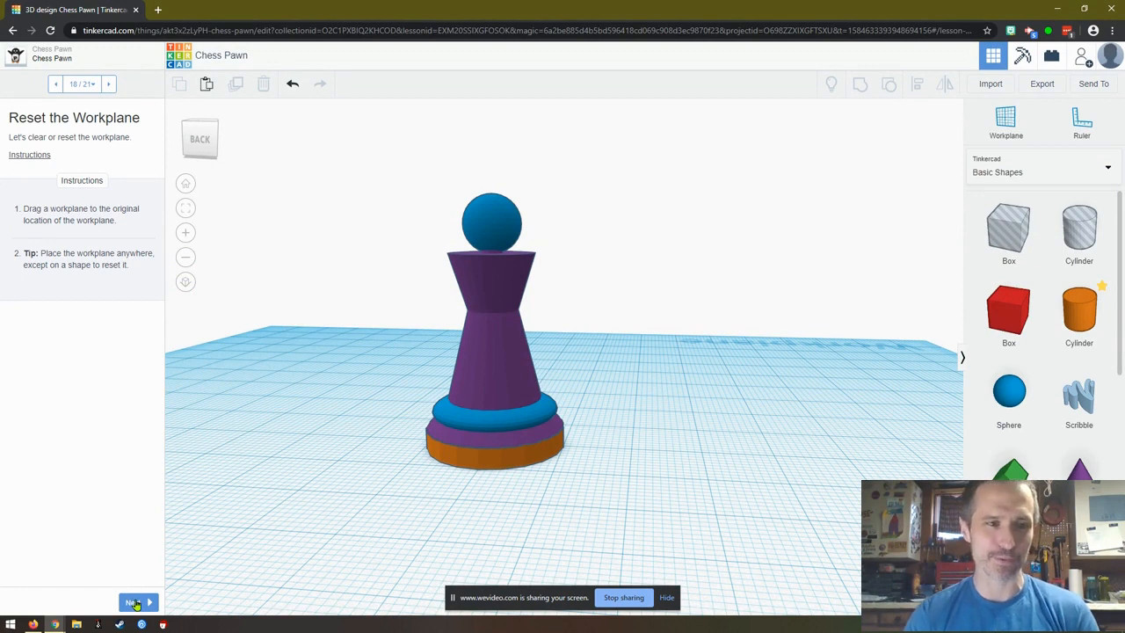
Step: Select all six pawn pieces and bring up the alignment guides for centring them
{"action": "left_click", "coordinate": [133, 601]}
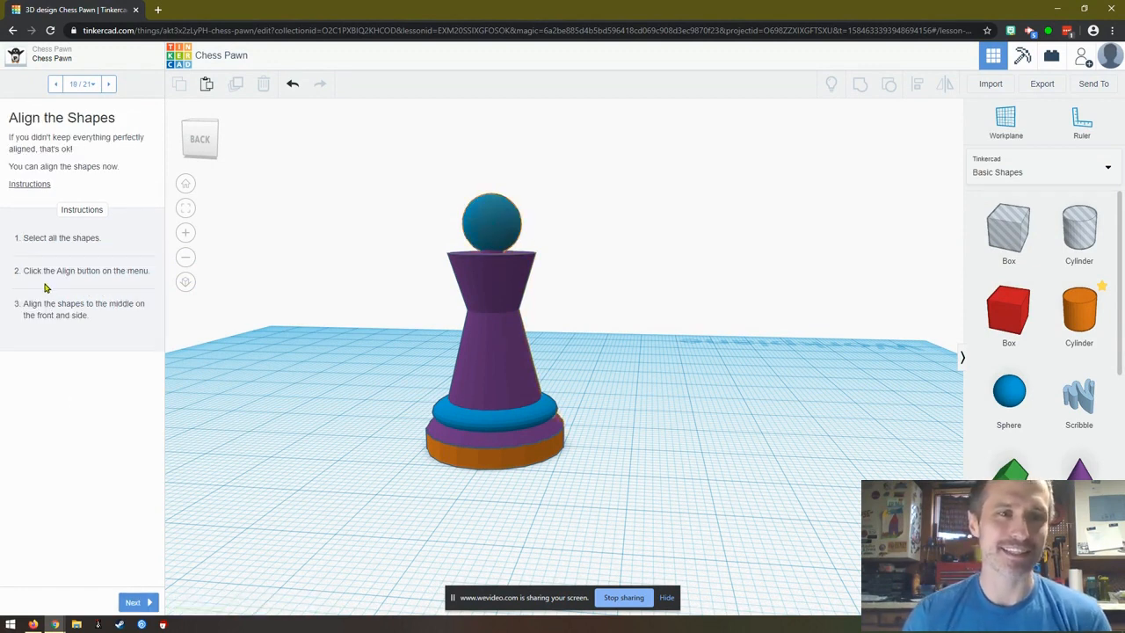
{"action": "left_click_drag", "start_coordinate": [362, 160], "coordinate": [524, 295]}
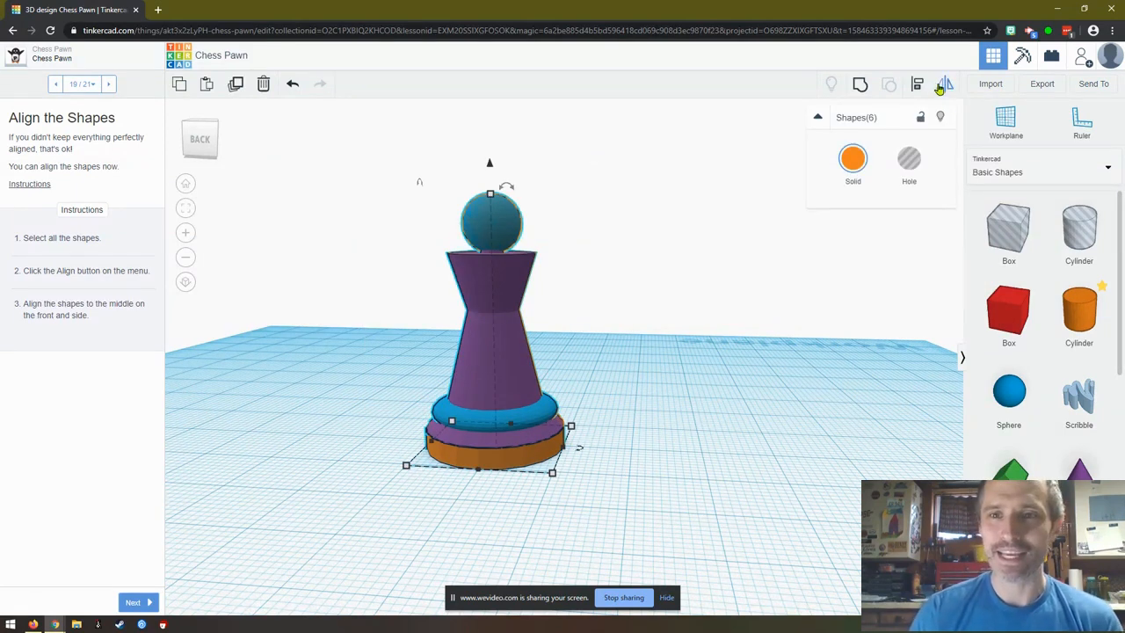
{"action": "left_click", "coordinate": [918, 85]}
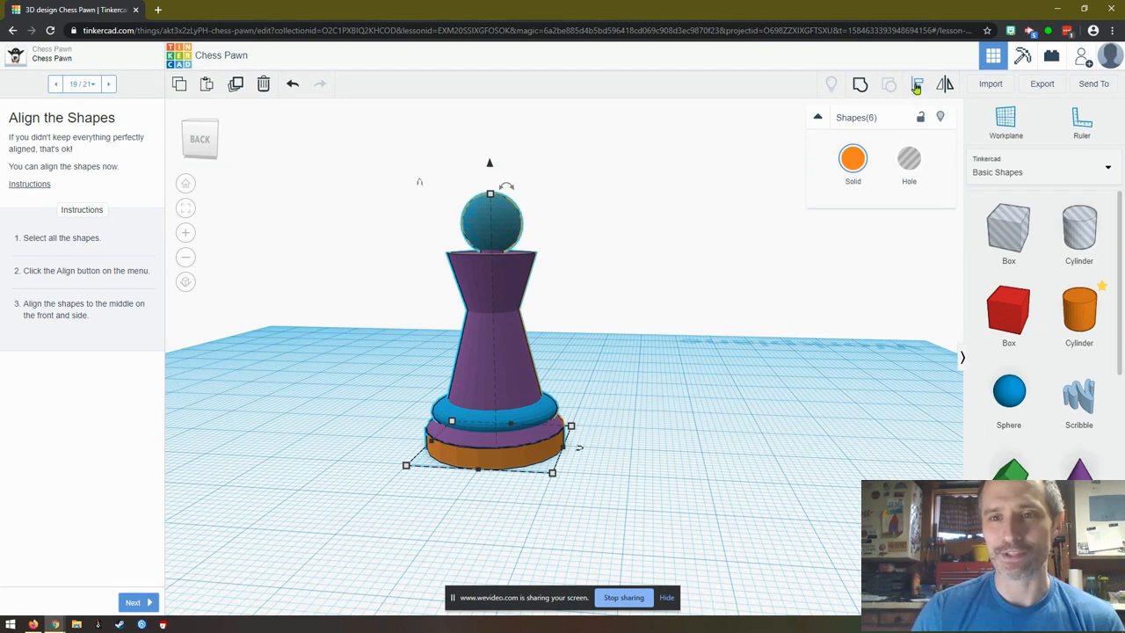
{"action": "left_click", "coordinate": [917, 85]}
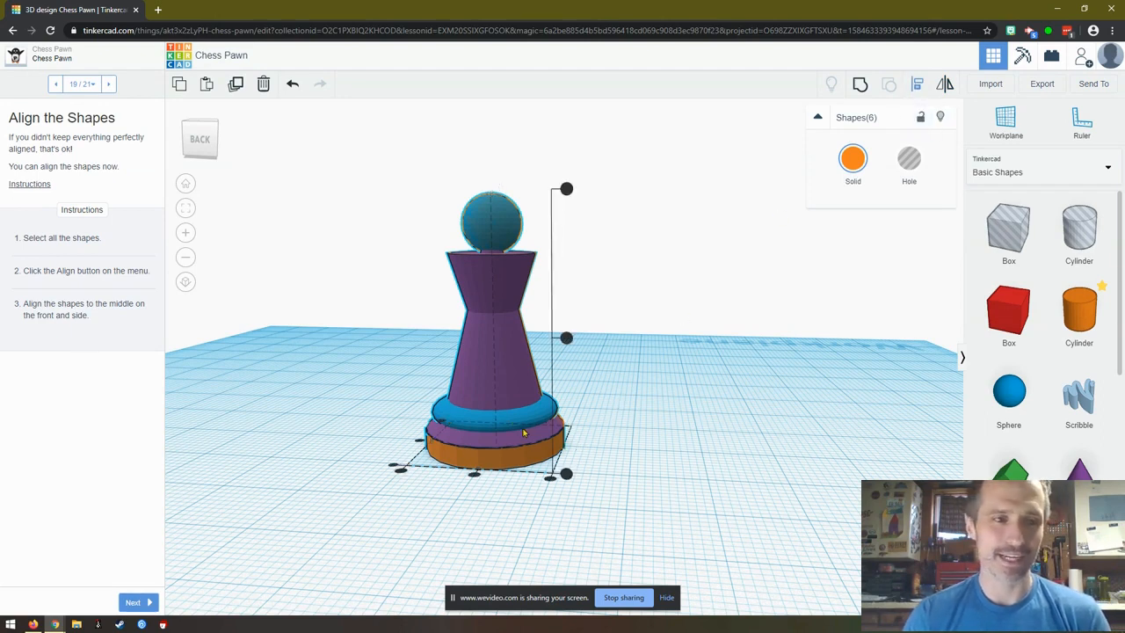
{"action": "mouse_move", "coordinate": [420, 531]}
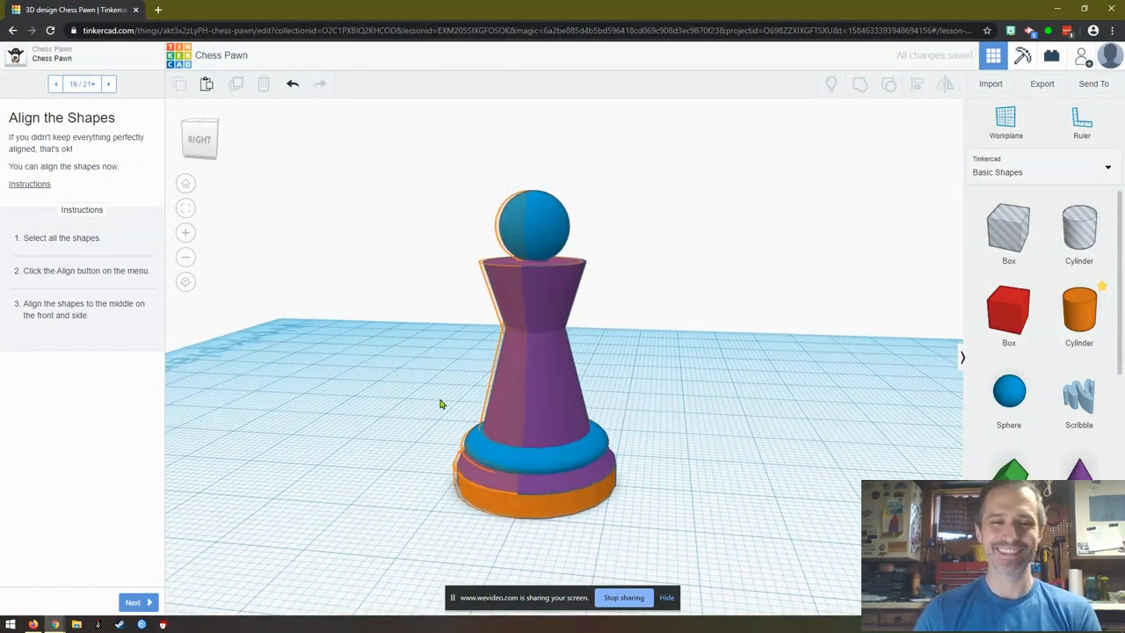
{"action": "mouse_move", "coordinate": [718, 531]}
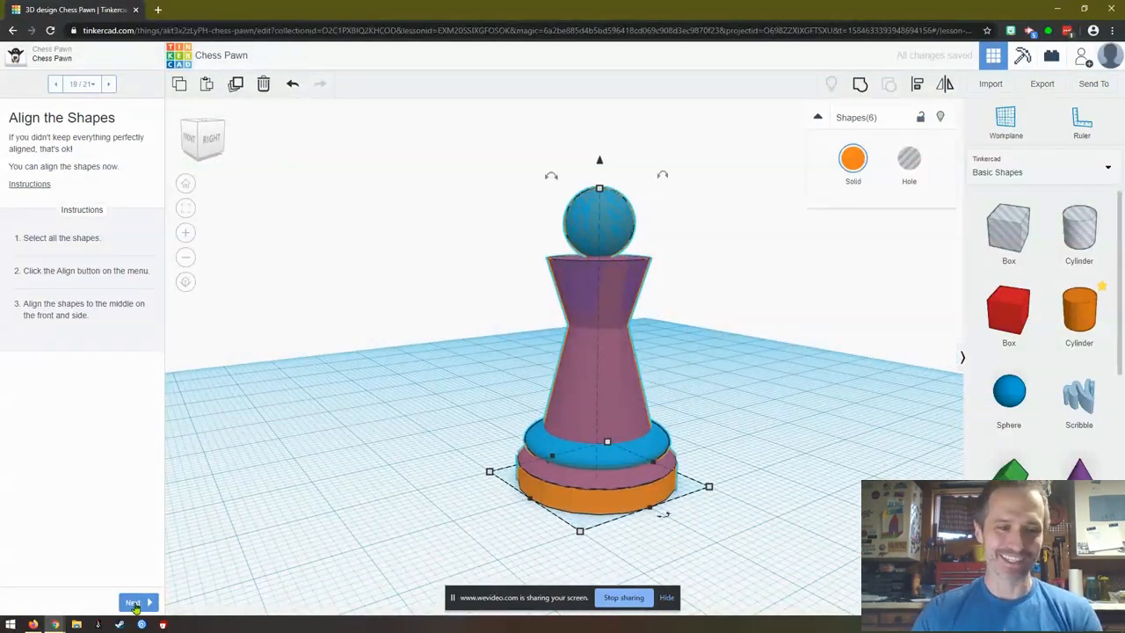
{"action": "left_click", "coordinate": [133, 601]}
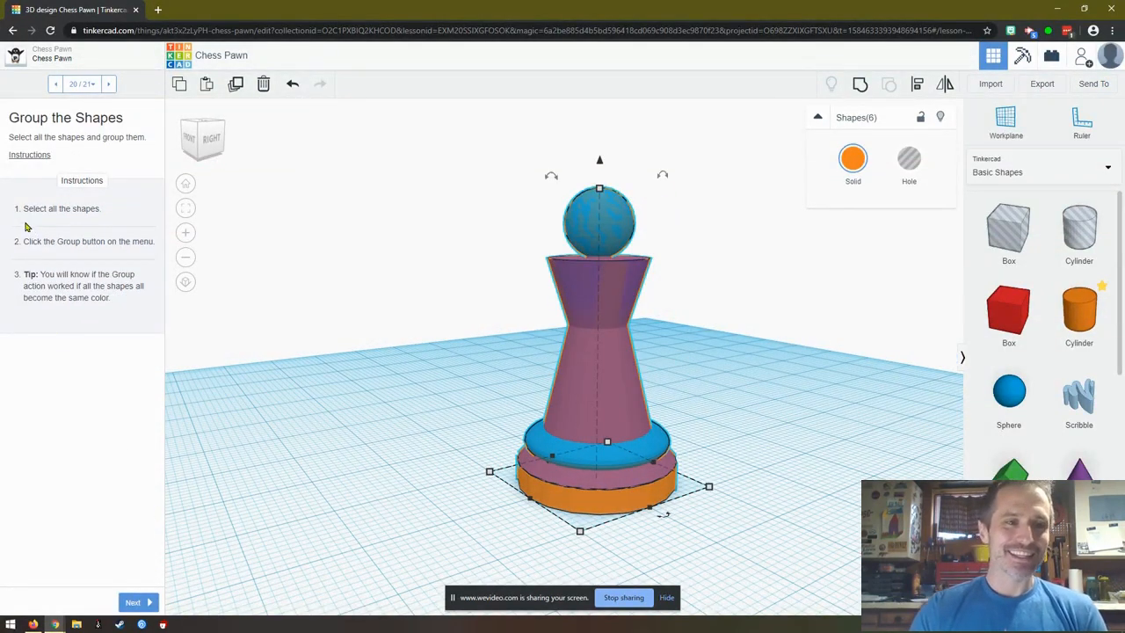
{"action": "mouse_move", "coordinate": [390, 308]}
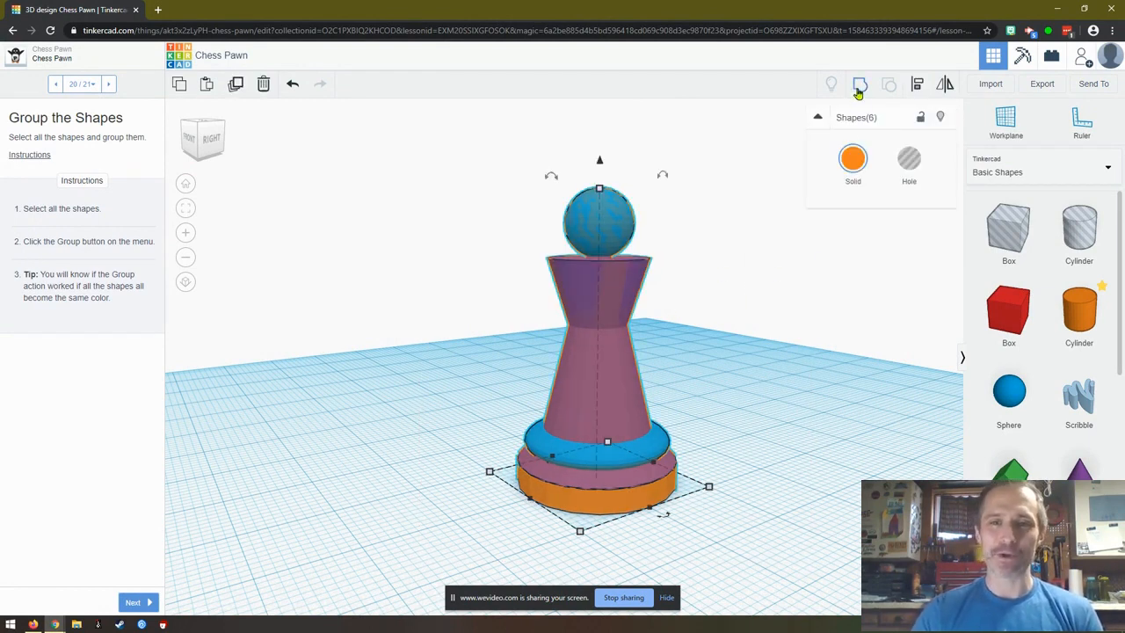
{"action": "left_click", "coordinate": [858, 85]}
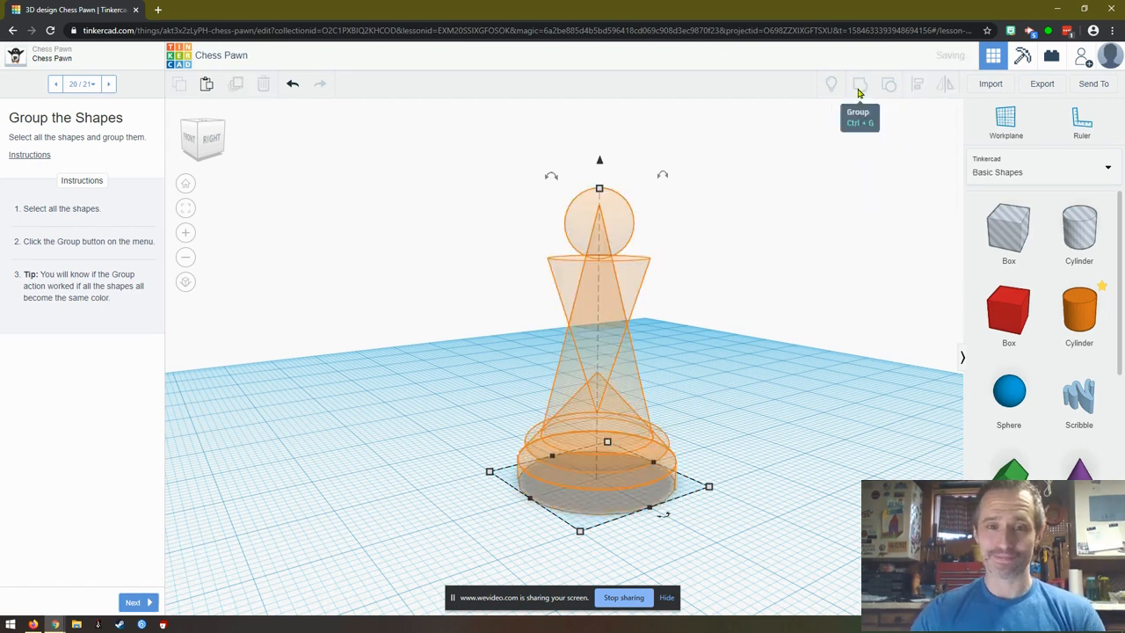
{"action": "left_click", "coordinate": [860, 84]}
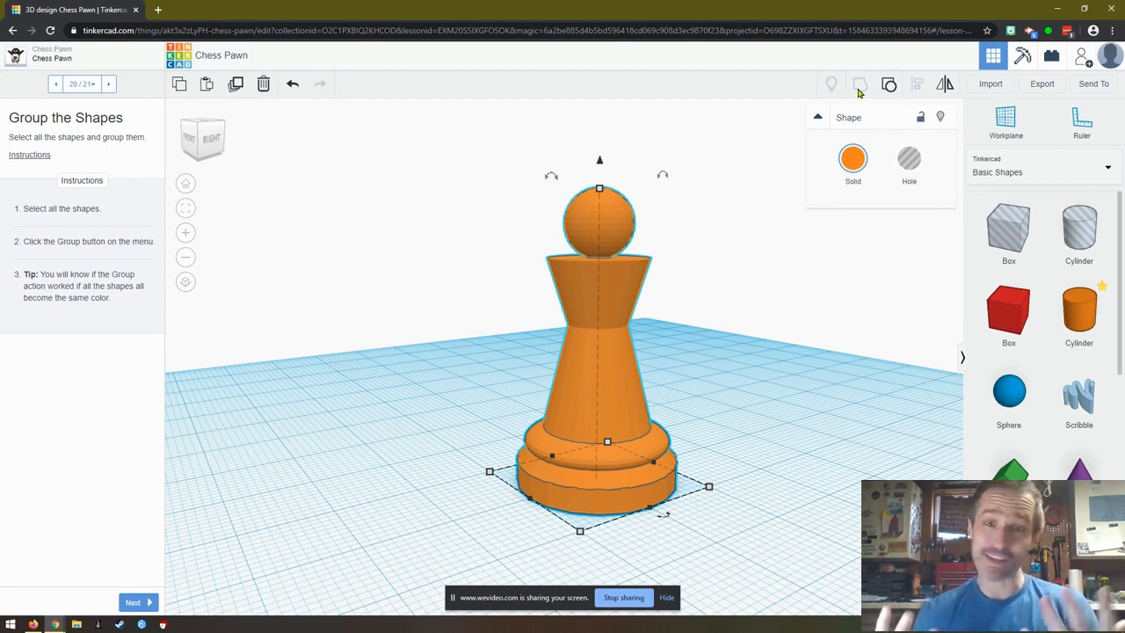
{"action": "mouse_move", "coordinate": [391, 123]}
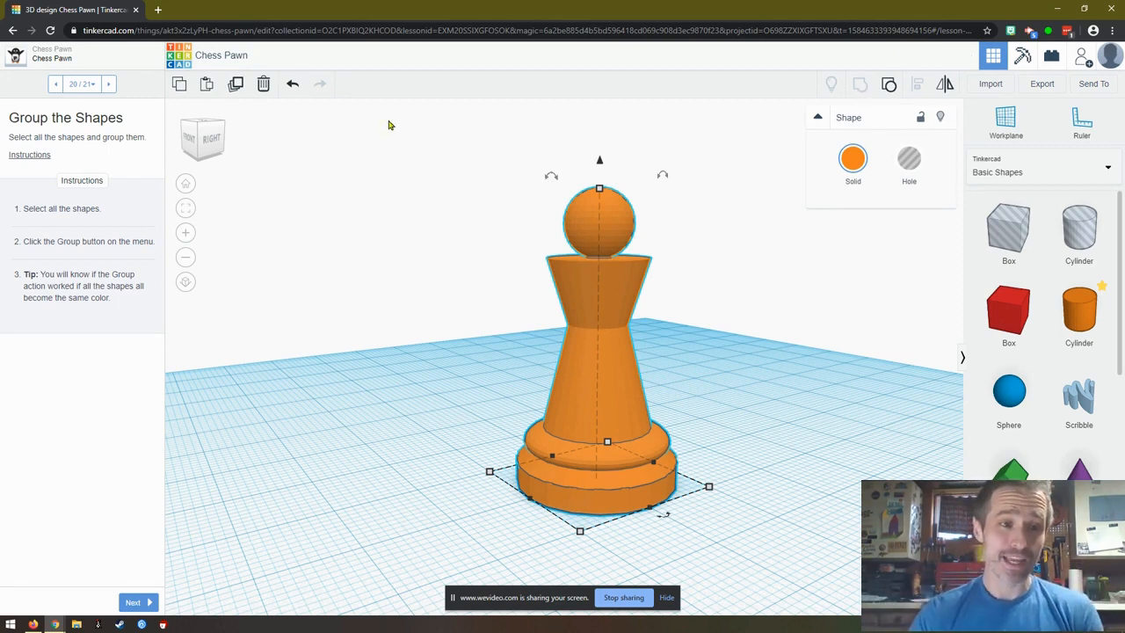
{"action": "mouse_move", "coordinate": [70, 323]}
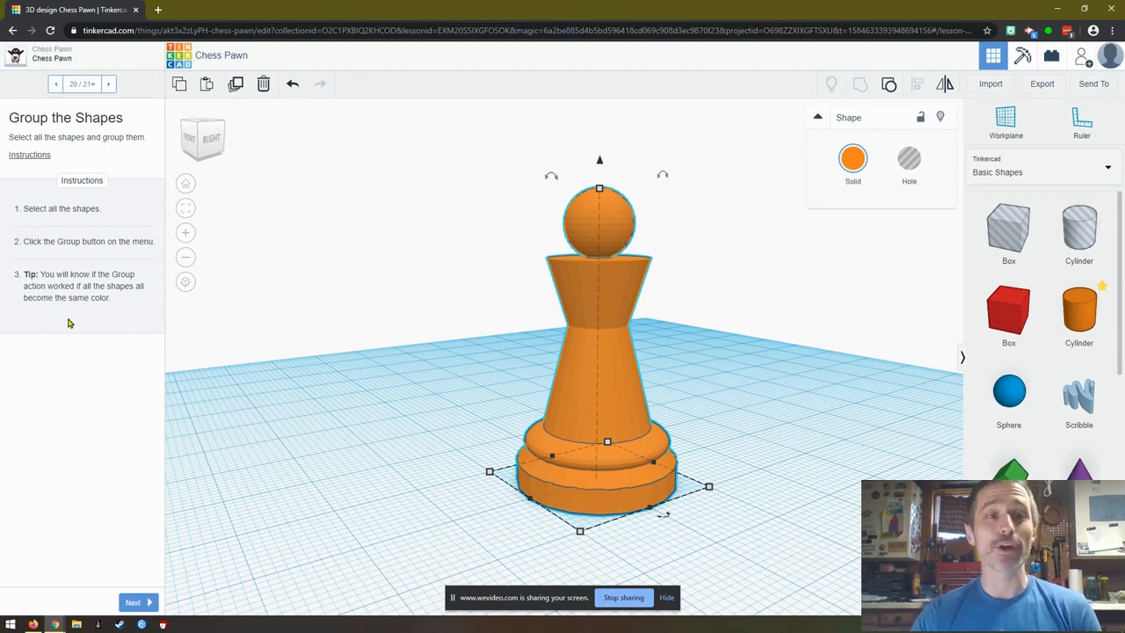
{"action": "mouse_move", "coordinate": [714, 256]}
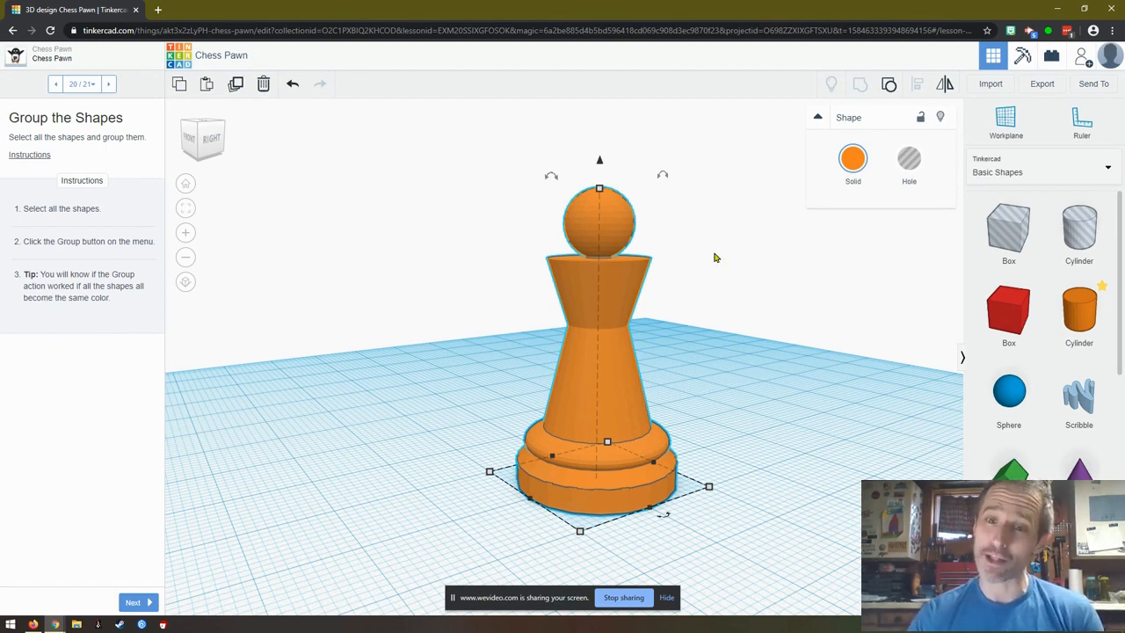
Step: Recolour the grouped pawn solid green and make it no longer transparent
{"action": "left_click", "coordinate": [850, 159]}
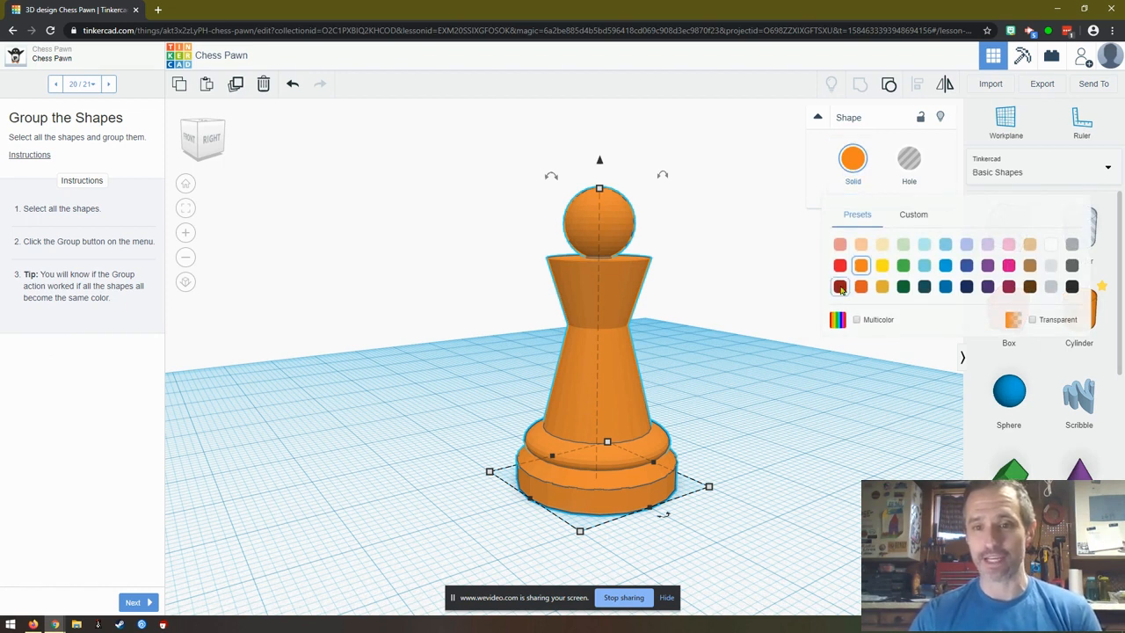
{"action": "left_click", "coordinate": [854, 320]}
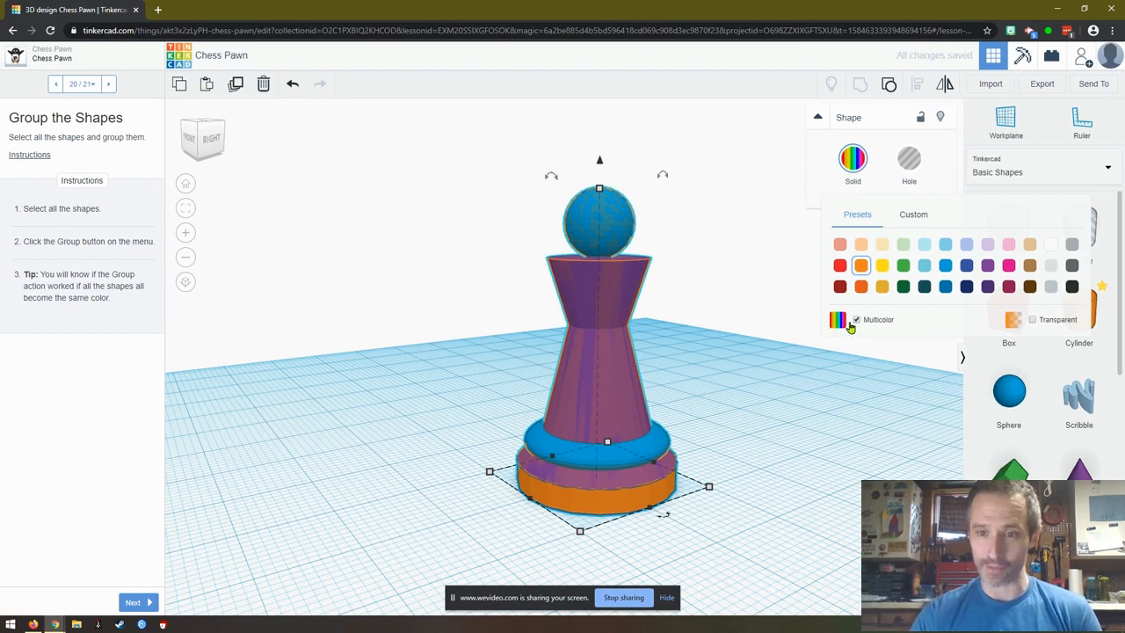
{"action": "left_click", "coordinate": [1034, 320]}
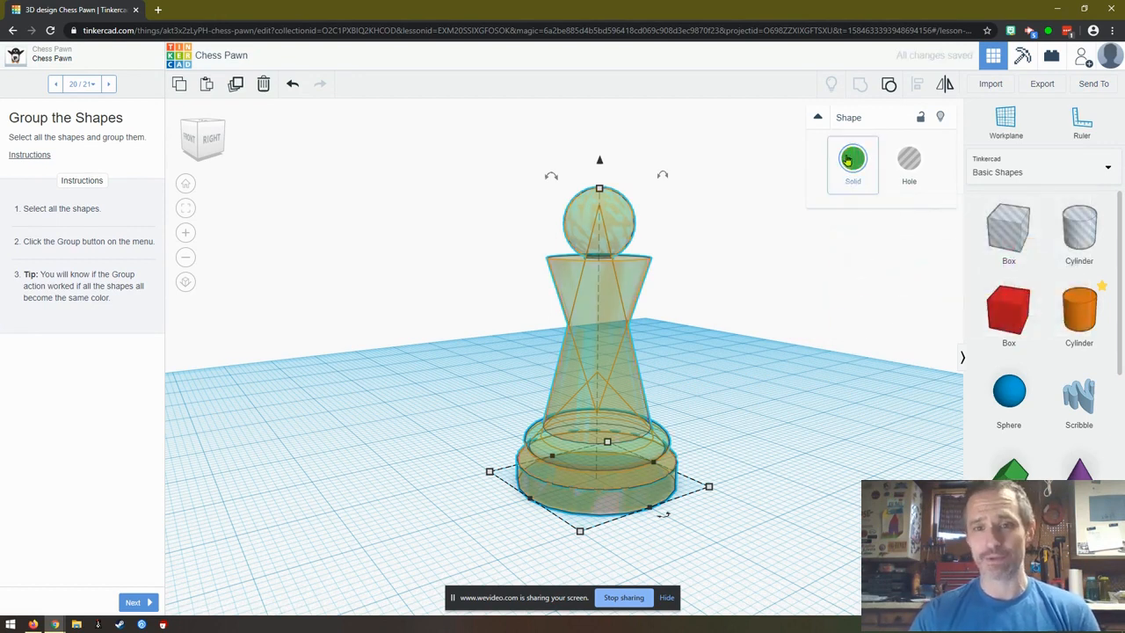
{"action": "left_click", "coordinate": [853, 158]}
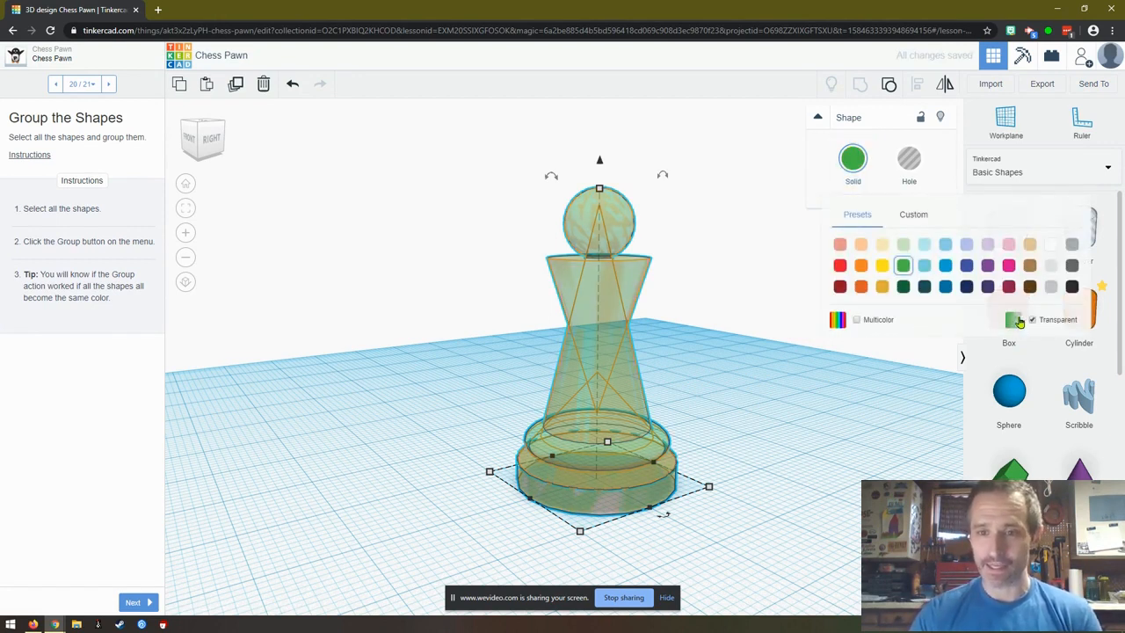
{"action": "left_click", "coordinate": [236, 84]}
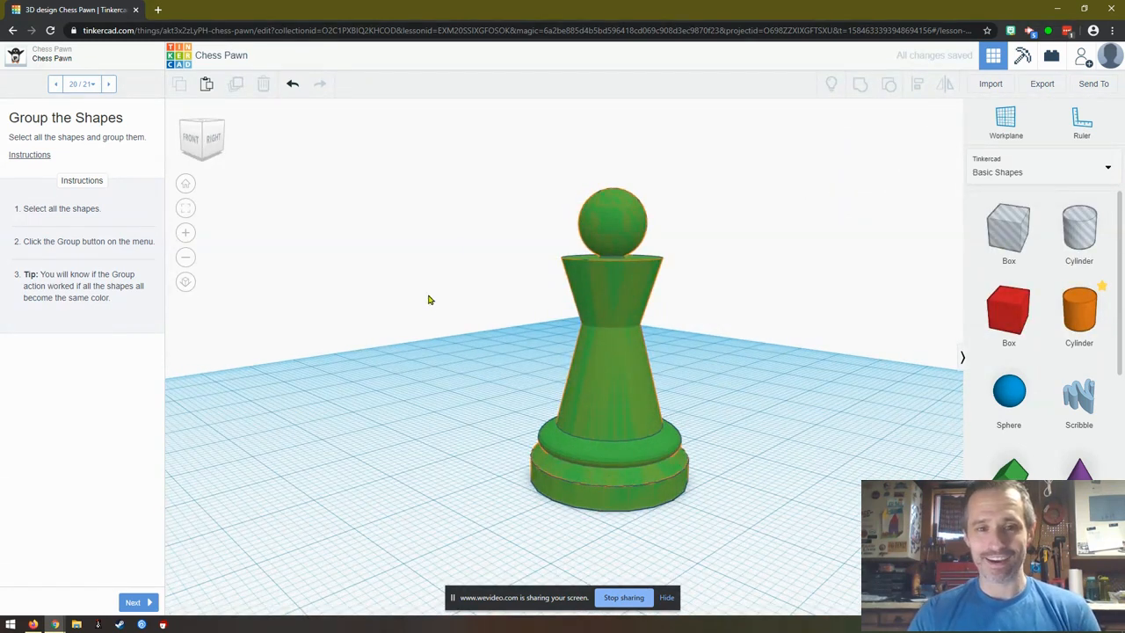
{"action": "mouse_move", "coordinate": [478, 190]}
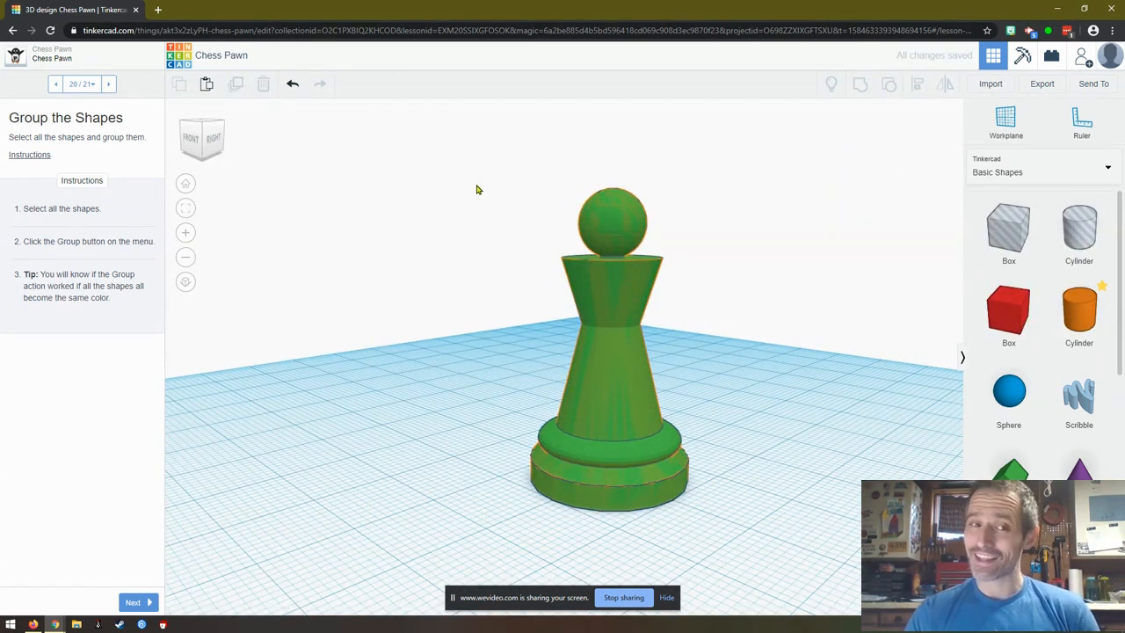
{"action": "mouse_move", "coordinate": [760, 285]}
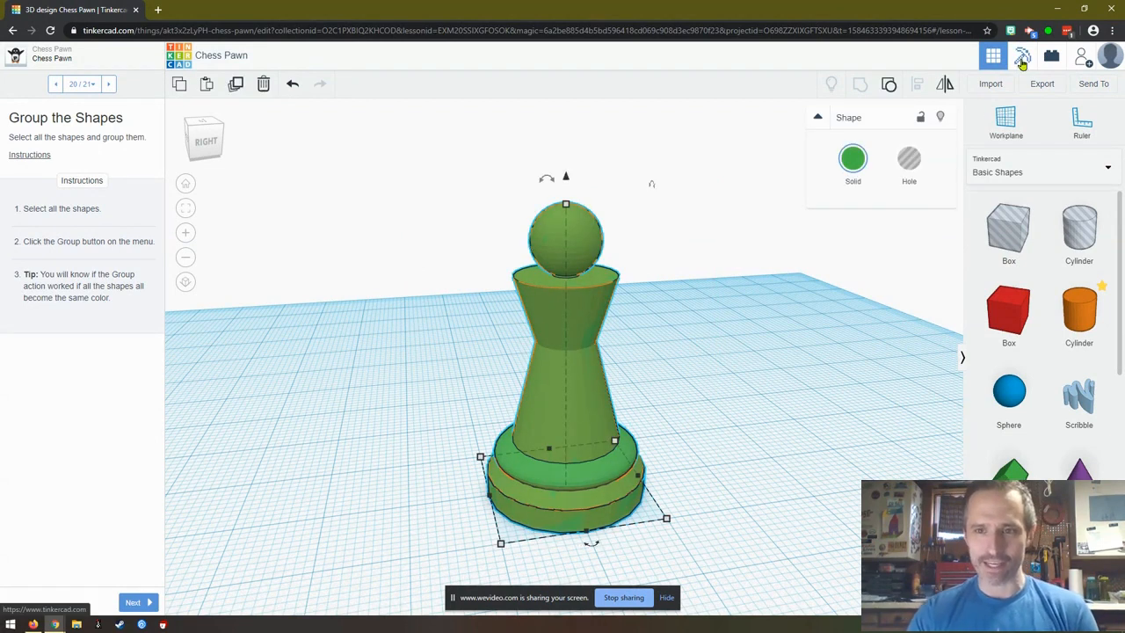
Step: Preview the pawn as Minecraft blocks from above, then as Lego bricks from another angle
{"action": "left_click", "coordinate": [1023, 54]}
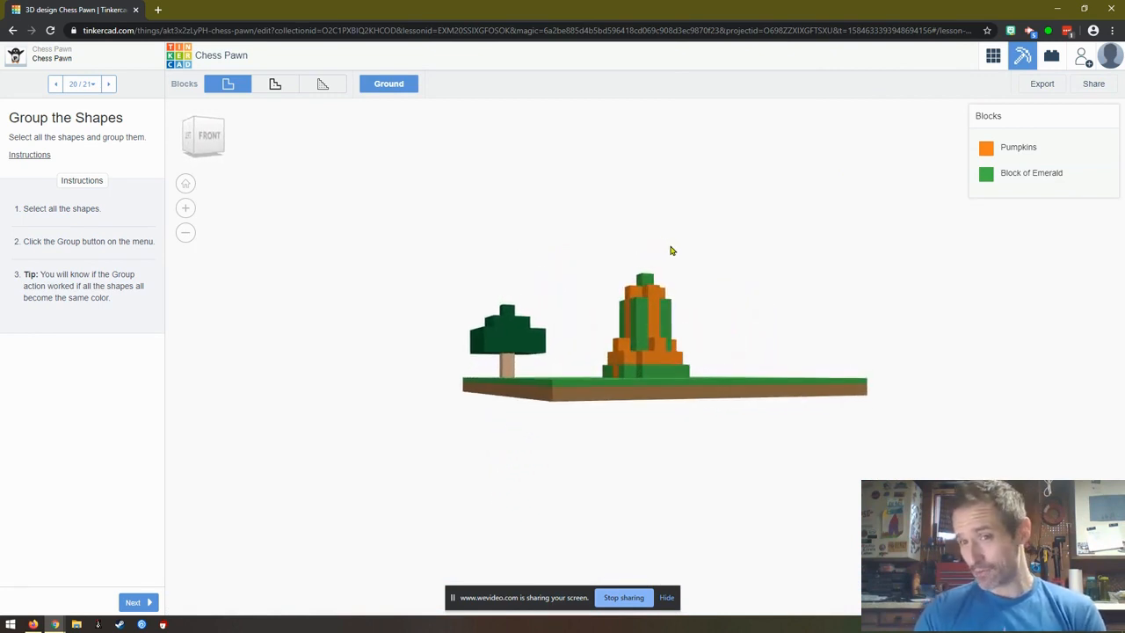
{"action": "left_click_drag", "start_coordinate": [671, 250], "coordinate": [580, 308]}
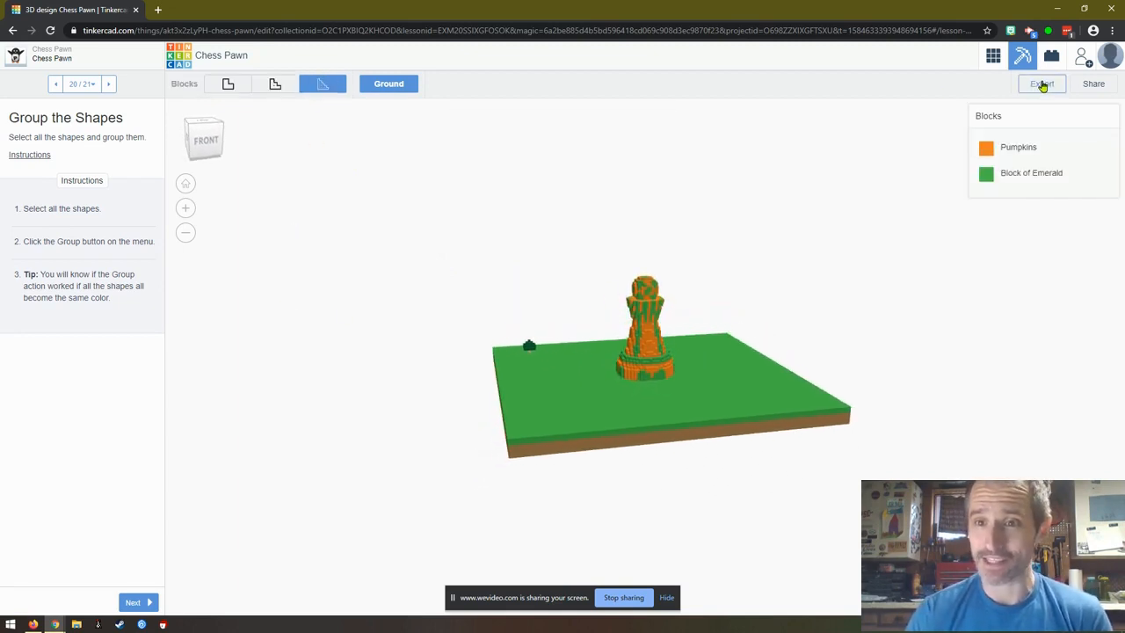
{"action": "left_click", "coordinate": [1041, 84]}
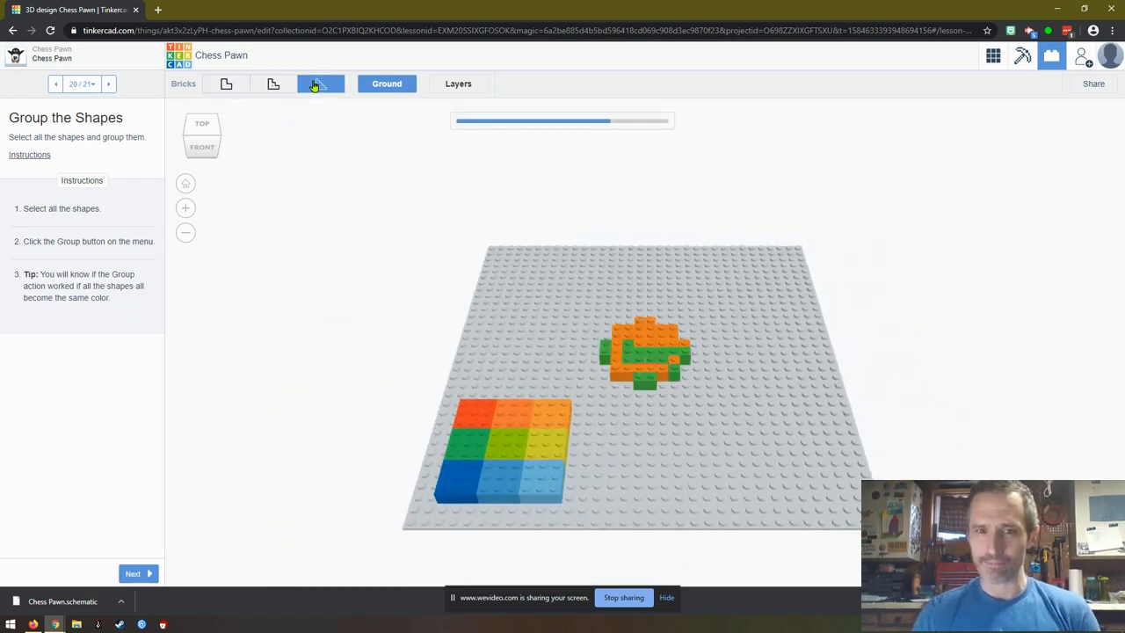
{"action": "left_click", "coordinate": [320, 84]}
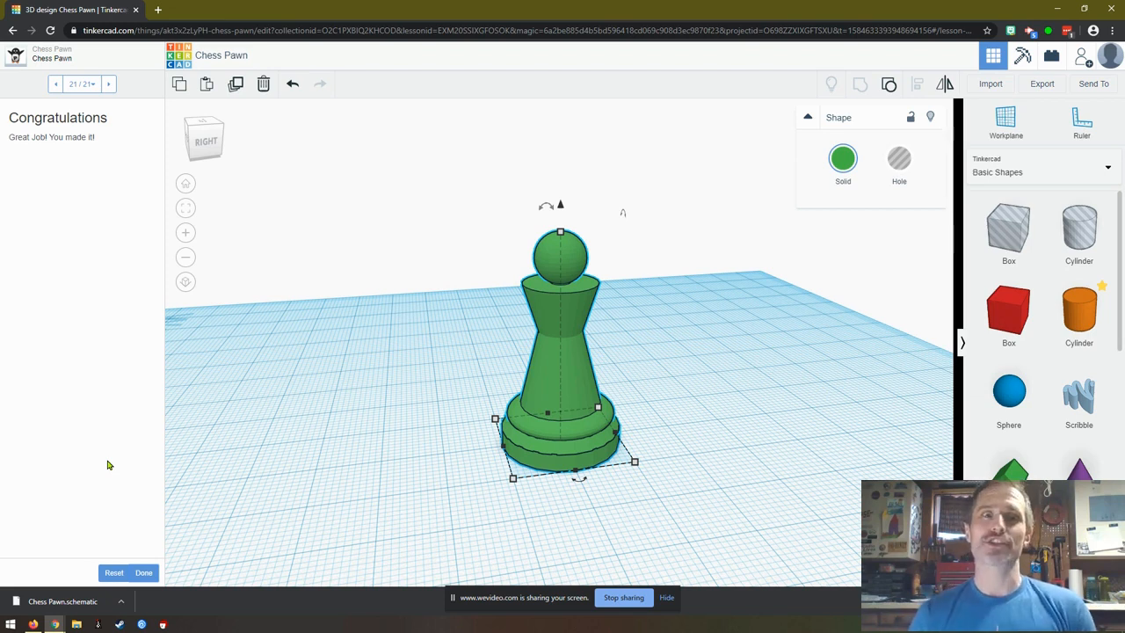
{"action": "mouse_move", "coordinate": [209, 85]}
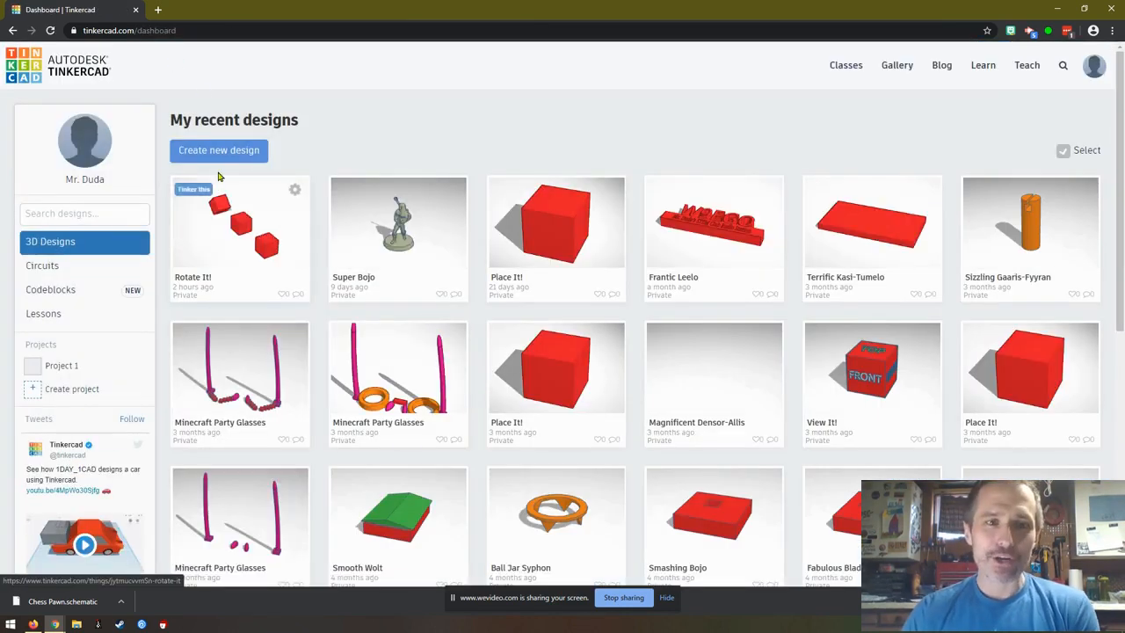
Step: Create a new blank design, which opens as Swanky Robo-Jofo
{"action": "left_click", "coordinate": [218, 151]}
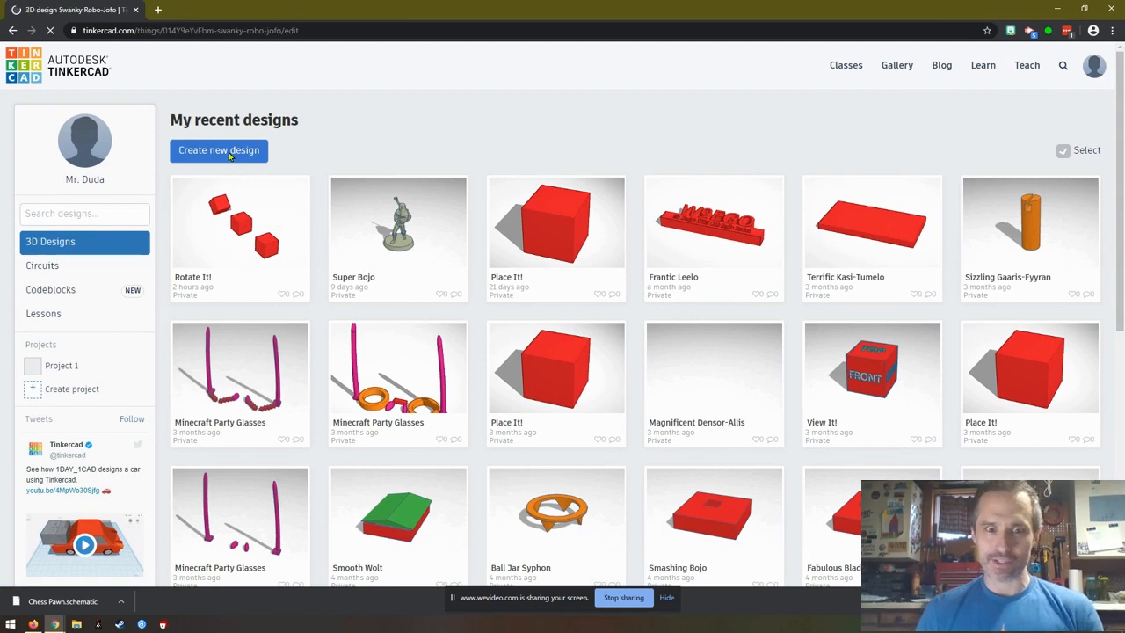
{"action": "left_click", "coordinate": [218, 151]}
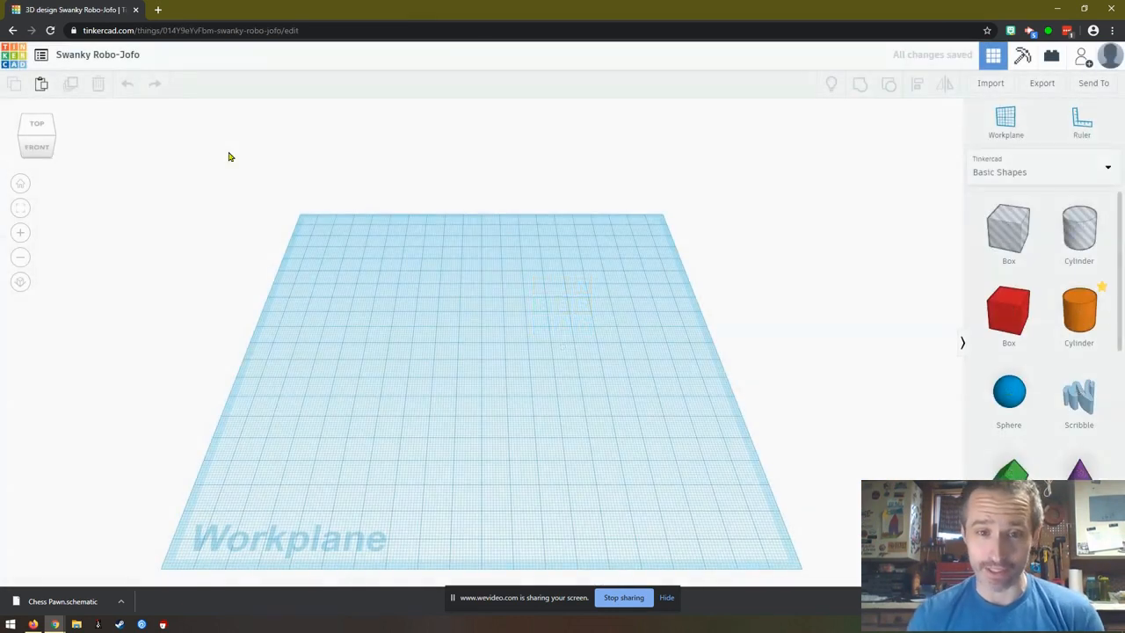
{"action": "mouse_move", "coordinate": [144, 119]}
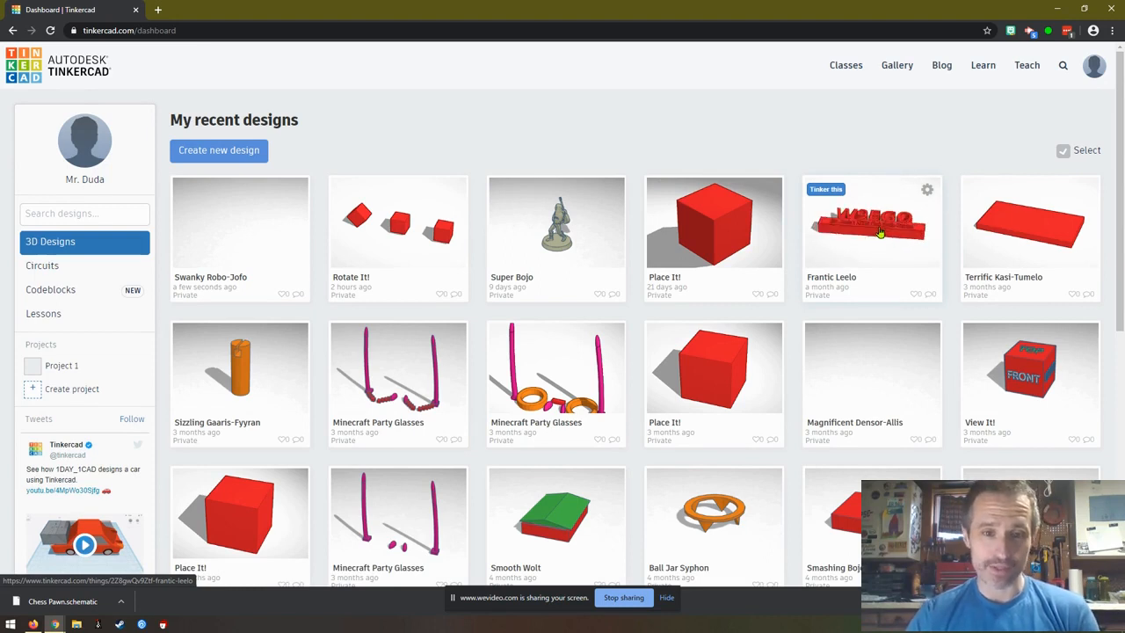
{"action": "mouse_move", "coordinate": [845, 367]}
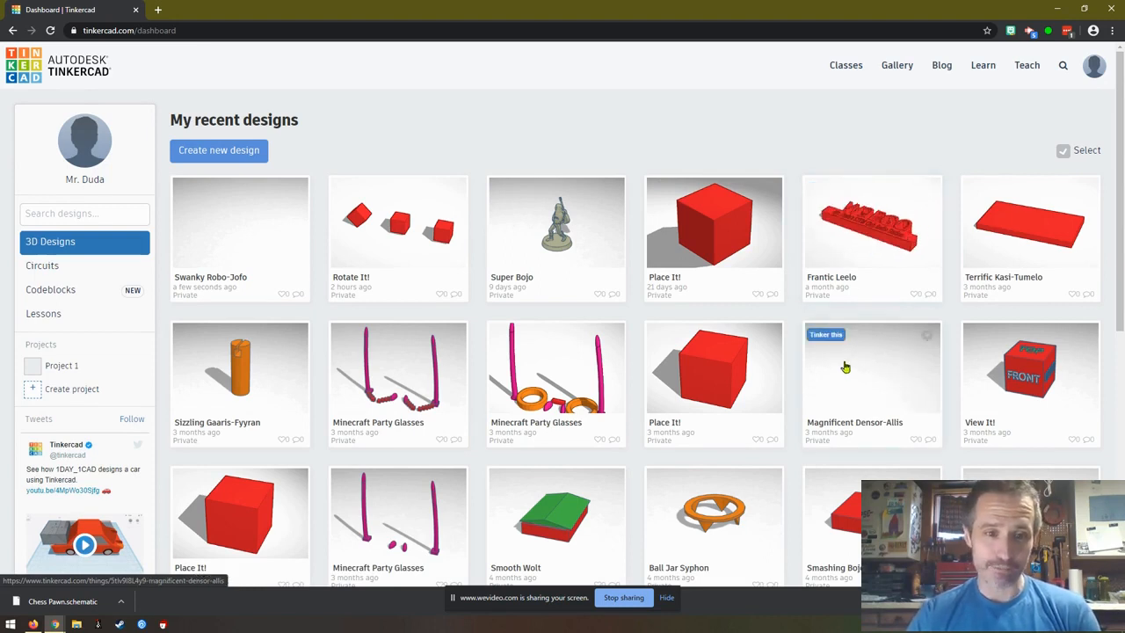
{"action": "scroll", "scroll_direction": "down", "scroll_amount": 3}
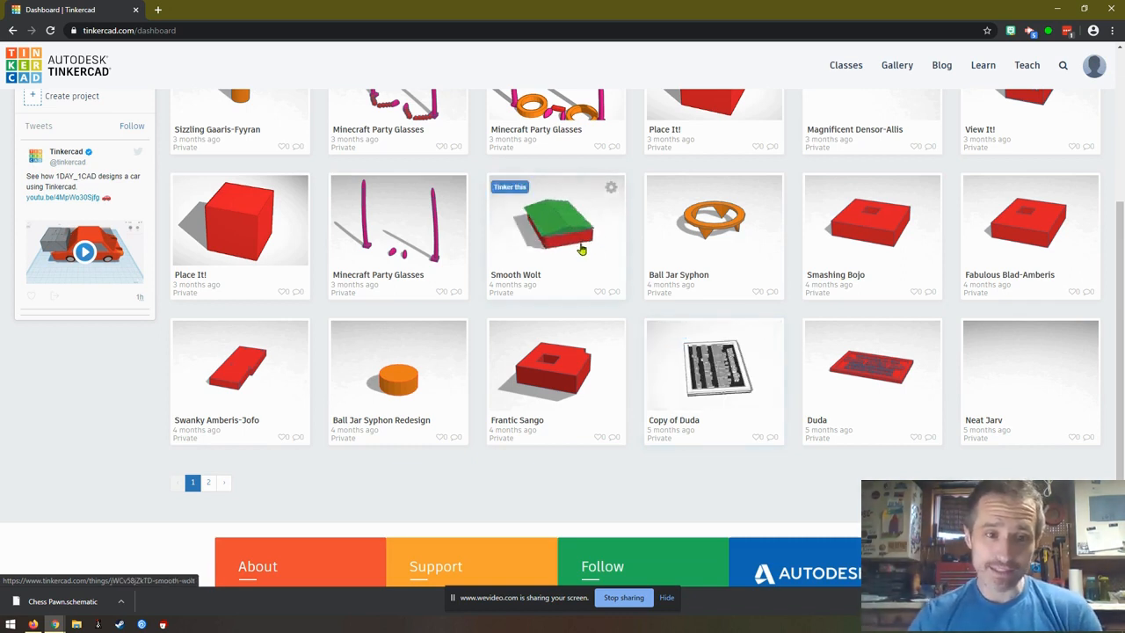
{"action": "mouse_move", "coordinate": [229, 380]}
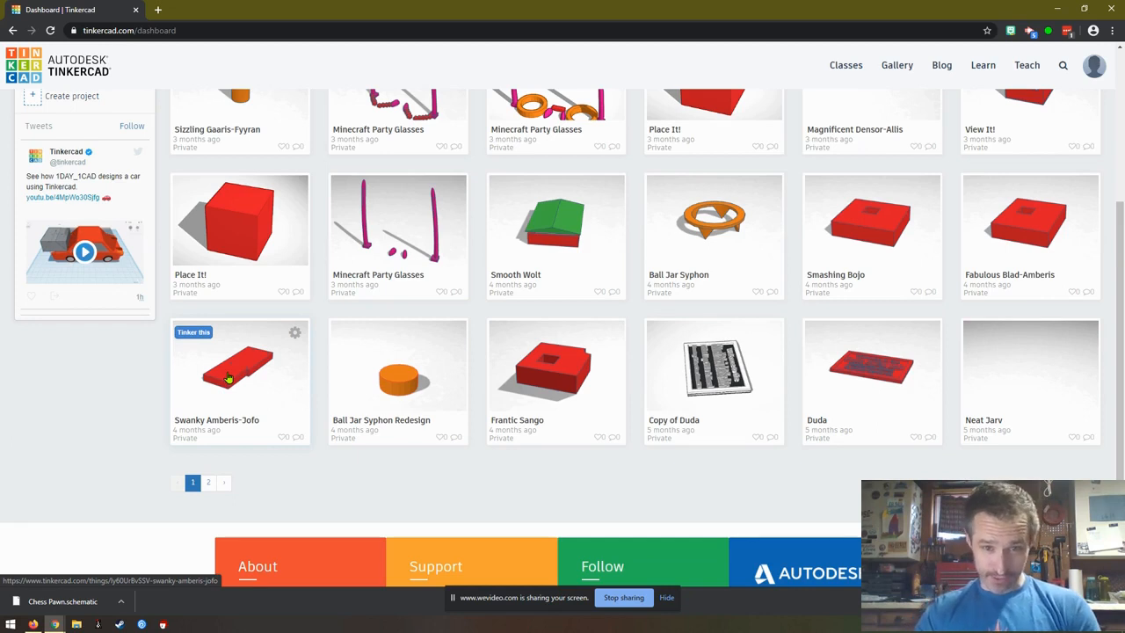
{"action": "mouse_move", "coordinate": [263, 352]}
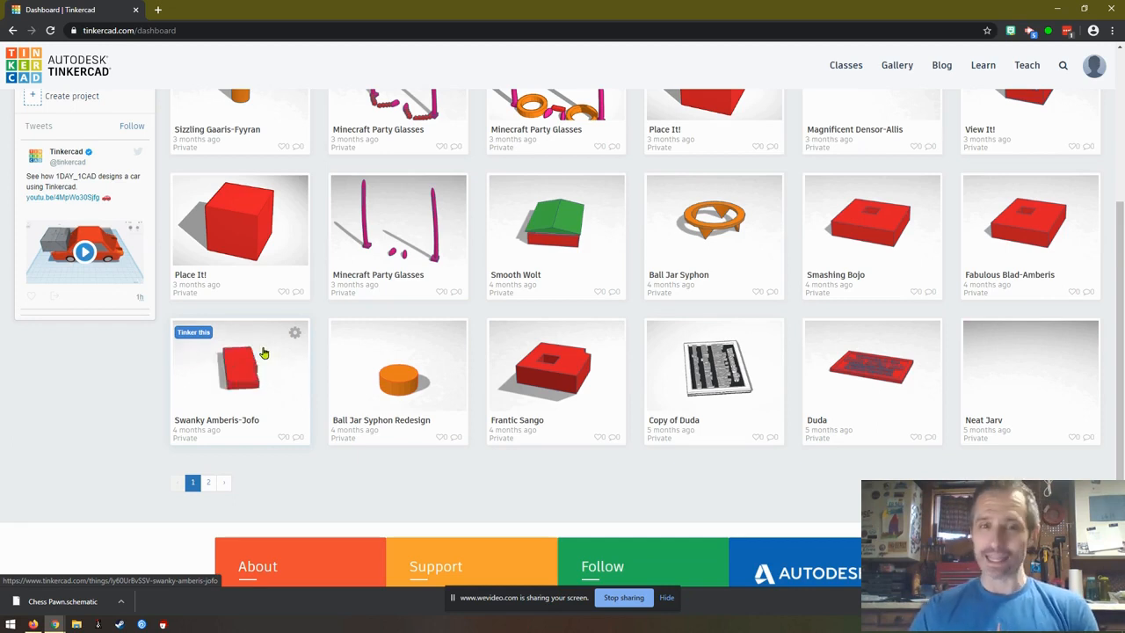
{"action": "scroll", "scroll_direction": "up", "scroll_amount": 3}
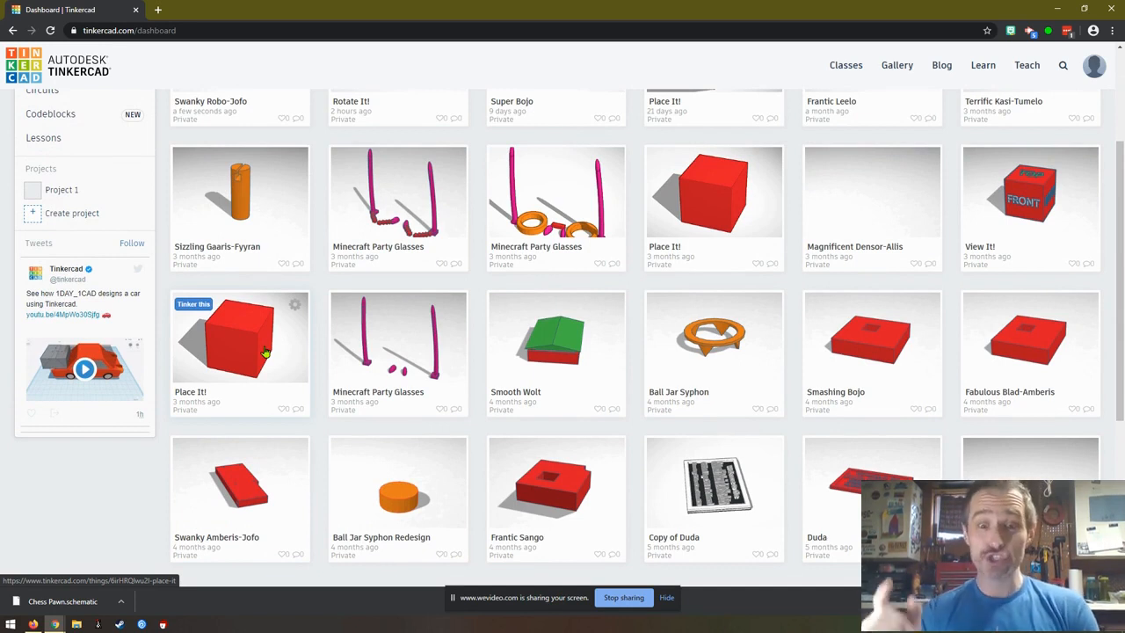
{"action": "scroll", "scroll_direction": "up", "scroll_amount": 3}
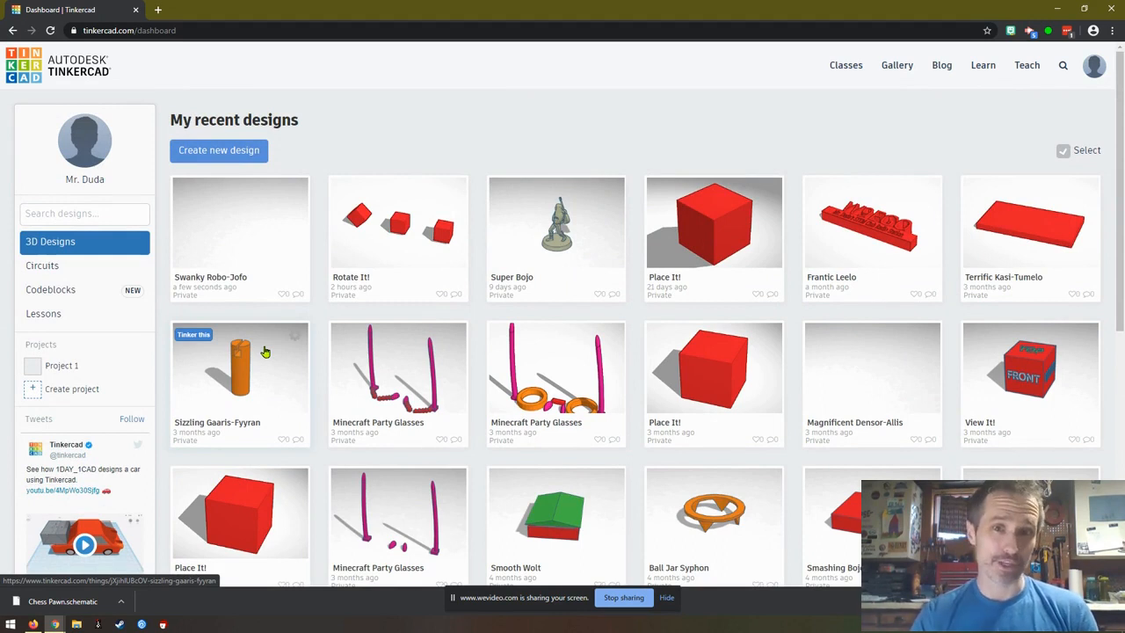
{"action": "mouse_move", "coordinate": [611, 345]}
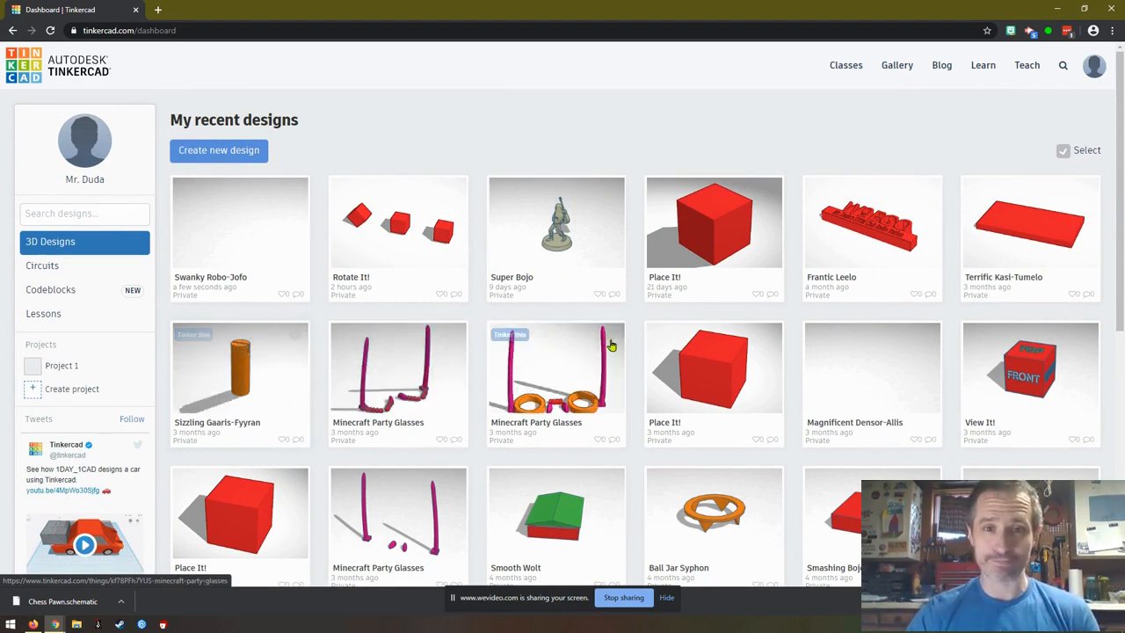